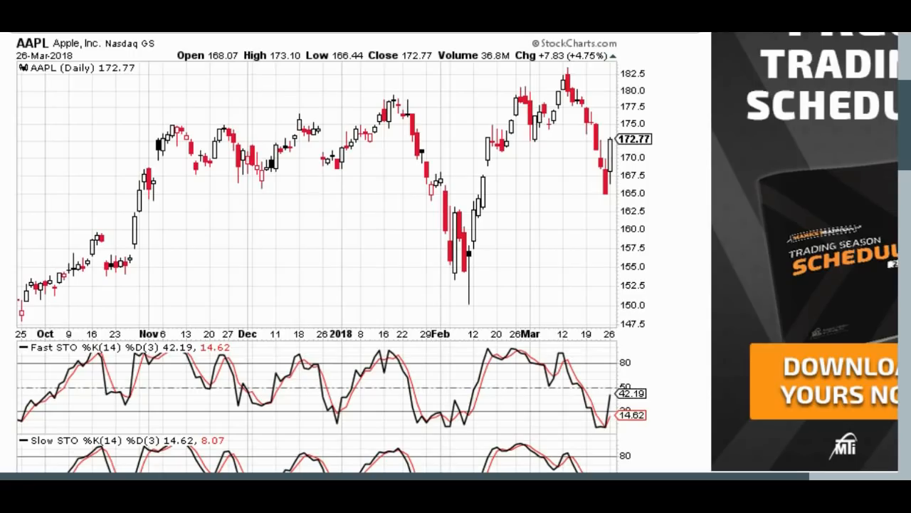
mouse_move(646, 307)
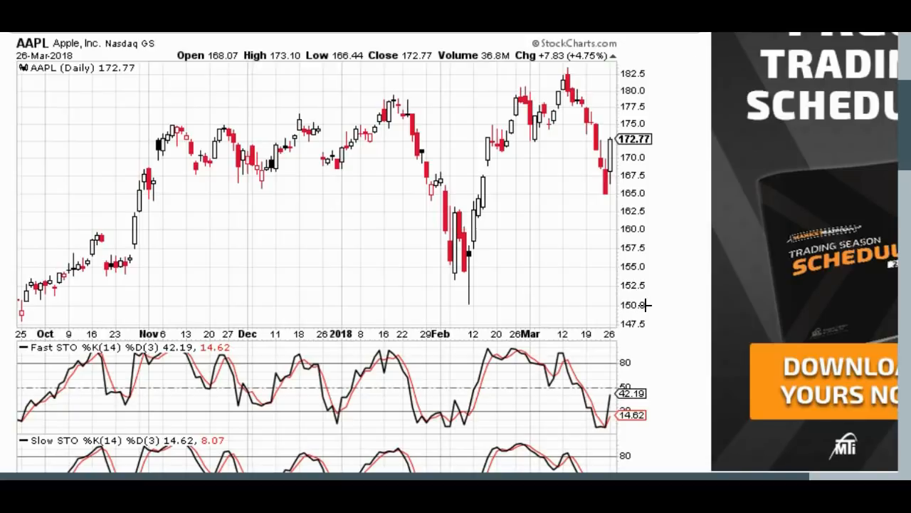
mouse_move(653, 287)
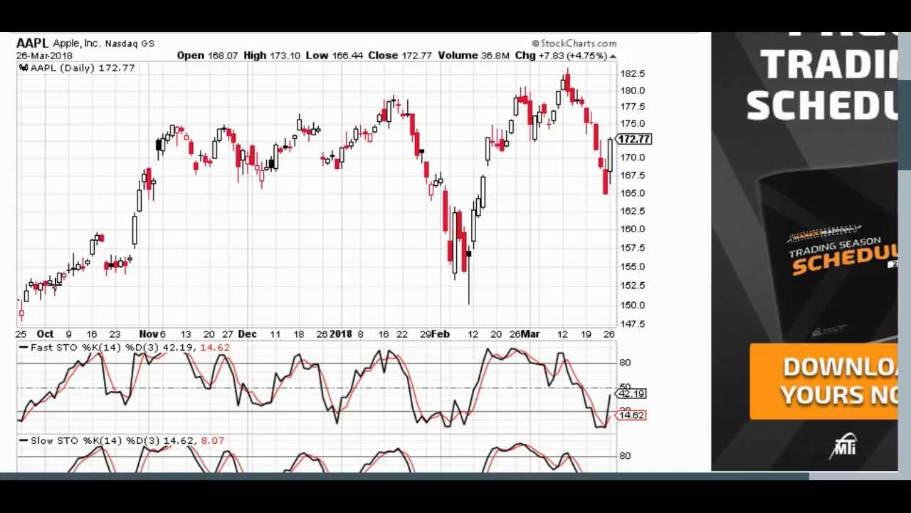
mouse_move(438, 237)
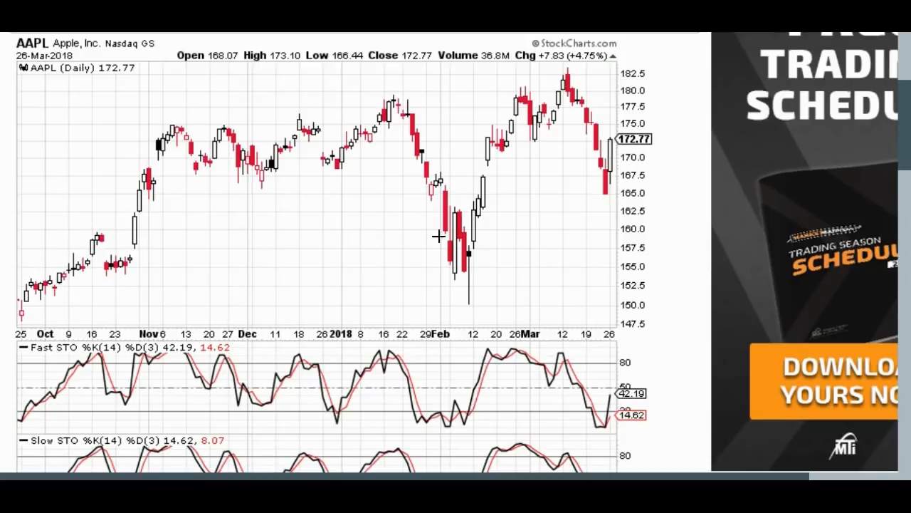
mouse_move(498, 284)
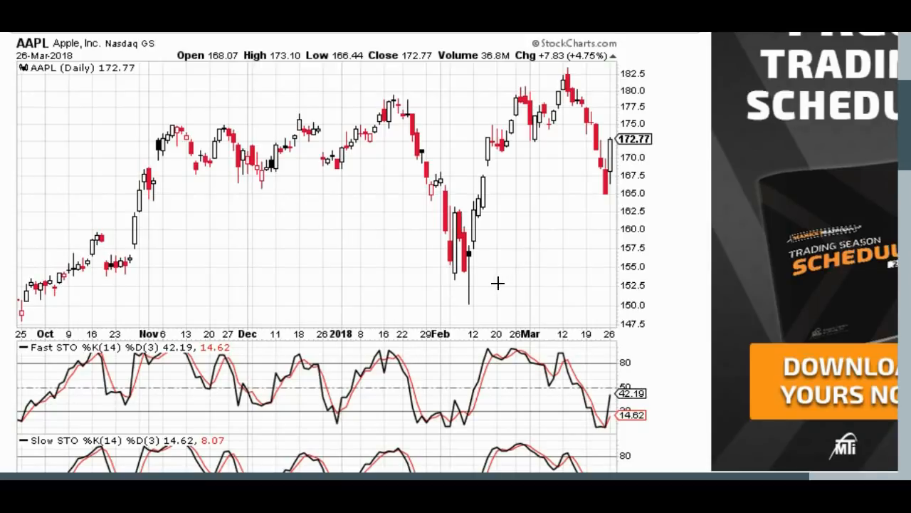
mouse_move(338, 301)
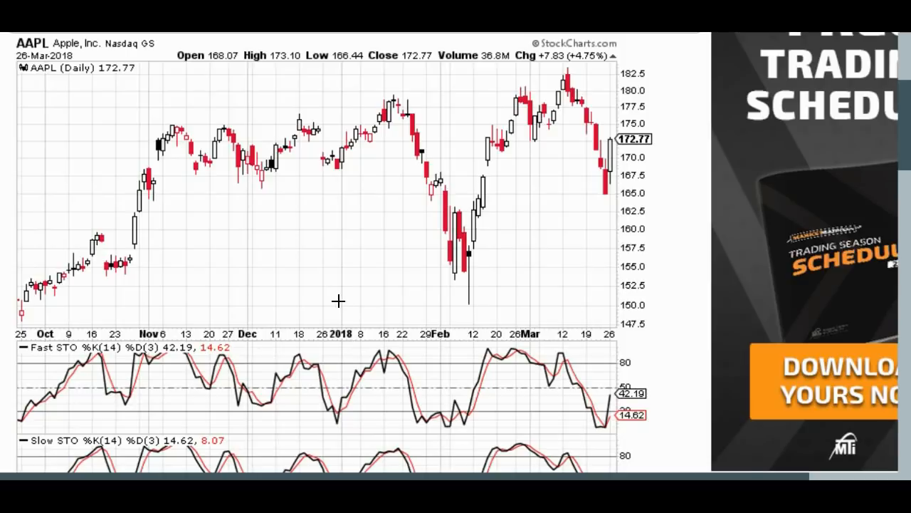
mouse_move(318, 215)
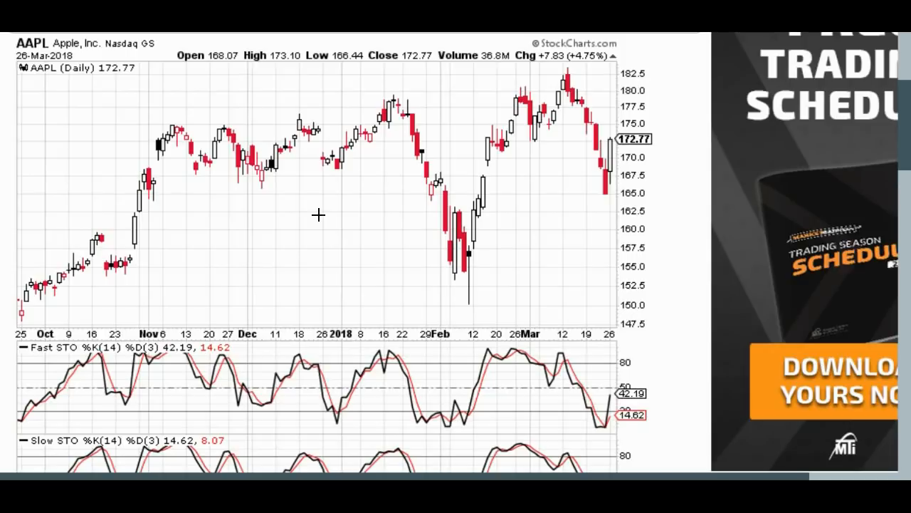
mouse_move(425, 206)
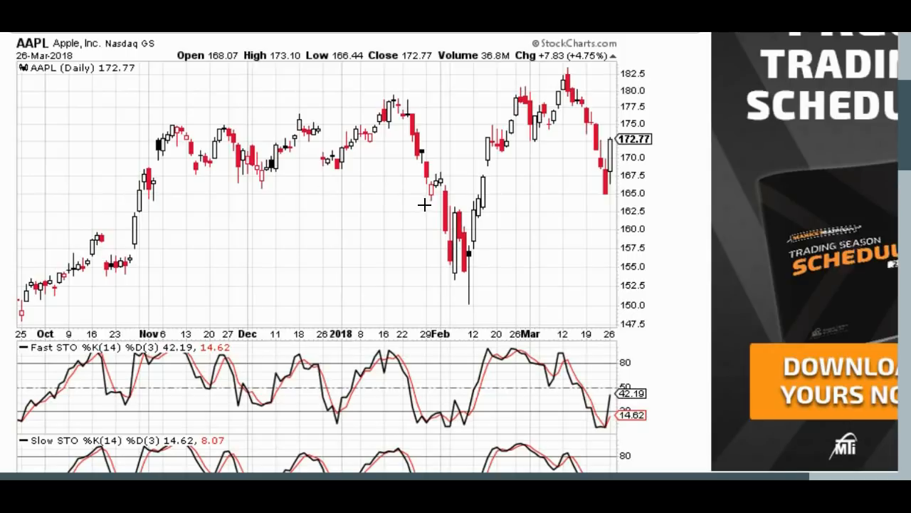
mouse_move(249, 257)
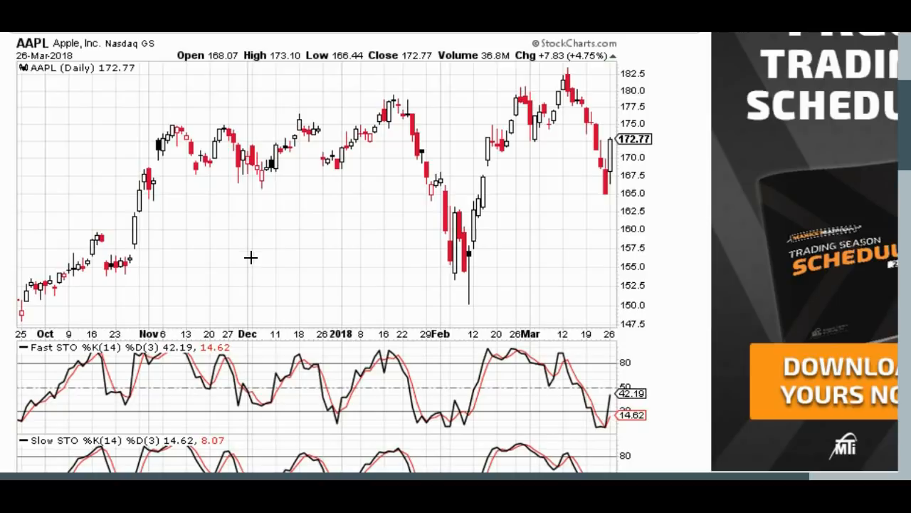
mouse_move(320, 162)
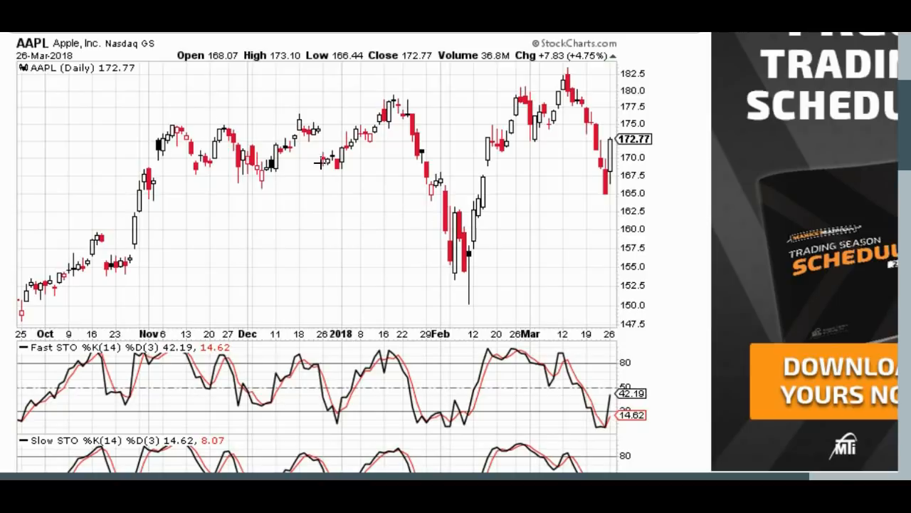
mouse_move(658, 232)
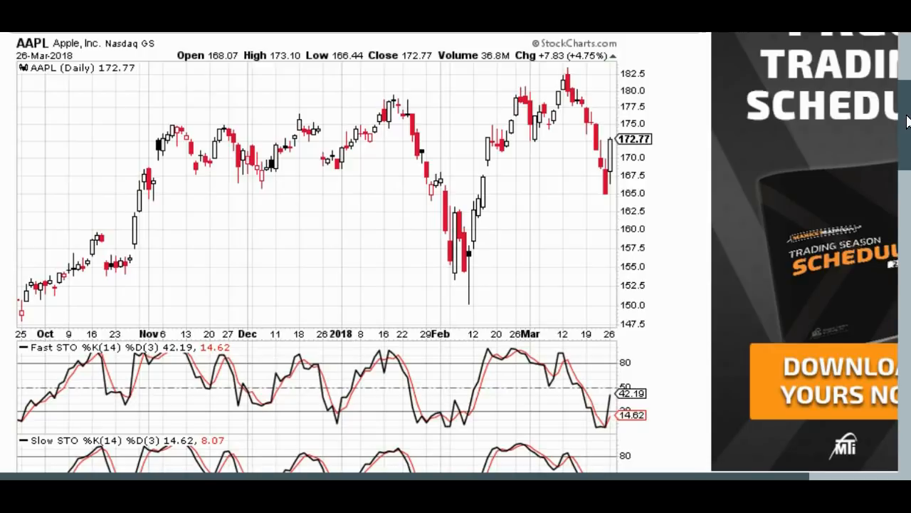
scroll("down", 3)
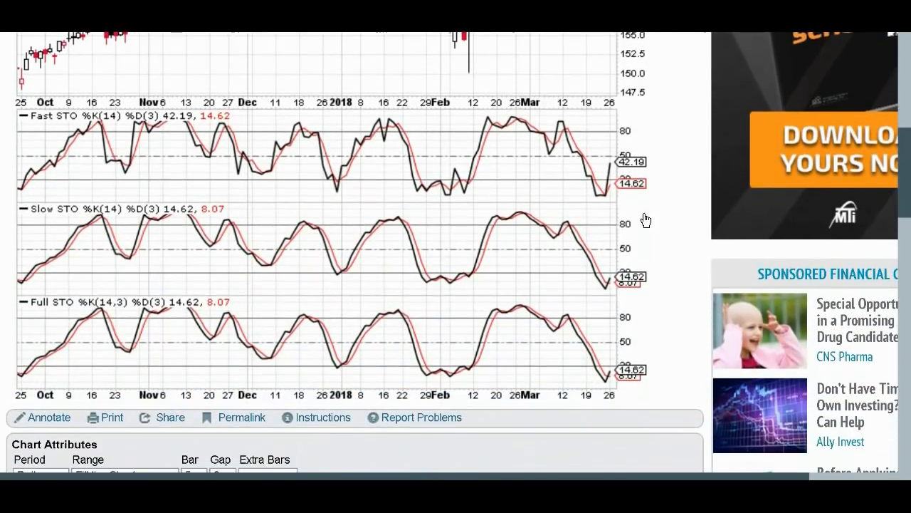
scroll("down", 3)
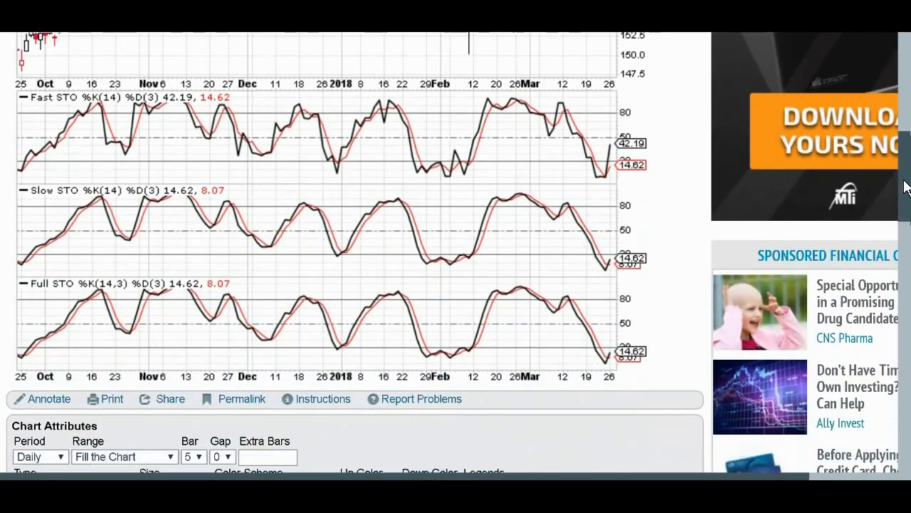
scroll("down", 3)
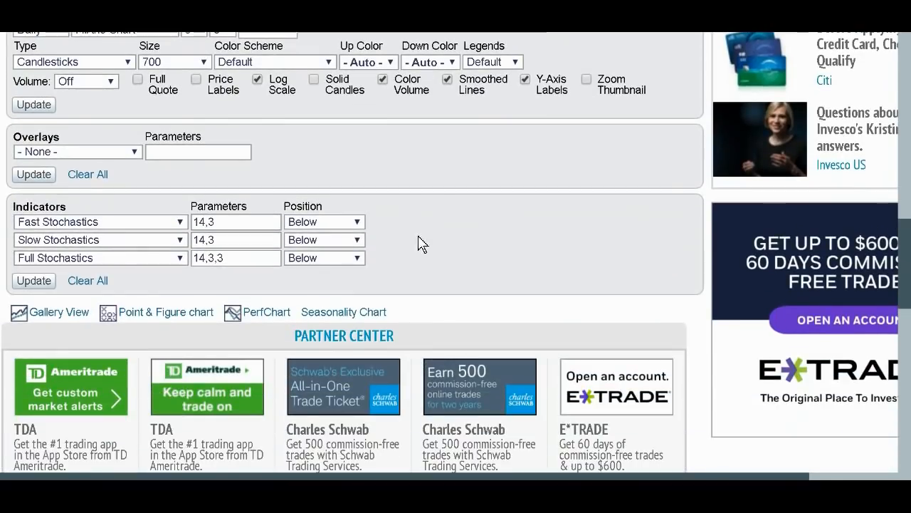
mouse_move(151, 216)
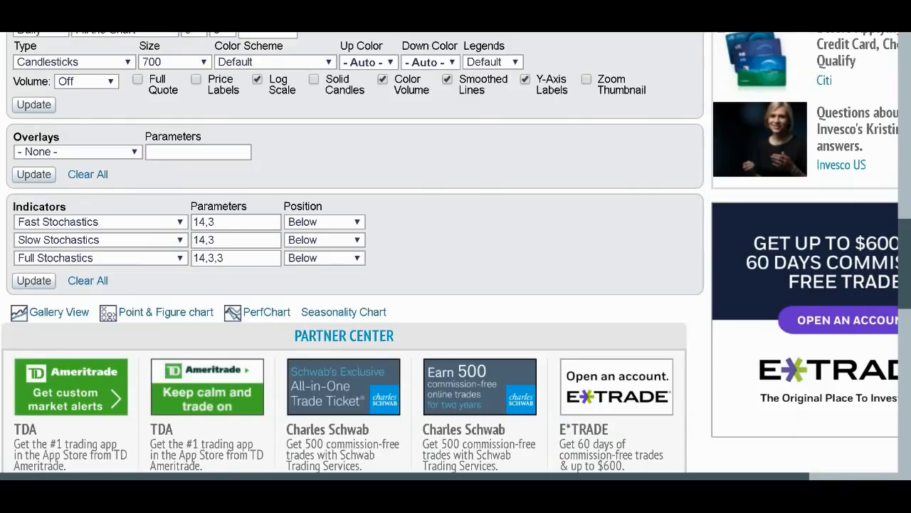
mouse_move(259, 198)
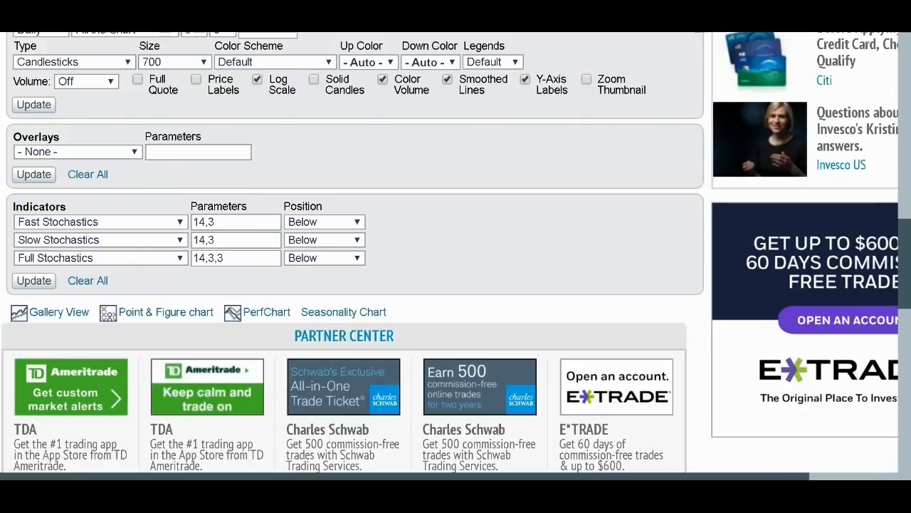
mouse_move(905, 255)
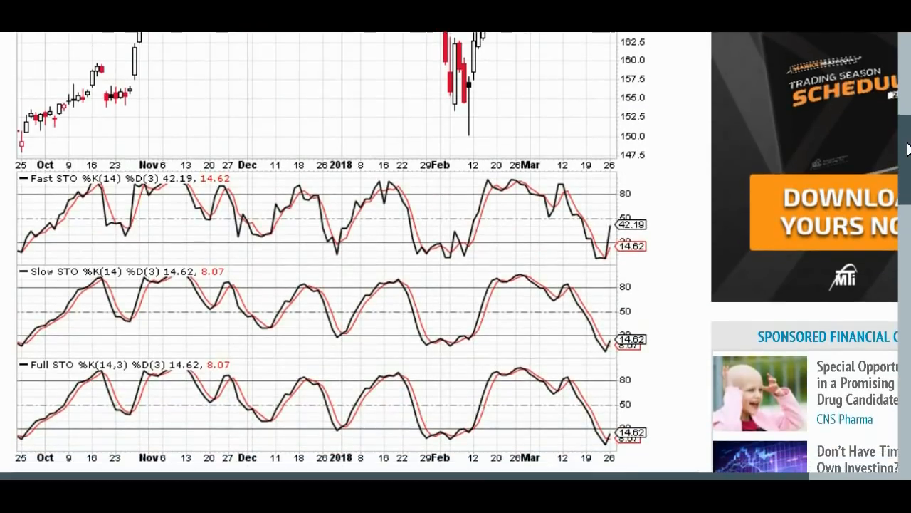
scroll("down", 3)
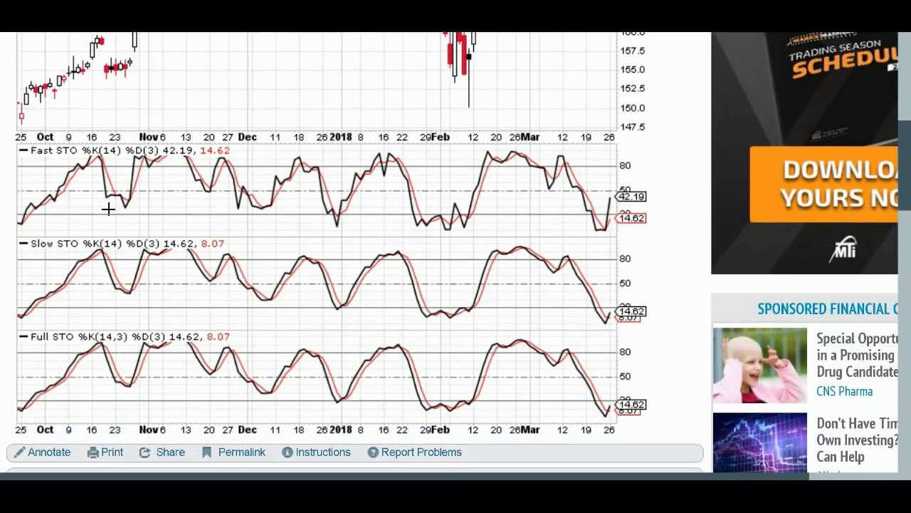
mouse_move(72, 176)
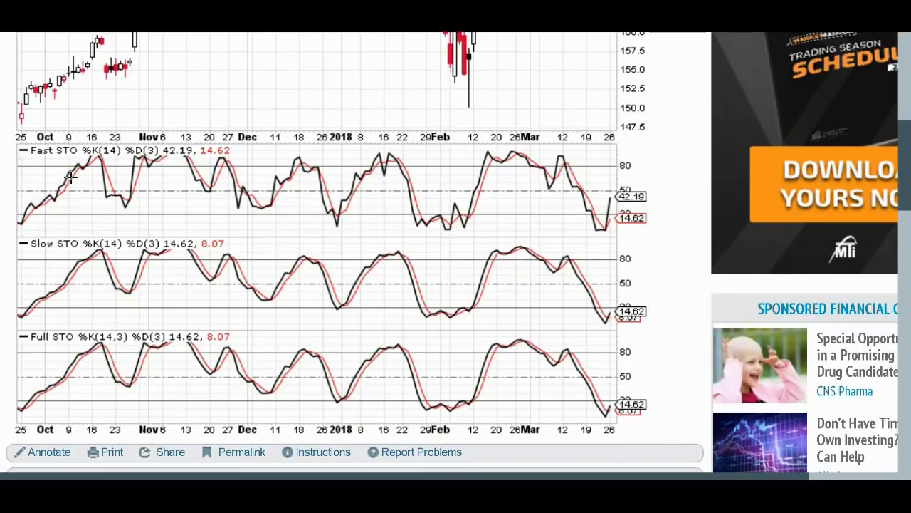
mouse_move(111, 189)
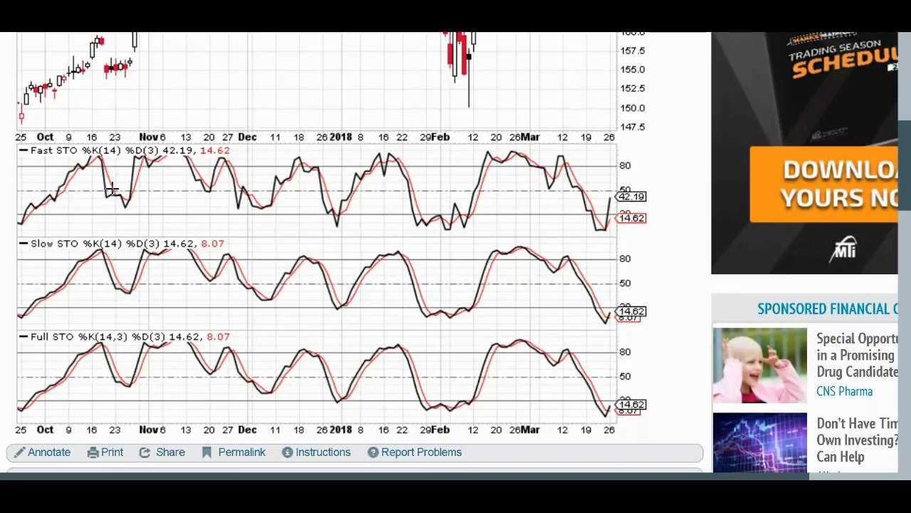
mouse_move(87, 160)
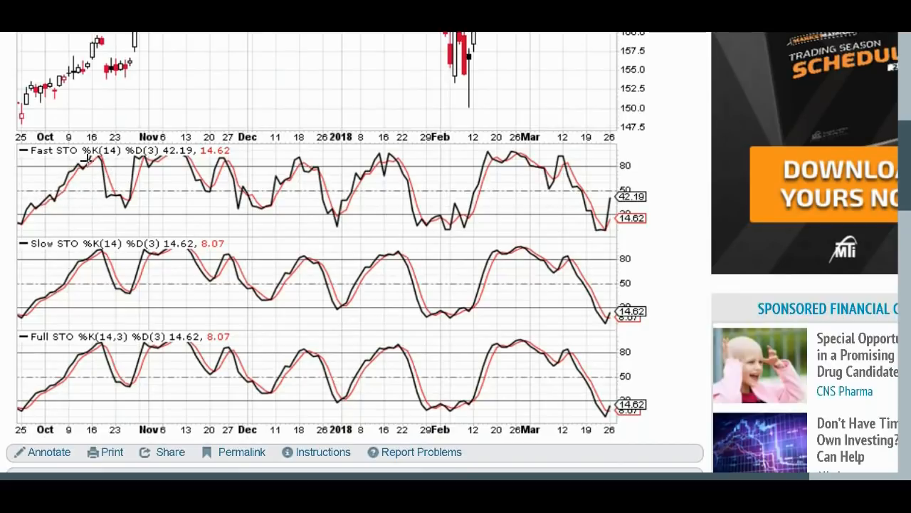
mouse_move(33, 185)
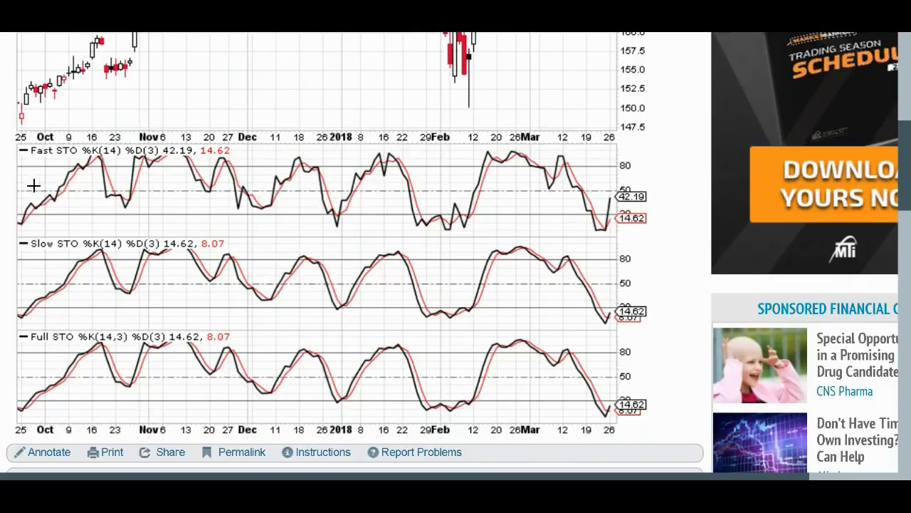
mouse_move(194, 177)
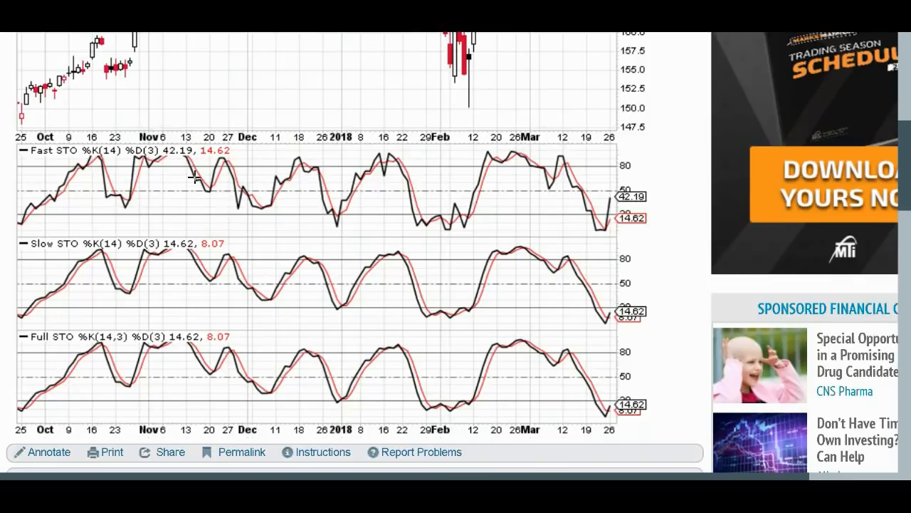
mouse_move(258, 193)
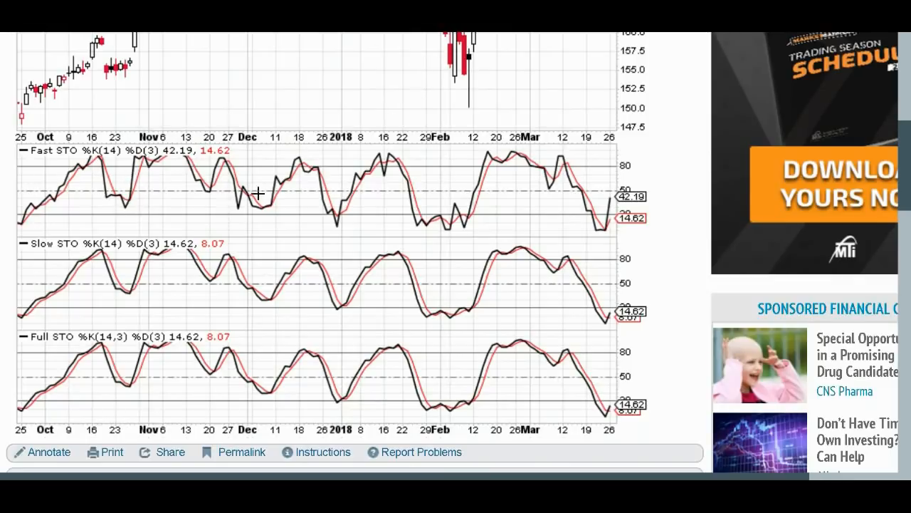
mouse_move(95, 169)
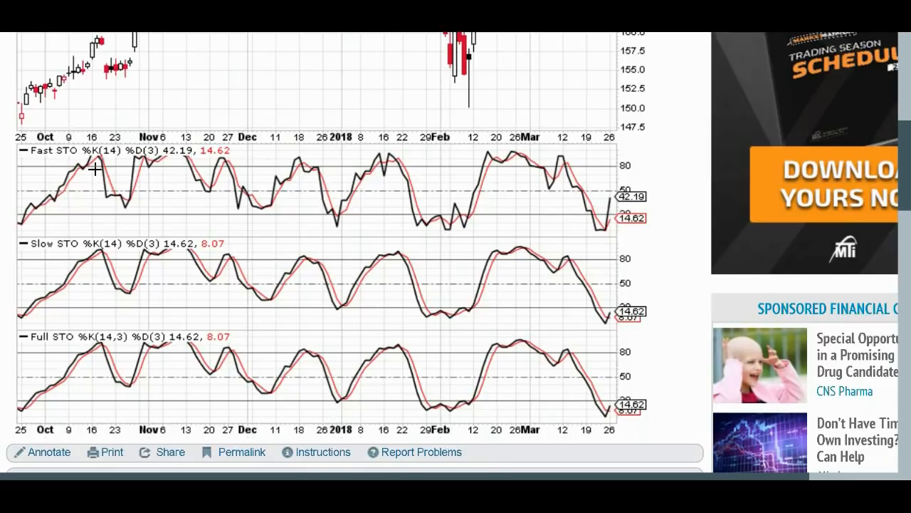
mouse_move(210, 211)
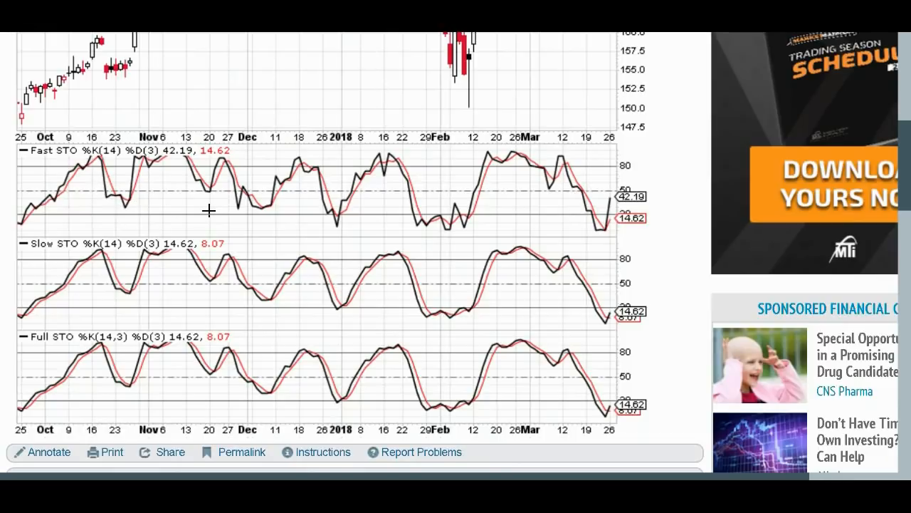
mouse_move(28, 207)
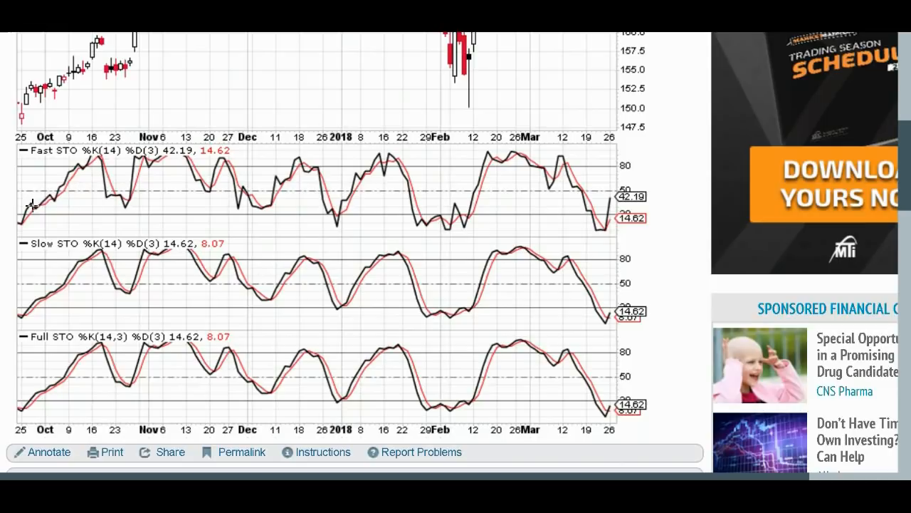
mouse_move(121, 206)
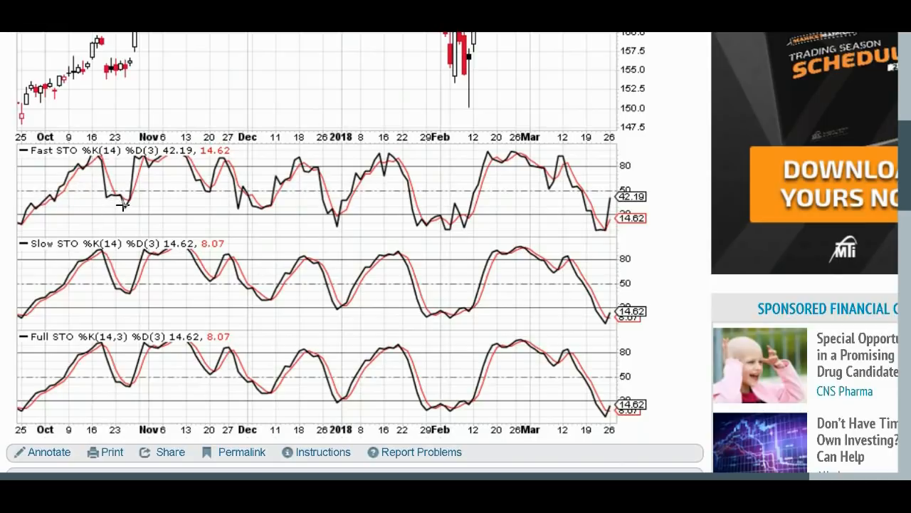
mouse_move(209, 184)
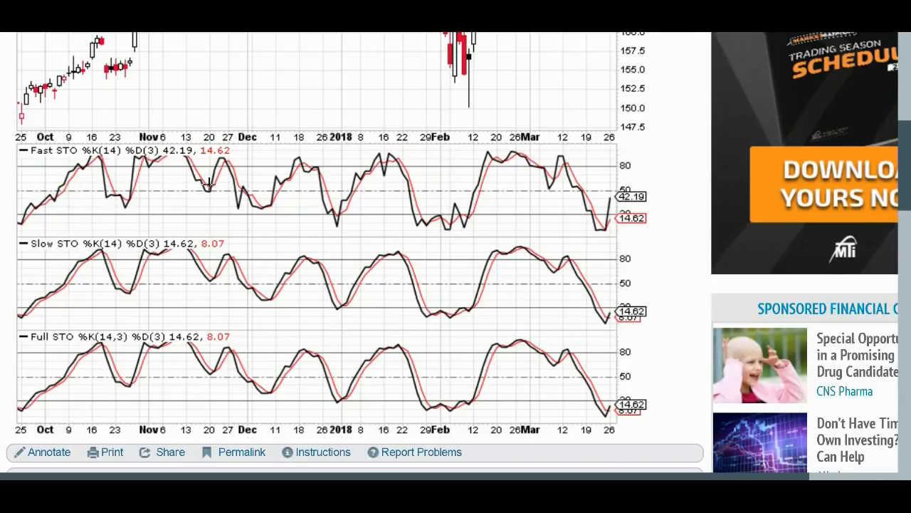
mouse_move(39, 149)
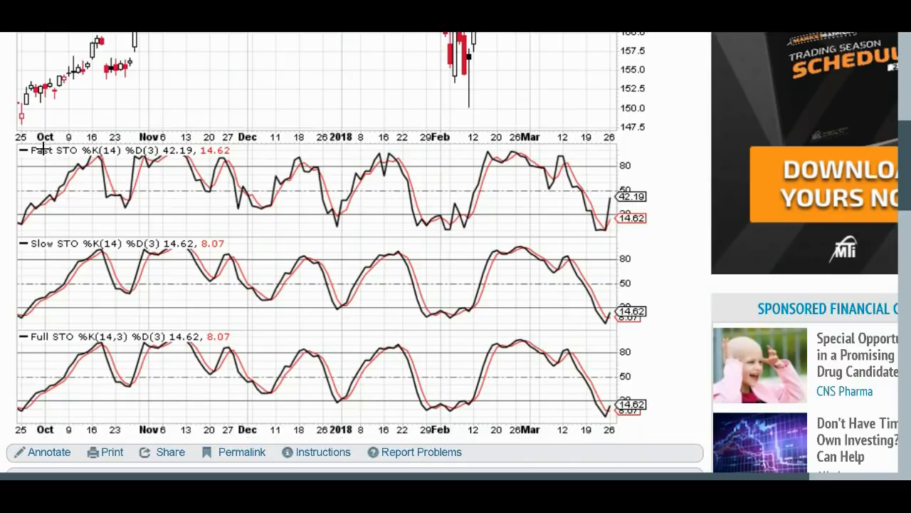
mouse_move(71, 193)
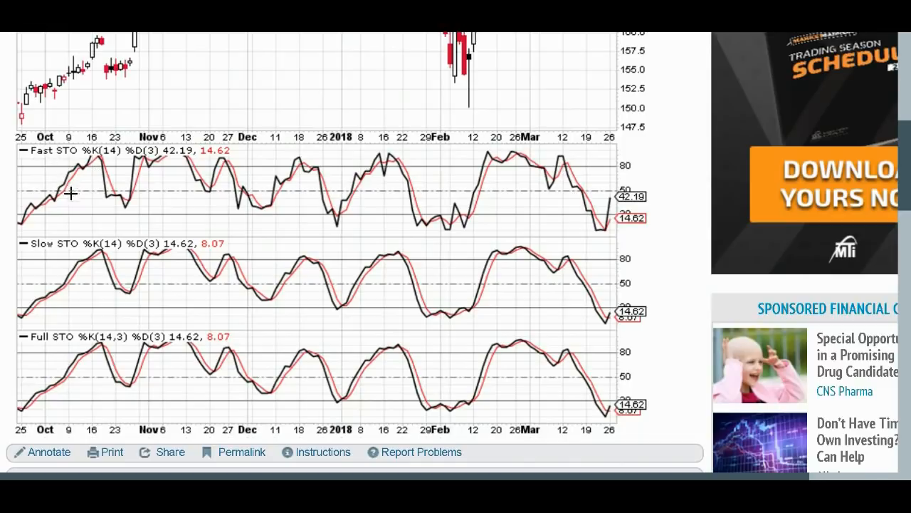
mouse_move(116, 164)
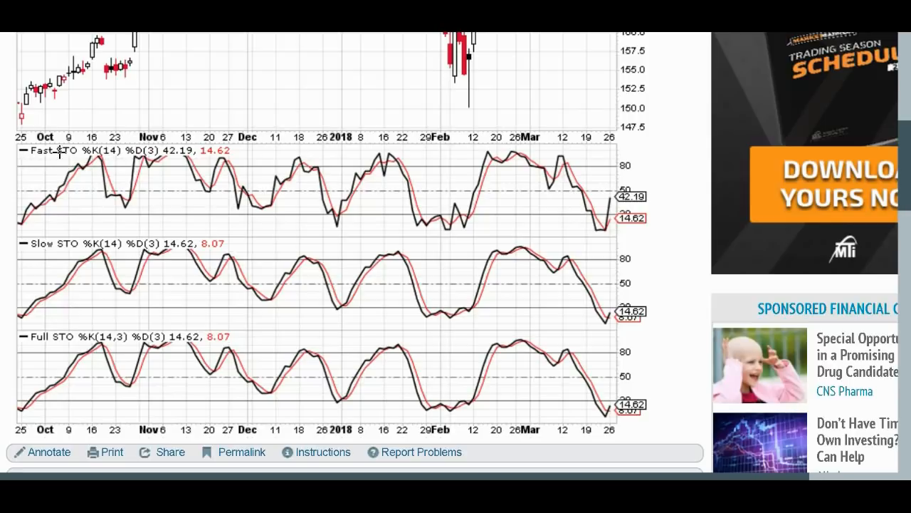
mouse_move(218, 169)
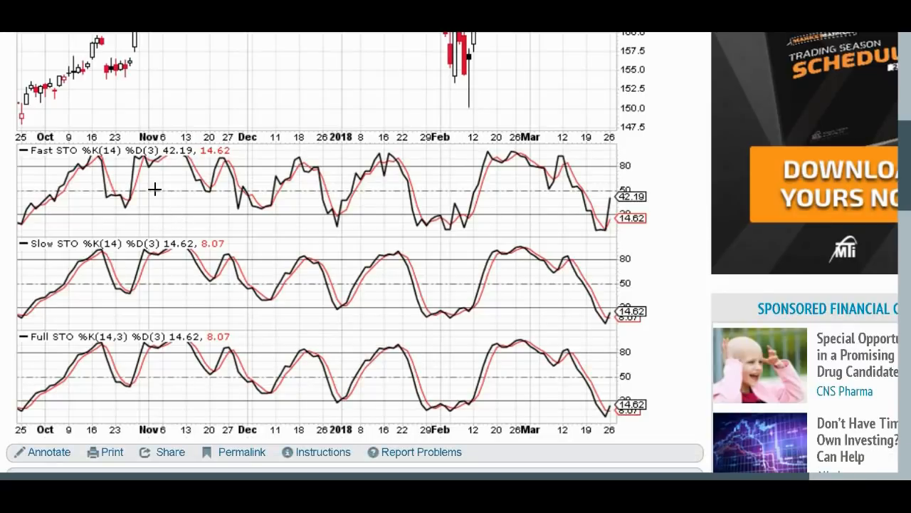
mouse_move(64, 202)
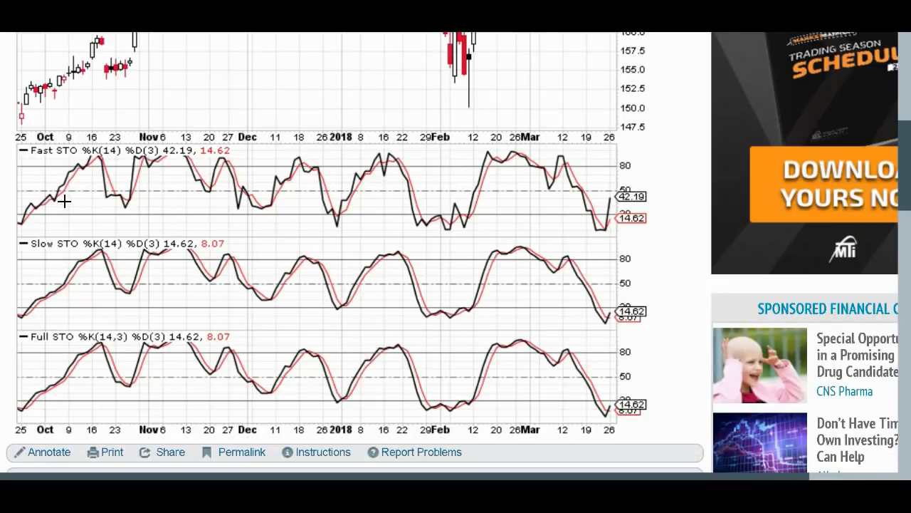
mouse_move(305, 220)
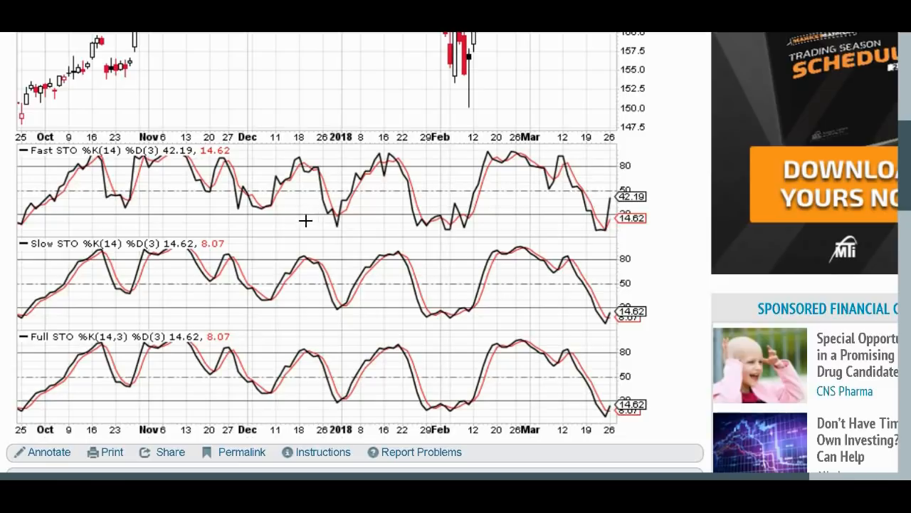
mouse_move(205, 216)
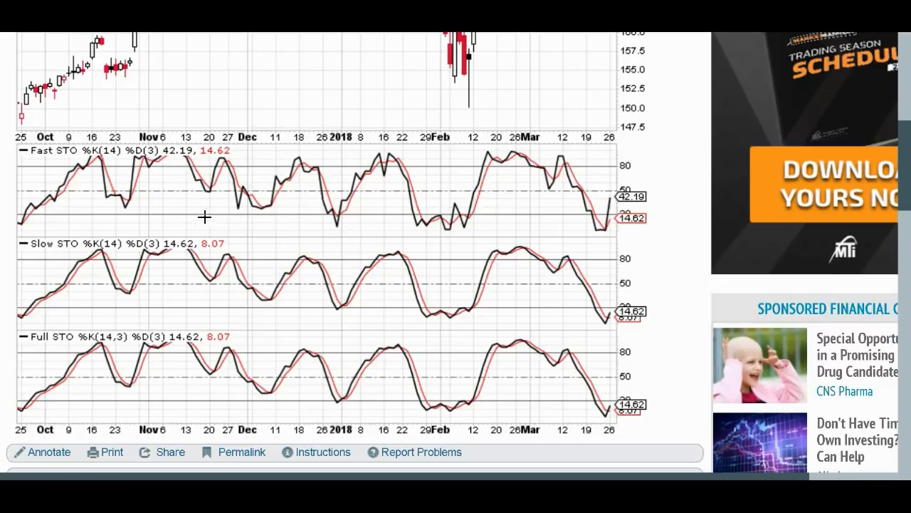
mouse_move(616, 214)
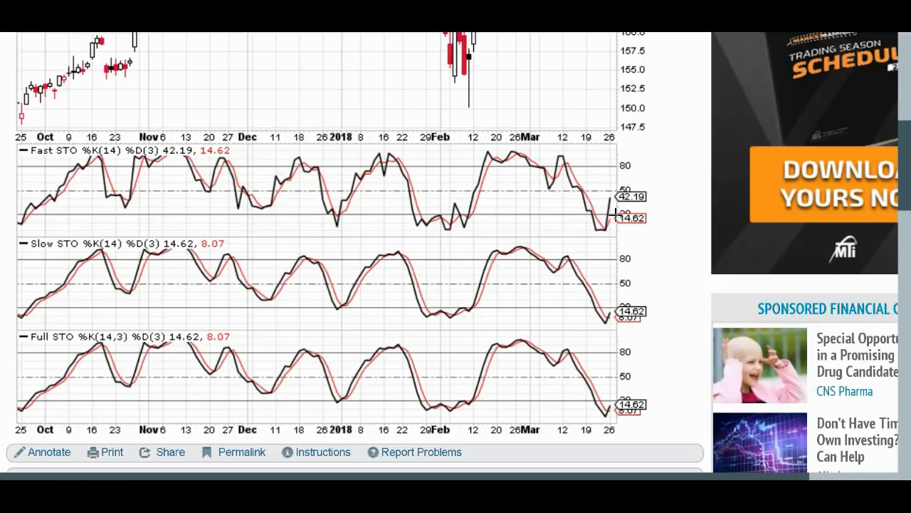
mouse_move(503, 221)
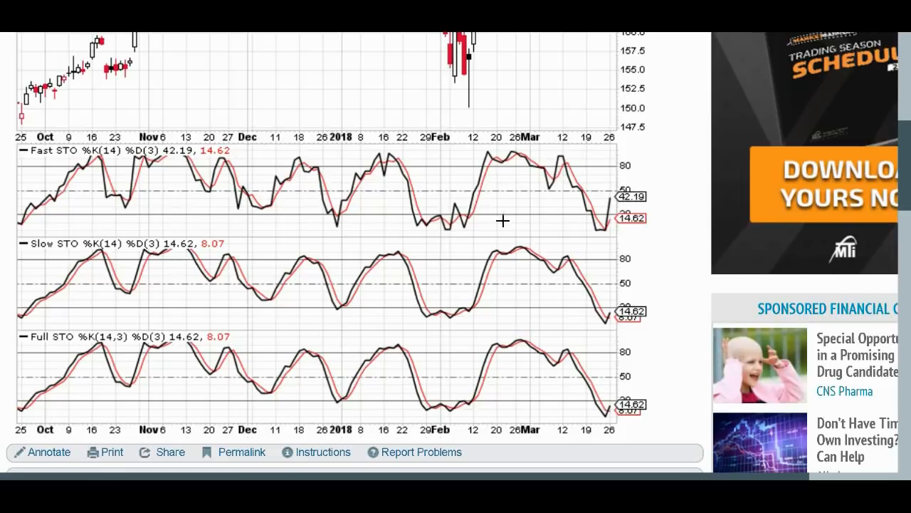
mouse_move(347, 216)
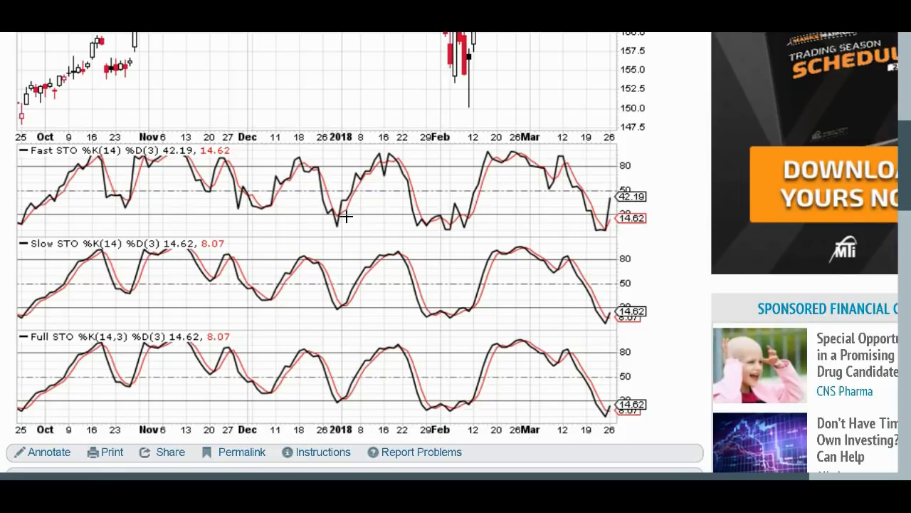
mouse_move(381, 225)
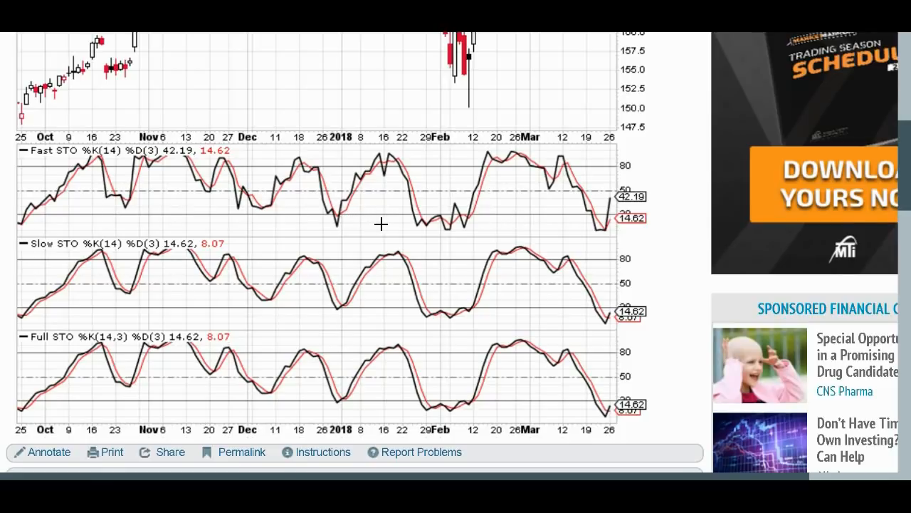
mouse_move(331, 217)
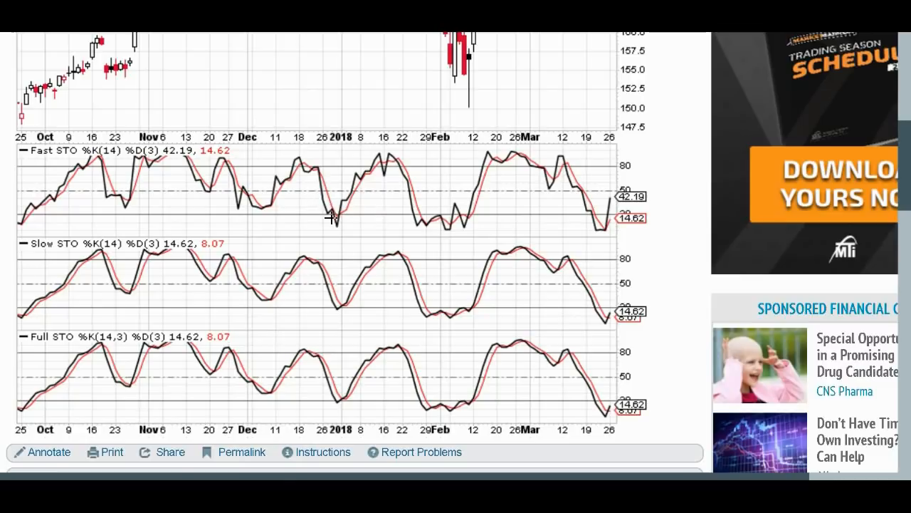
mouse_move(337, 226)
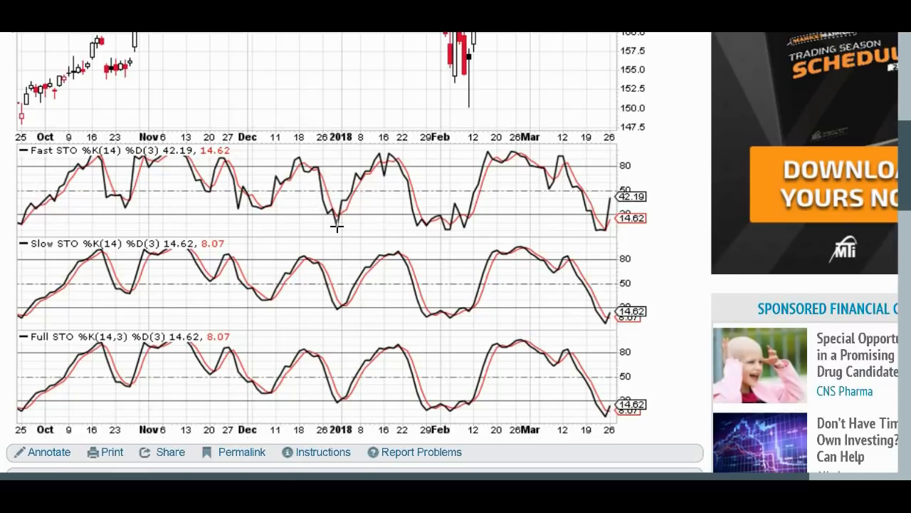
mouse_move(337, 208)
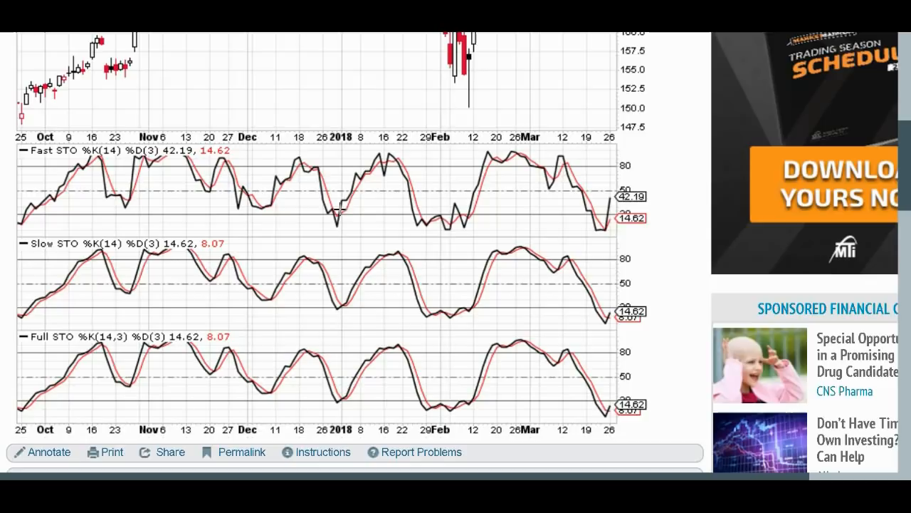
mouse_move(340, 207)
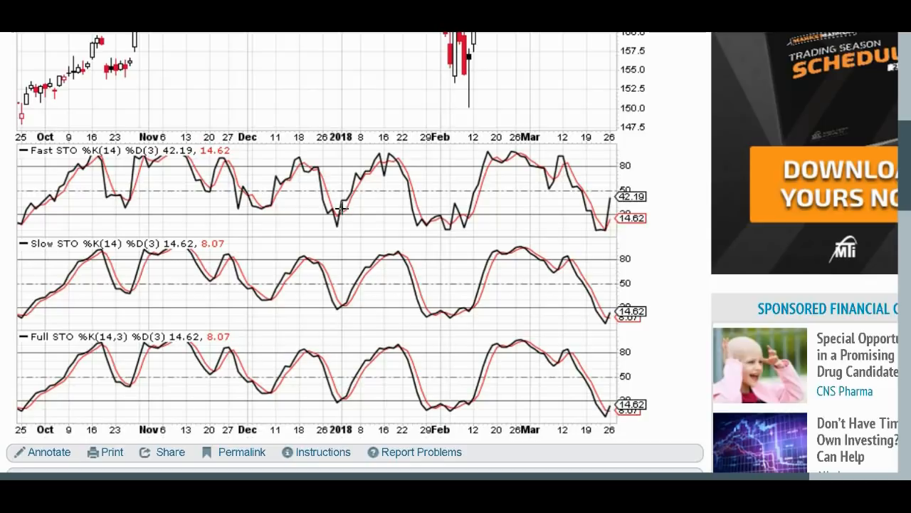
mouse_move(298, 174)
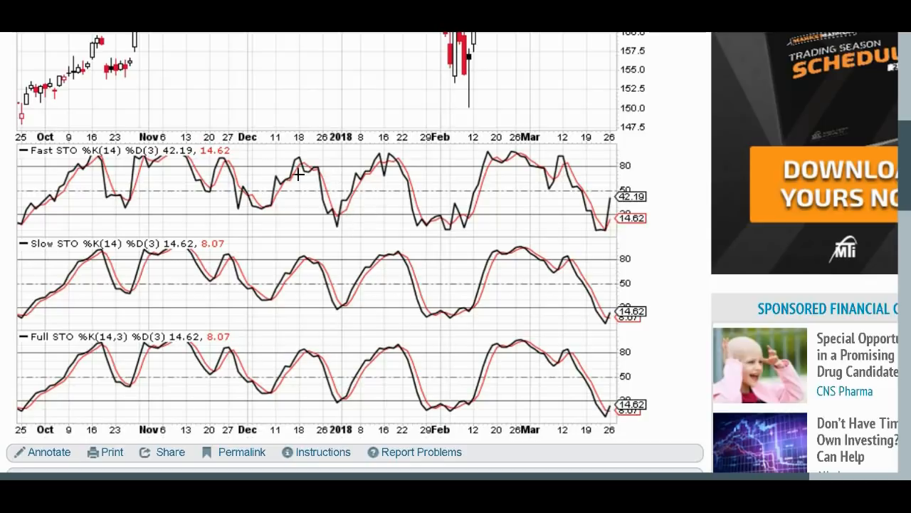
mouse_move(174, 170)
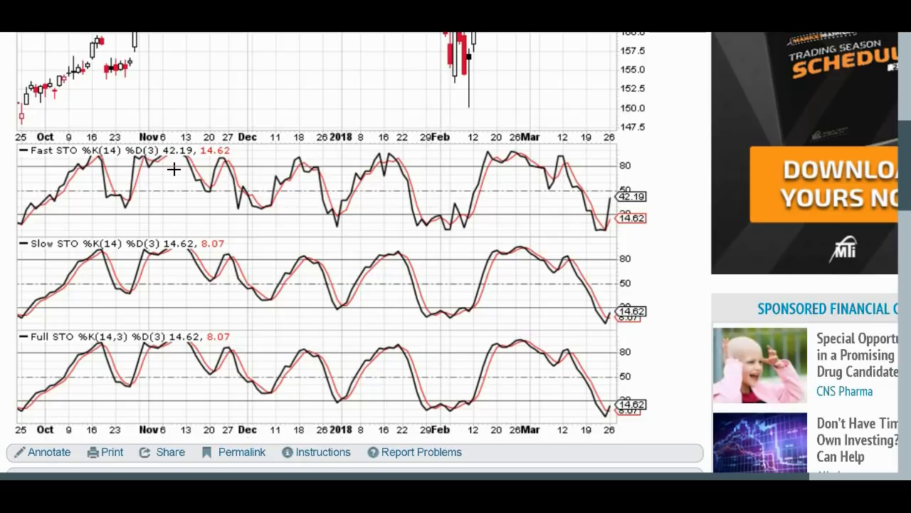
mouse_move(86, 164)
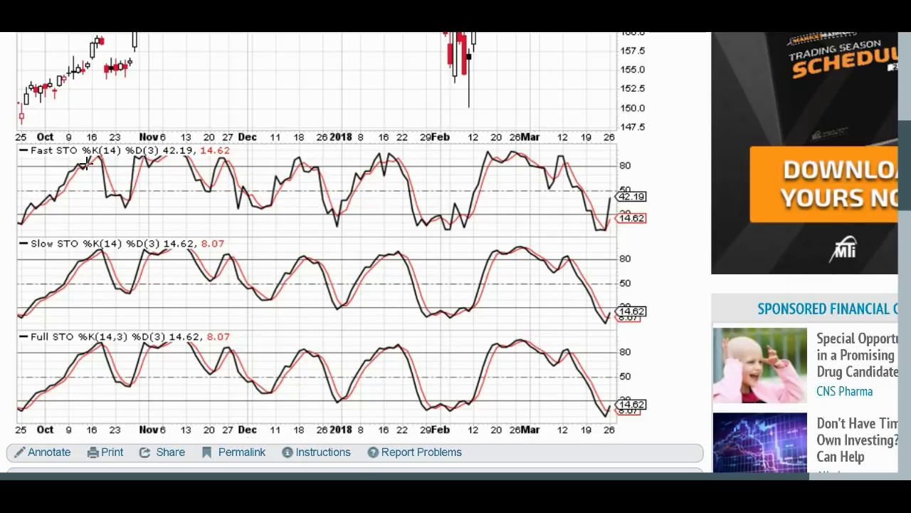
mouse_move(369, 159)
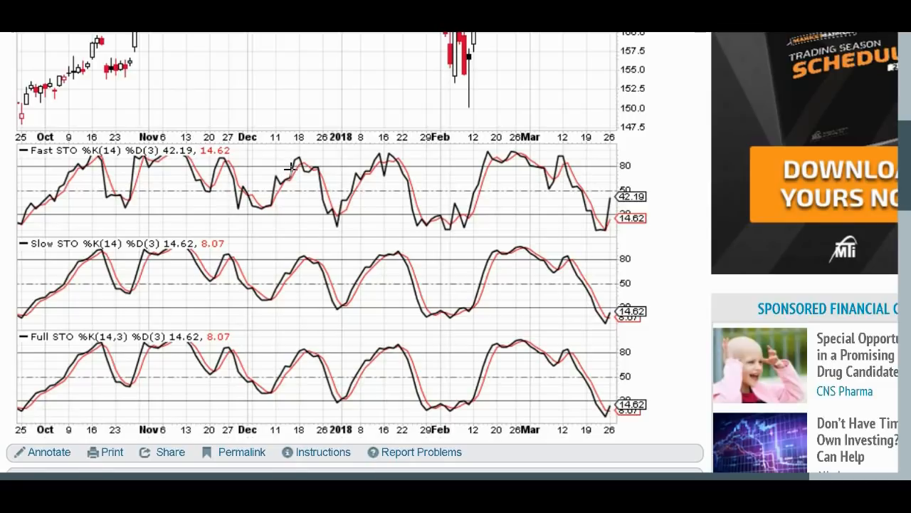
mouse_move(494, 168)
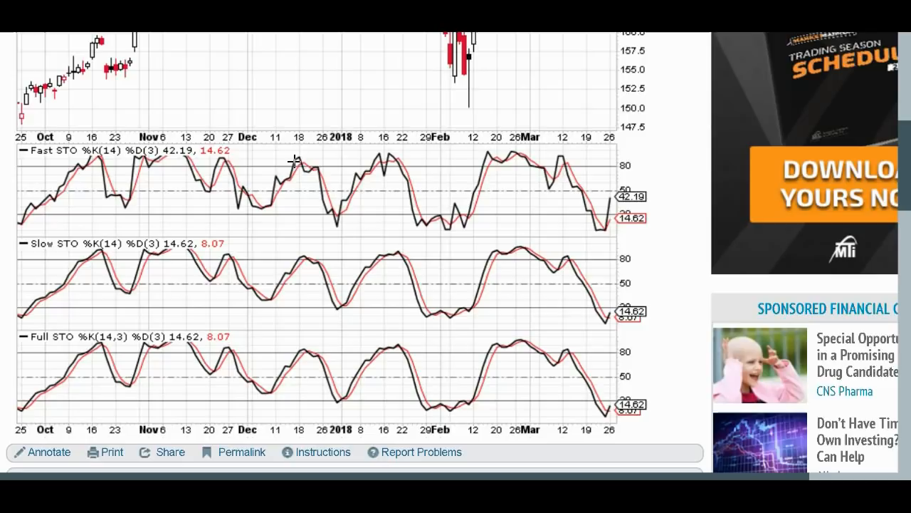
mouse_move(290, 170)
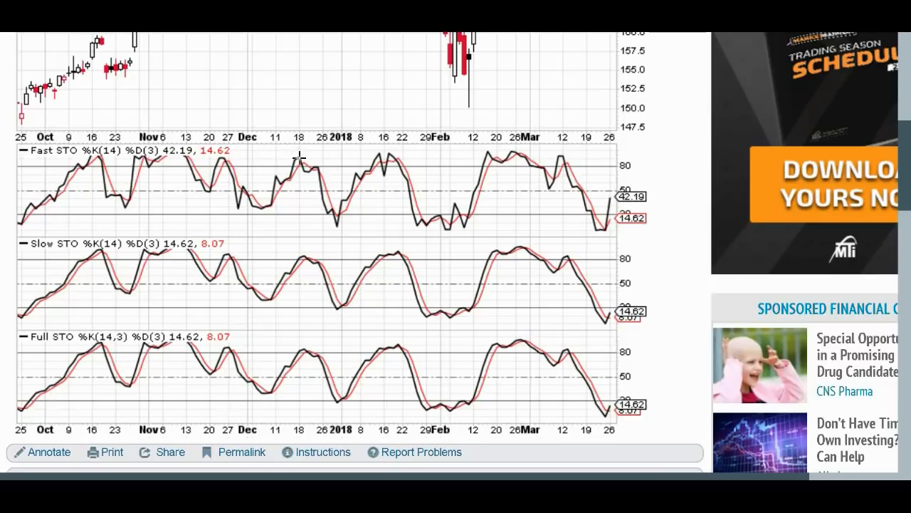
mouse_move(278, 158)
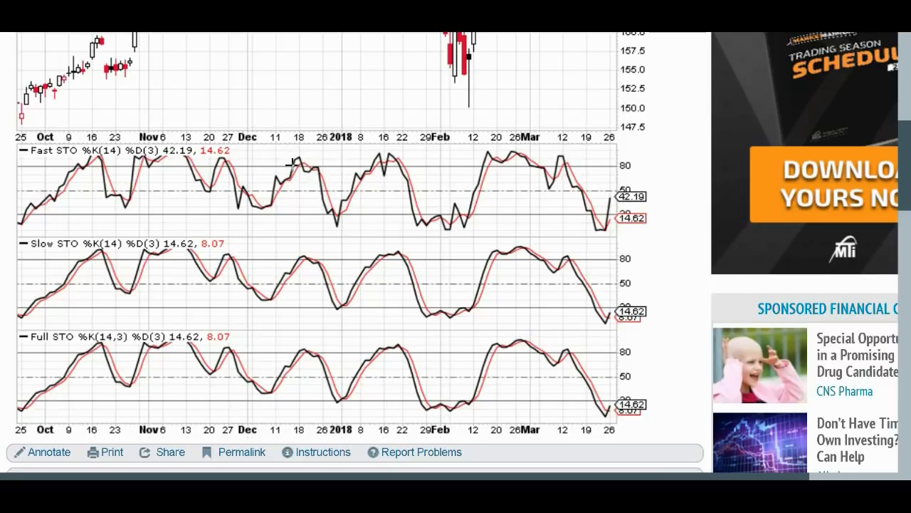
mouse_move(305, 173)
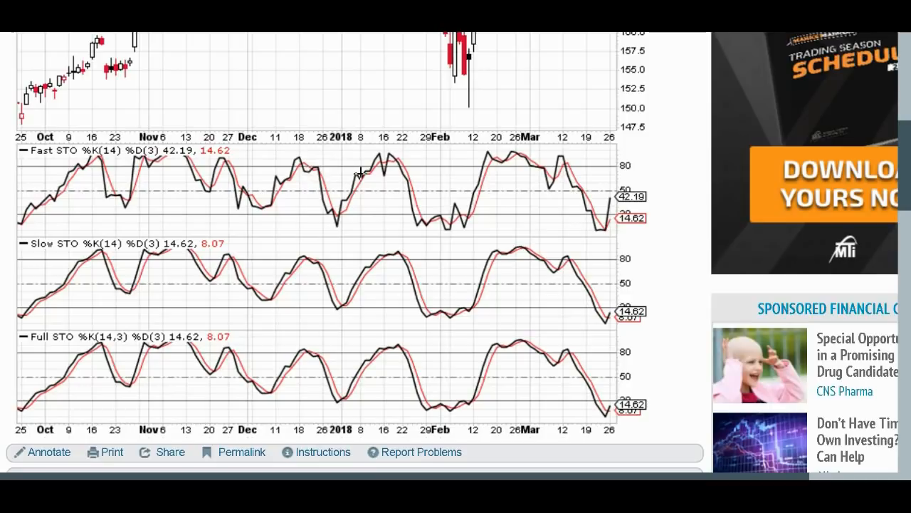
mouse_move(530, 230)
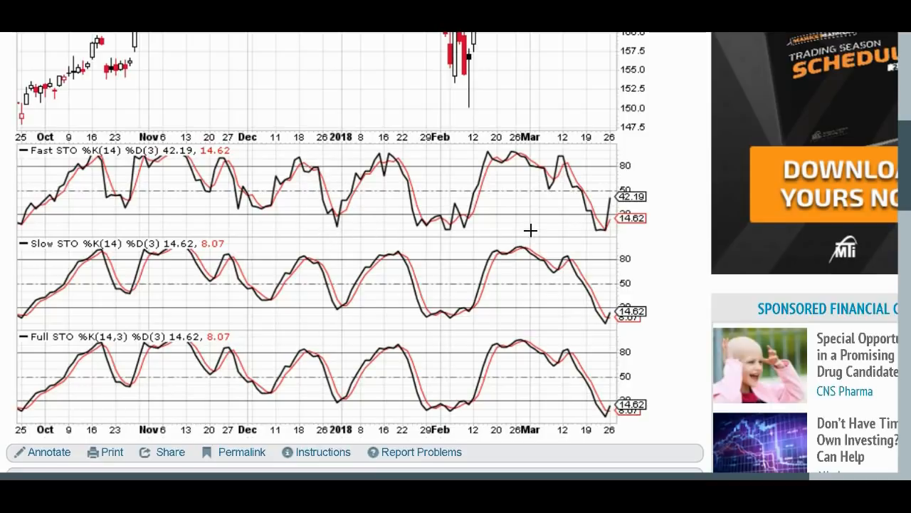
mouse_move(514, 221)
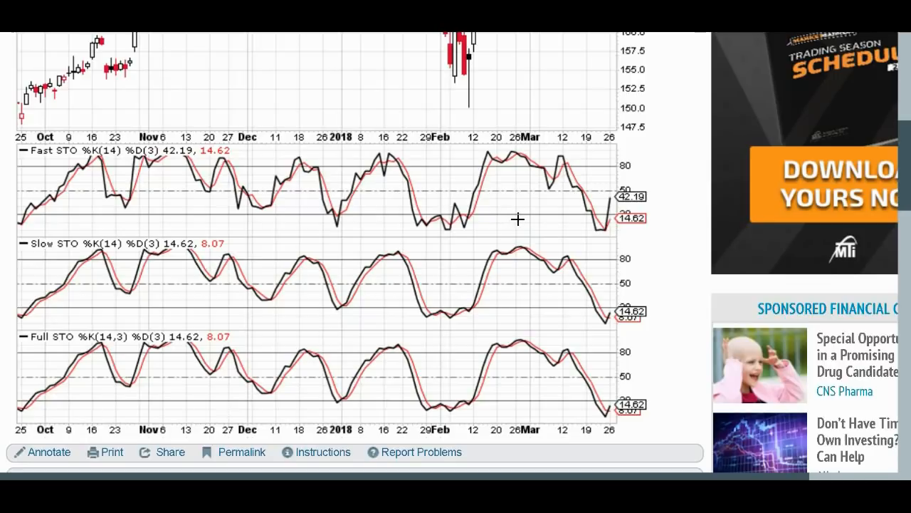
mouse_move(93, 181)
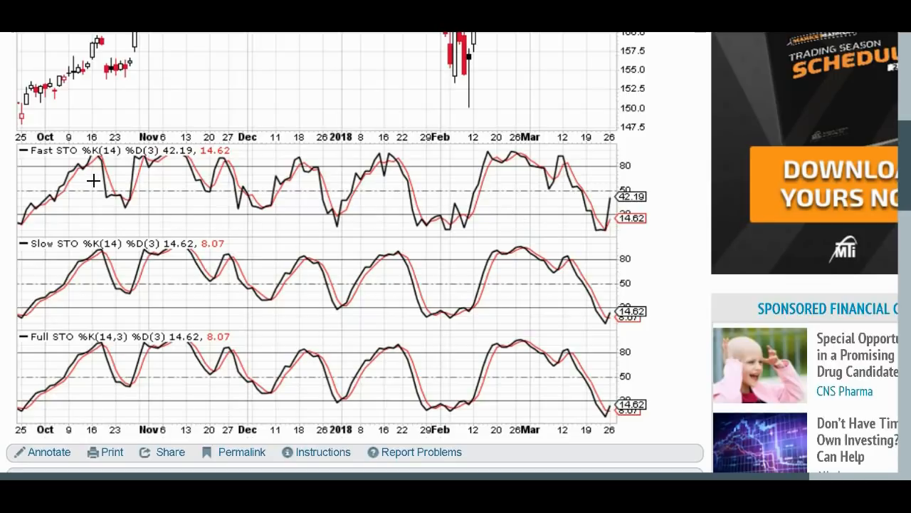
mouse_move(100, 181)
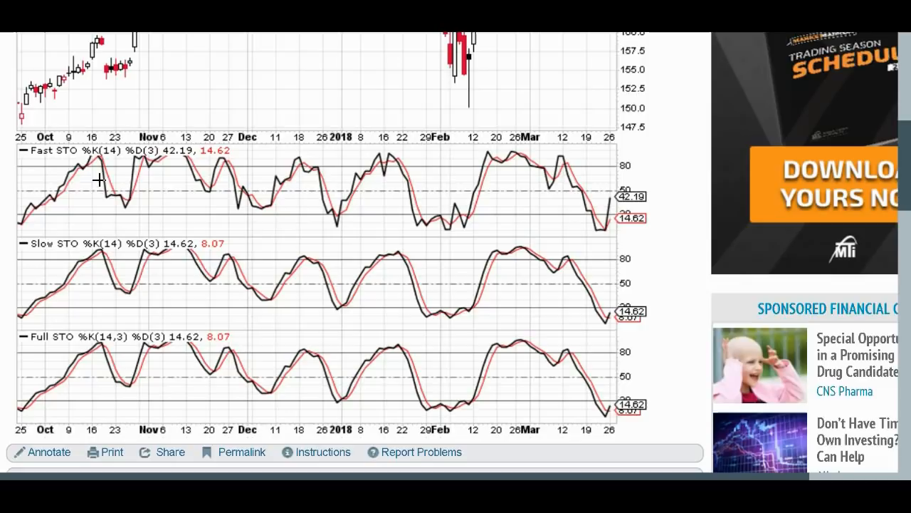
mouse_move(79, 179)
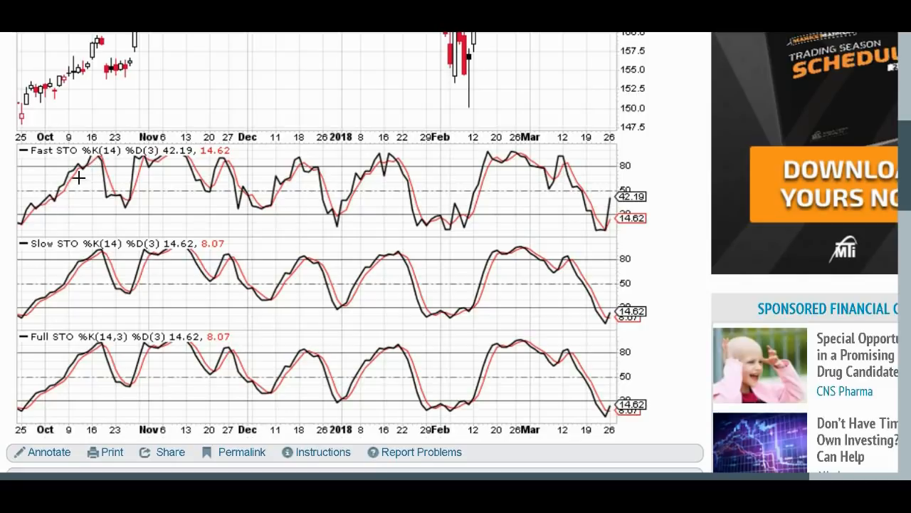
mouse_move(50, 193)
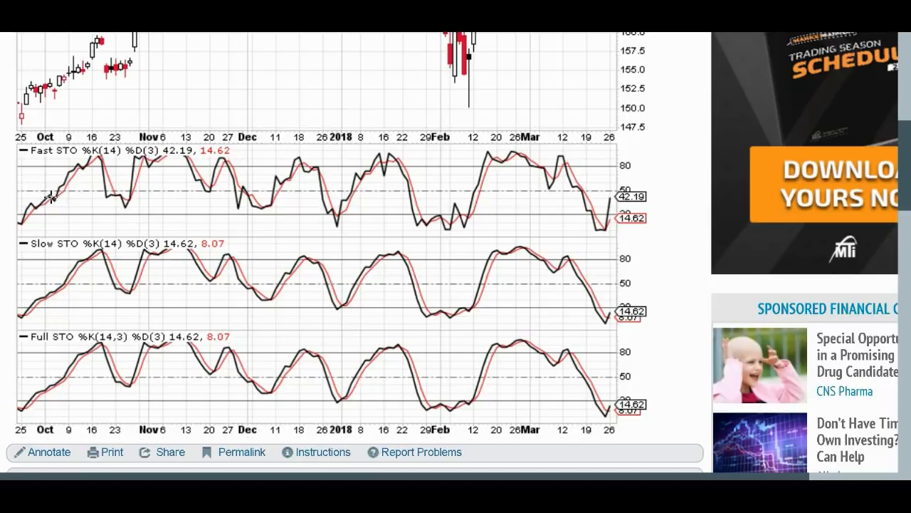
mouse_move(150, 148)
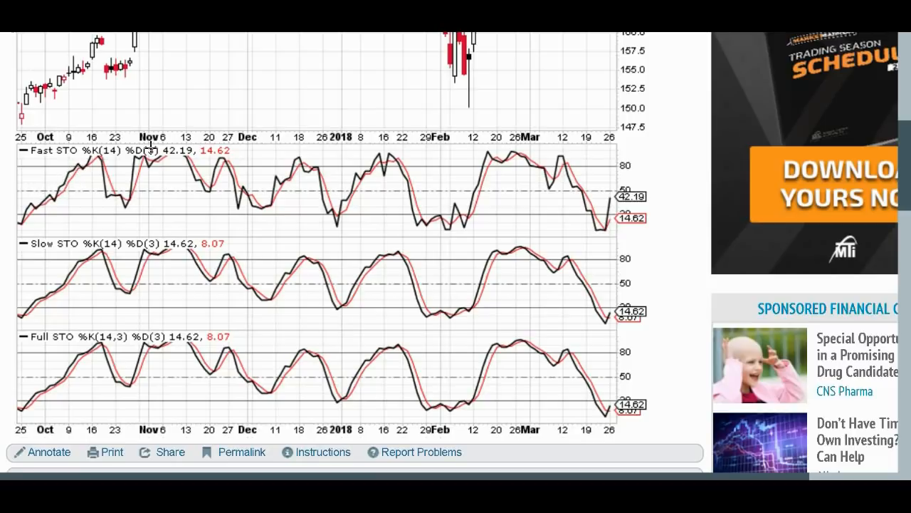
mouse_move(87, 169)
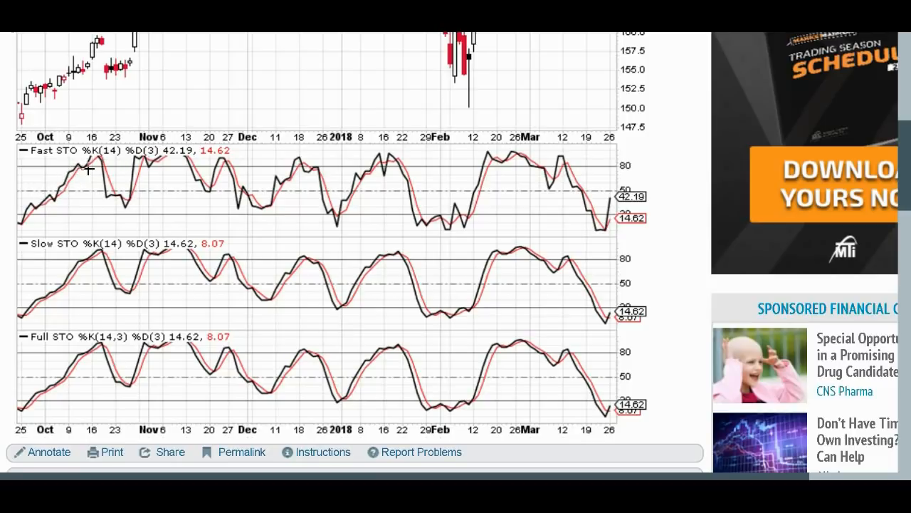
mouse_move(46, 198)
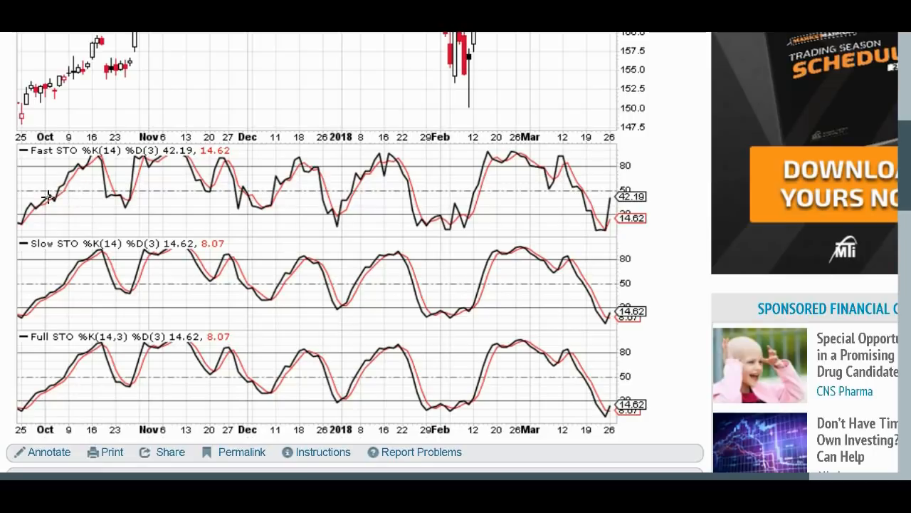
mouse_move(77, 171)
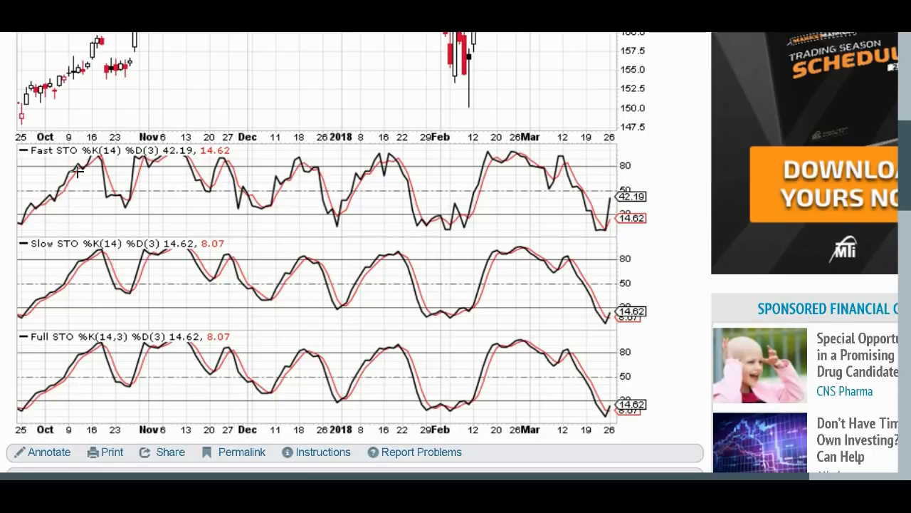
mouse_move(117, 196)
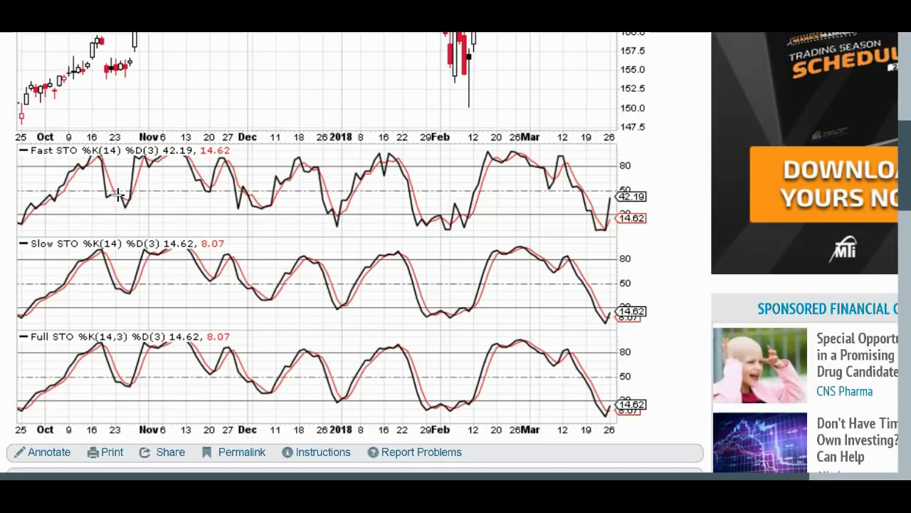
mouse_move(134, 193)
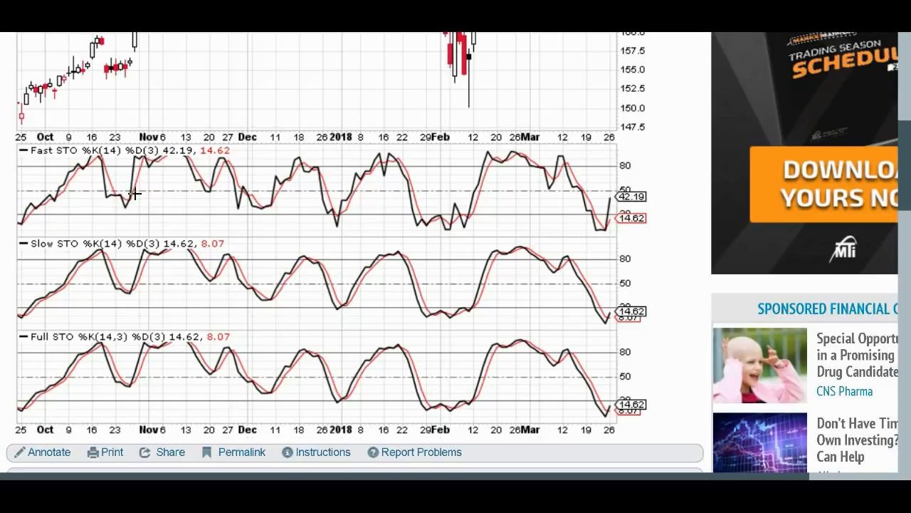
mouse_move(149, 192)
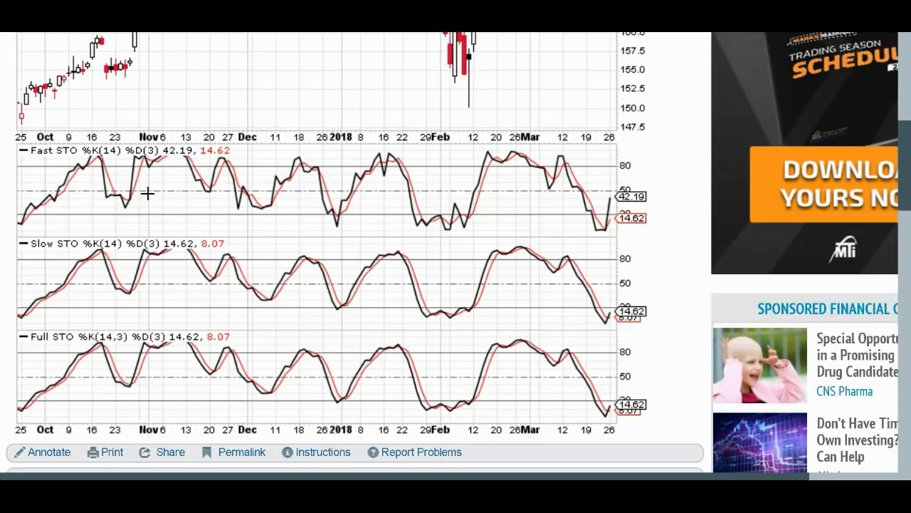
mouse_move(68, 184)
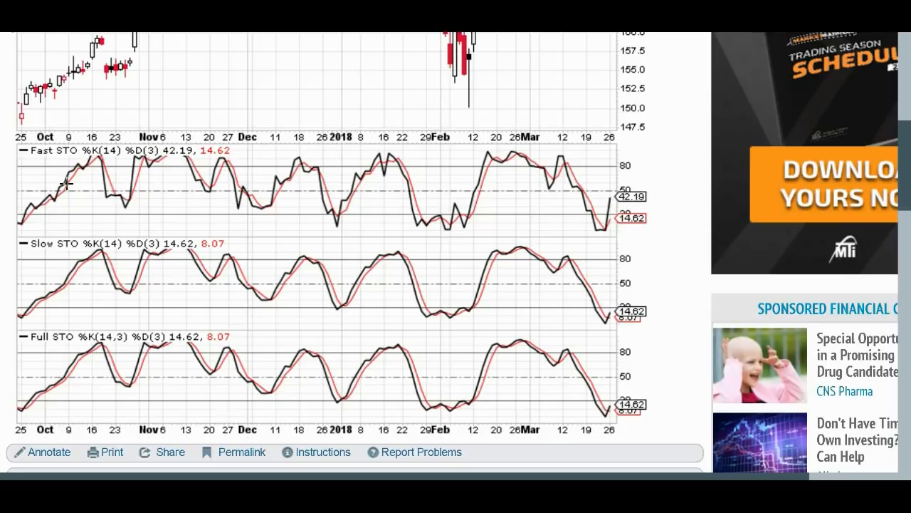
mouse_move(92, 194)
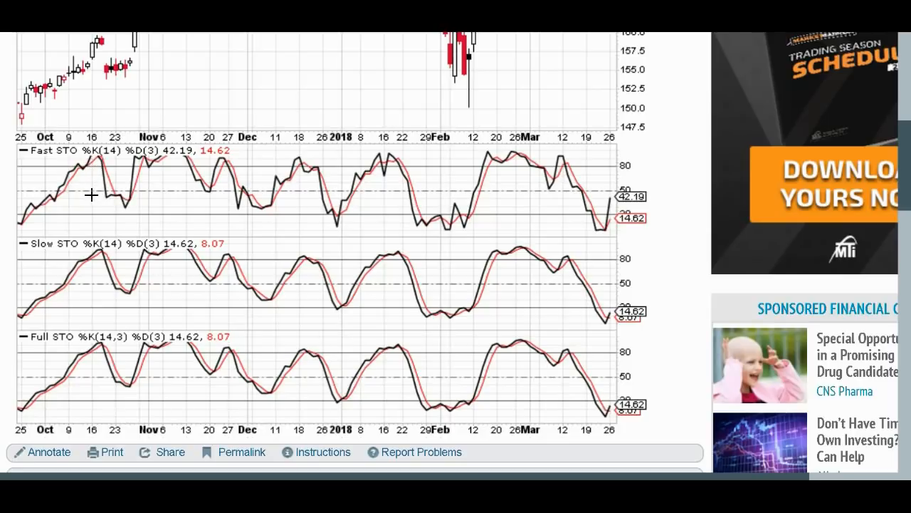
mouse_move(107, 205)
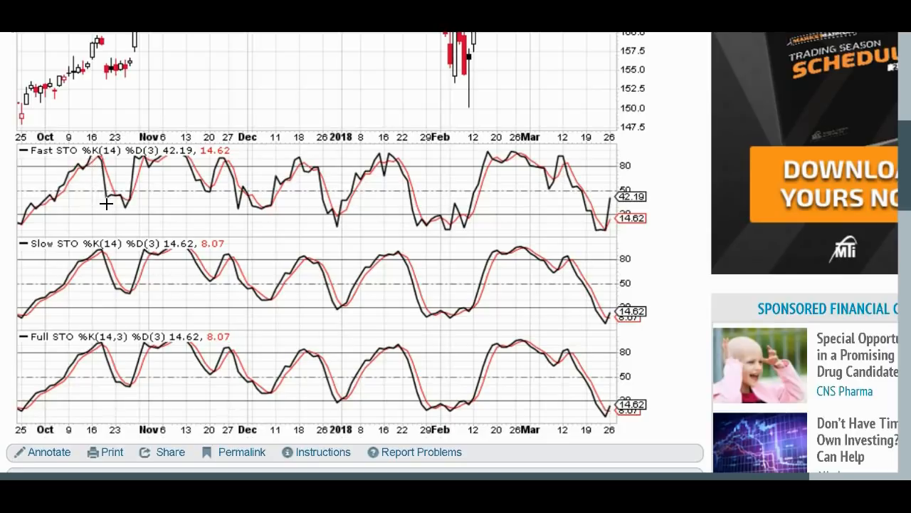
mouse_move(126, 198)
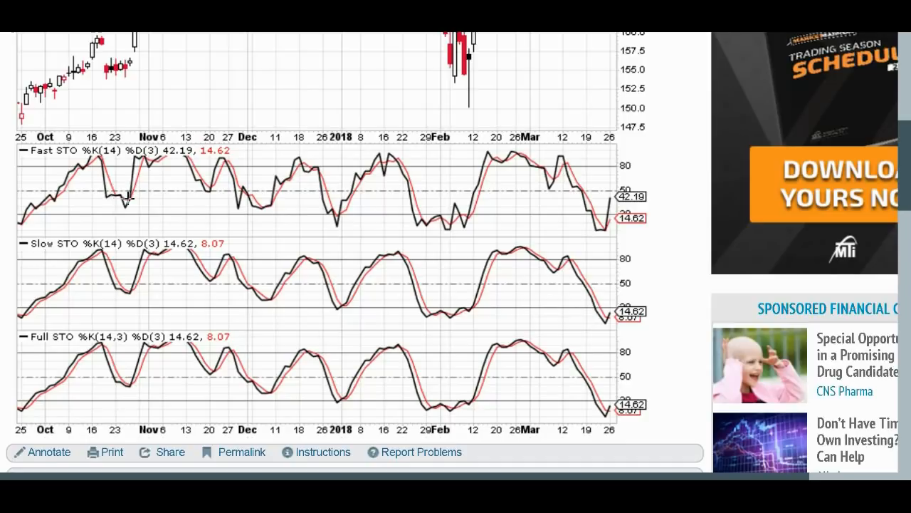
mouse_move(74, 169)
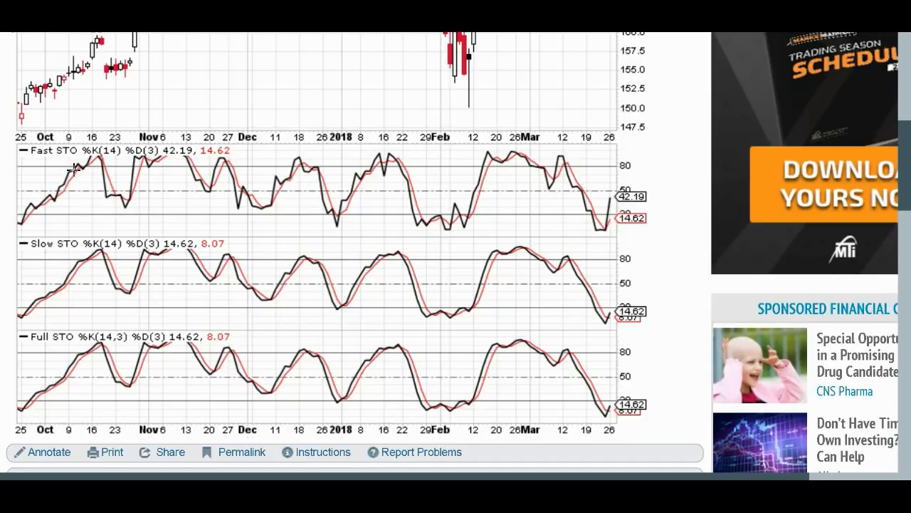
mouse_move(121, 201)
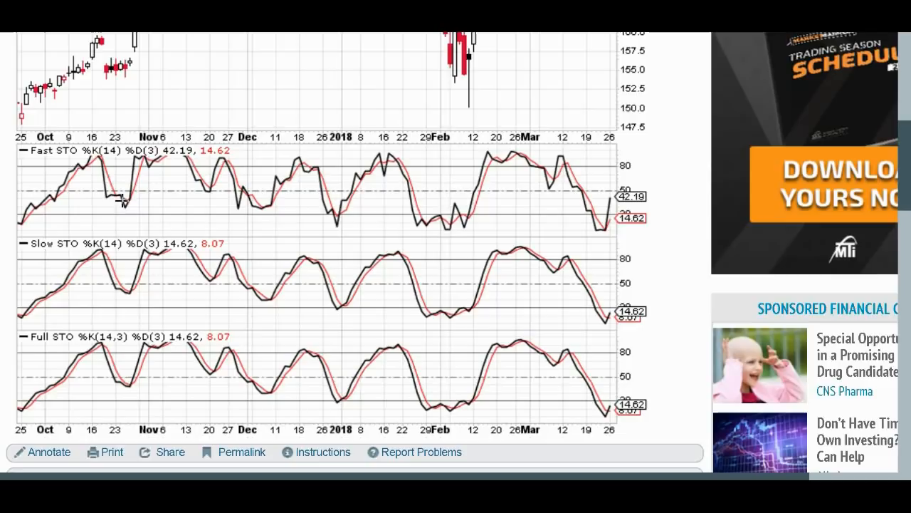
mouse_move(139, 189)
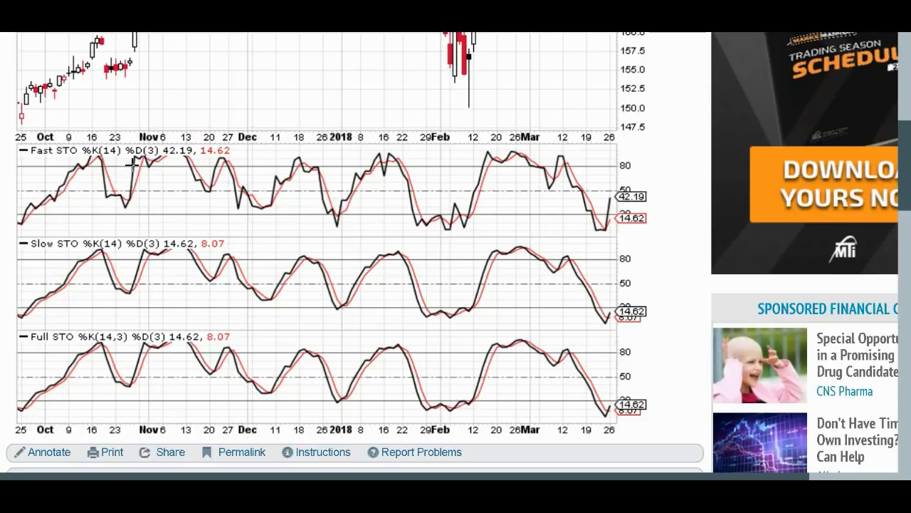
mouse_move(205, 180)
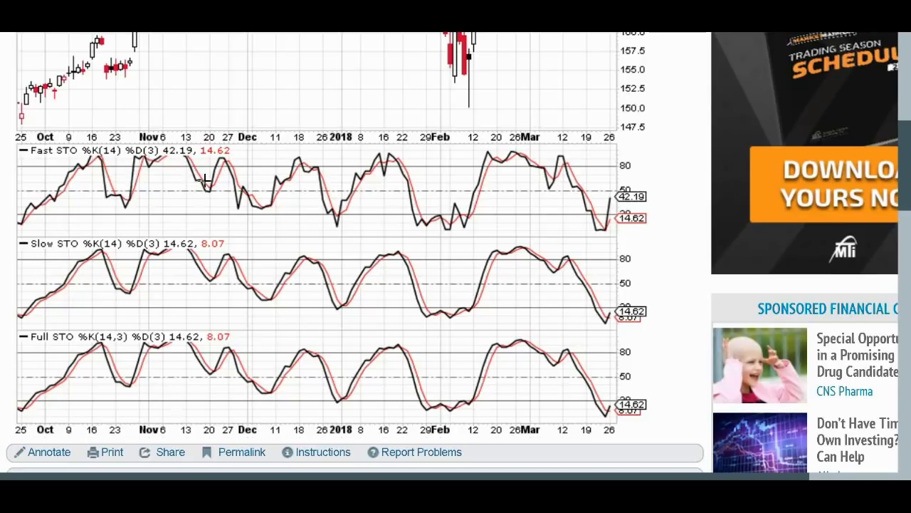
mouse_move(219, 207)
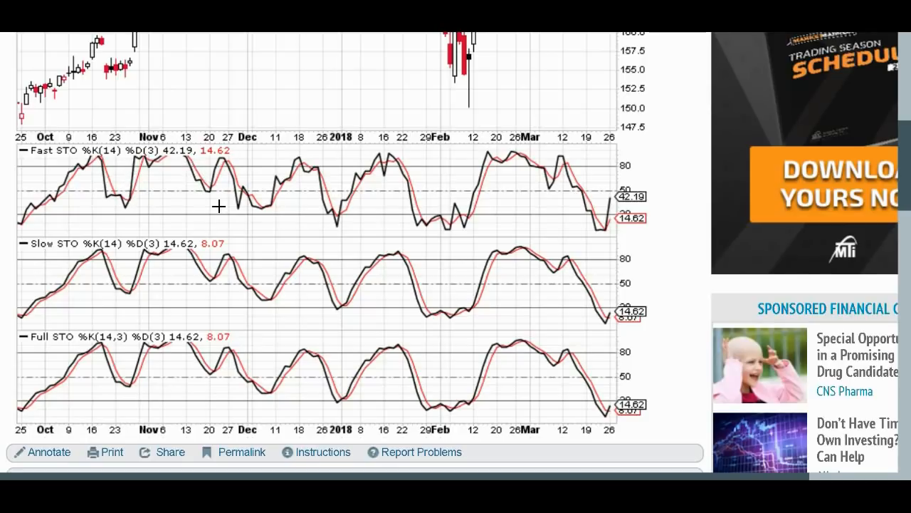
mouse_move(164, 186)
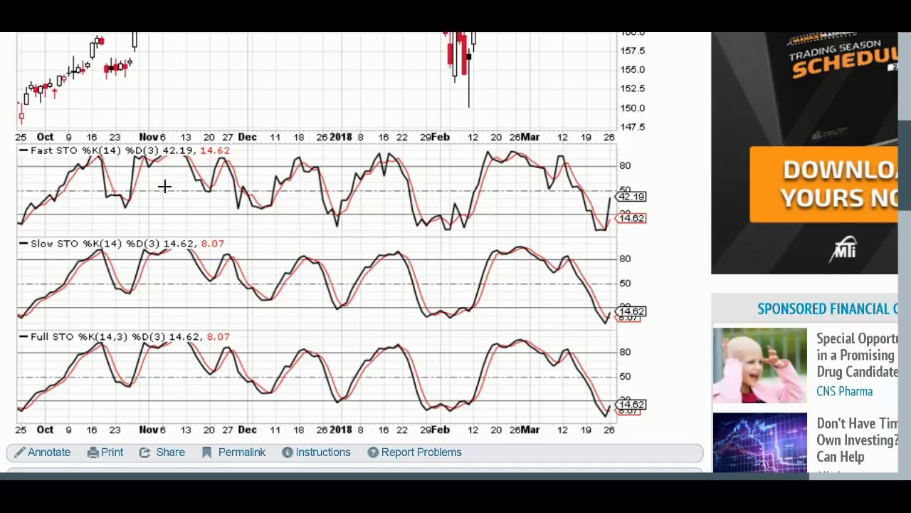
mouse_move(65, 204)
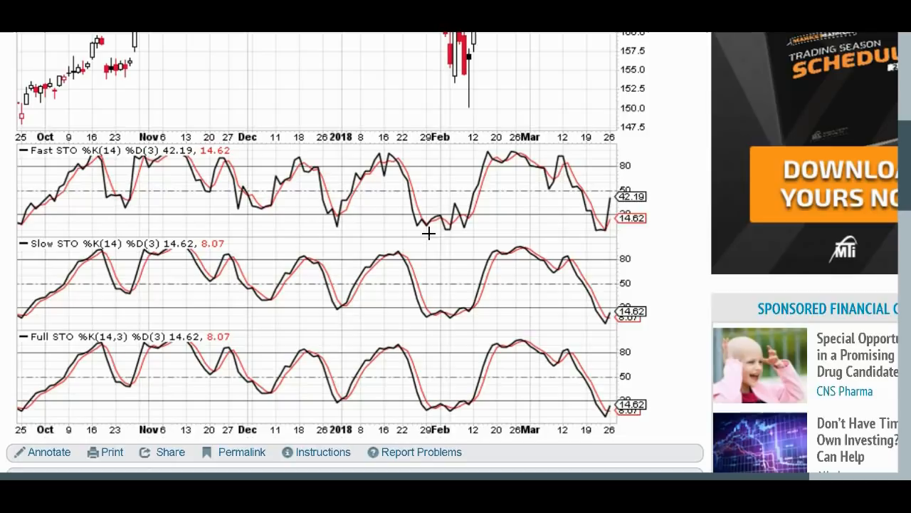
mouse_move(117, 291)
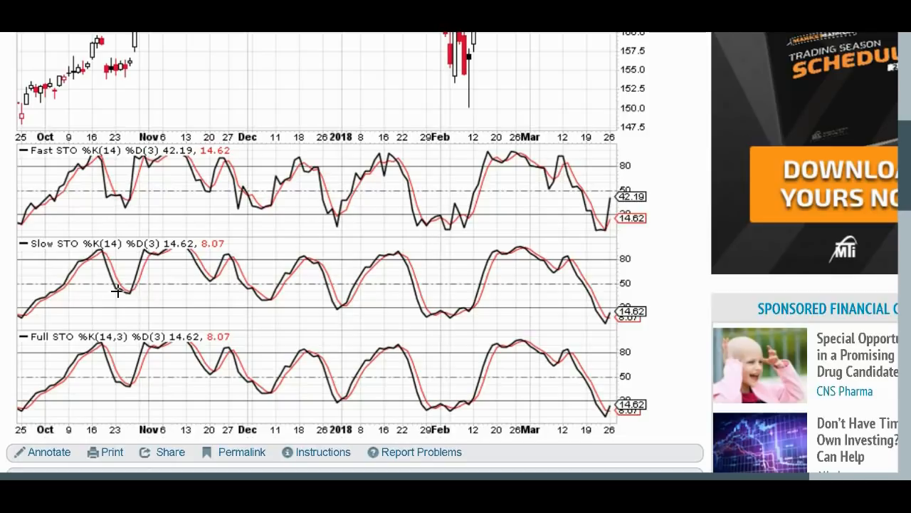
mouse_move(91, 265)
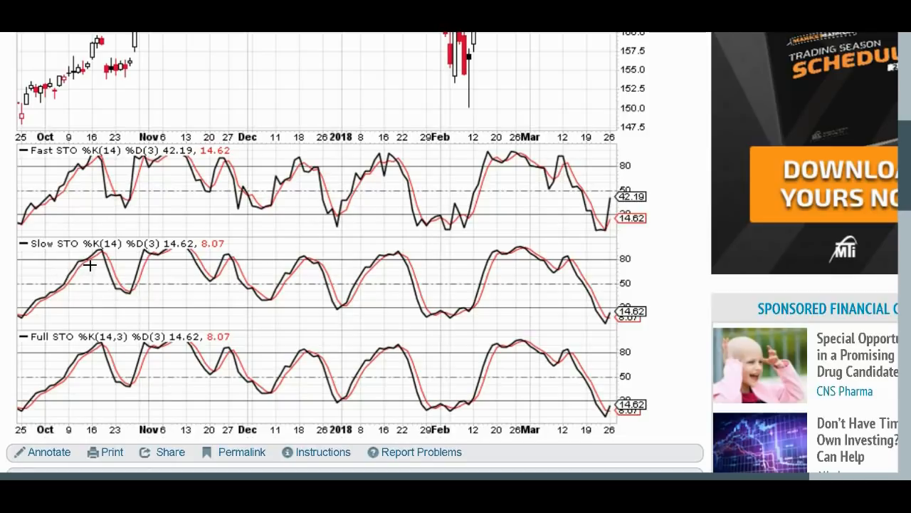
mouse_move(38, 301)
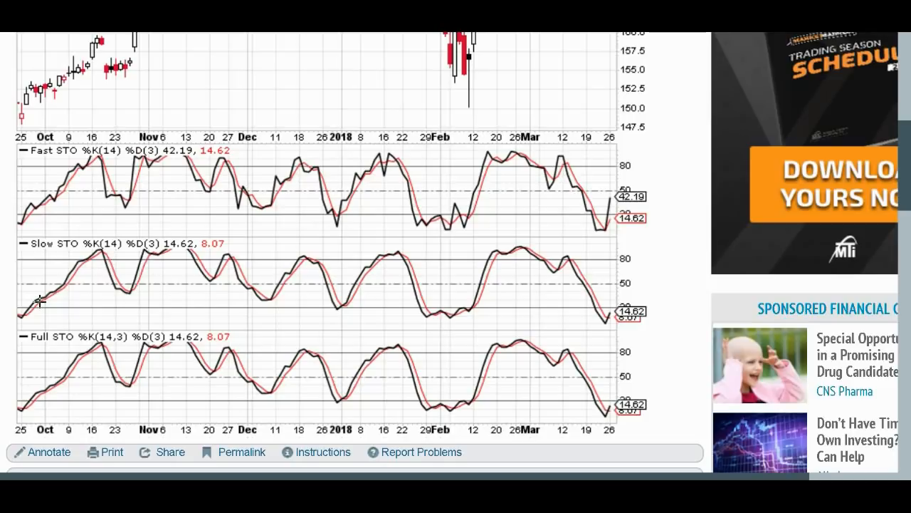
mouse_move(262, 279)
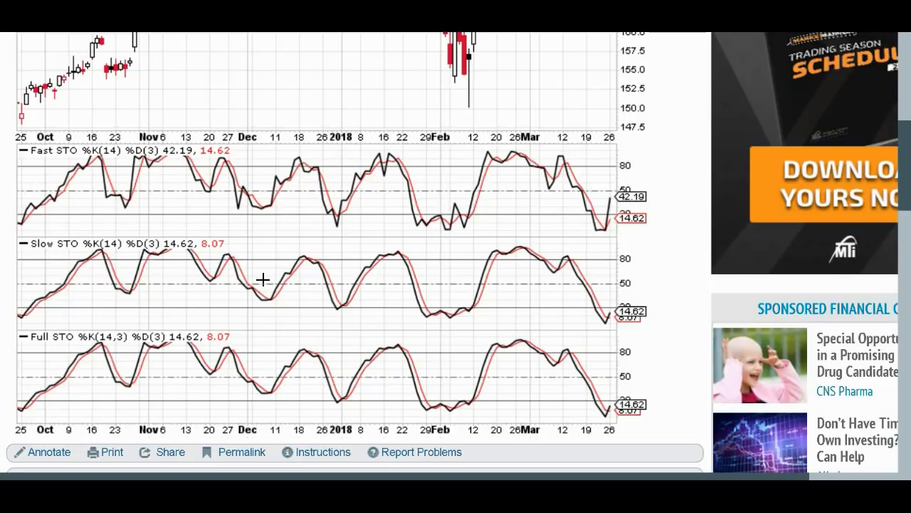
mouse_move(427, 159)
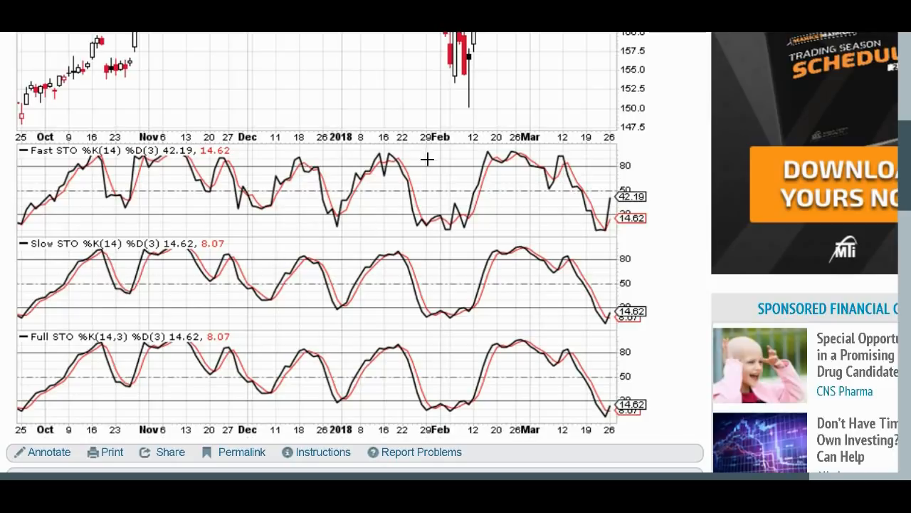
mouse_move(356, 219)
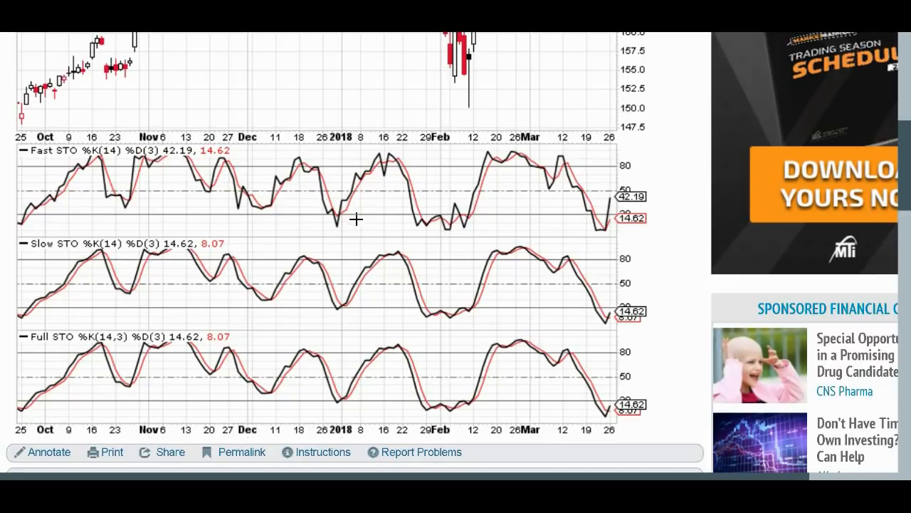
mouse_move(270, 272)
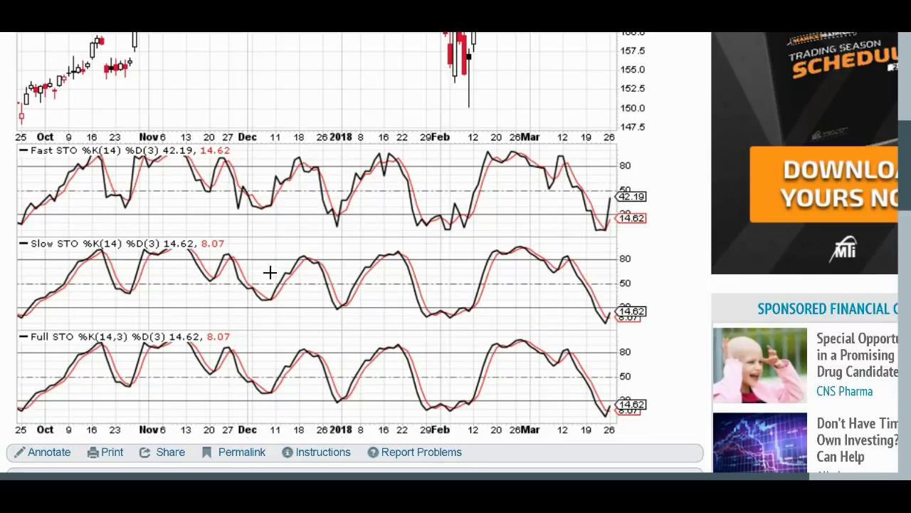
mouse_move(200, 263)
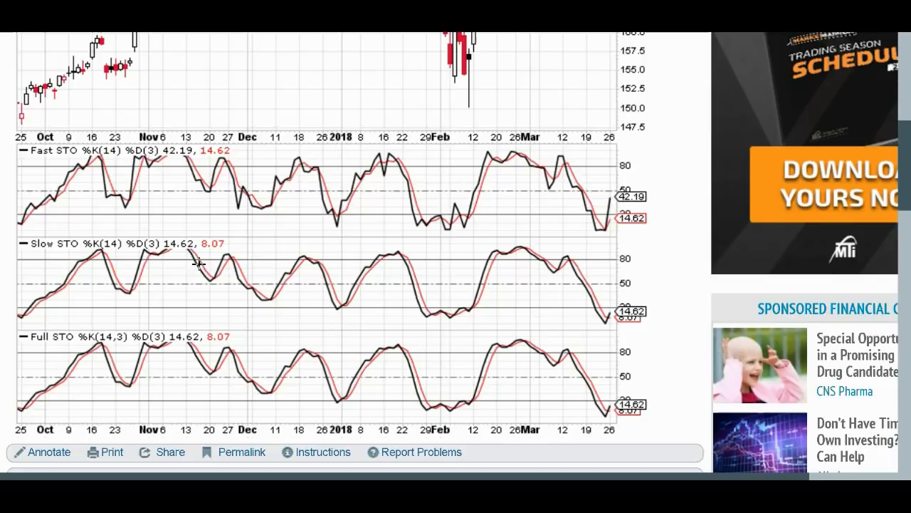
mouse_move(99, 277)
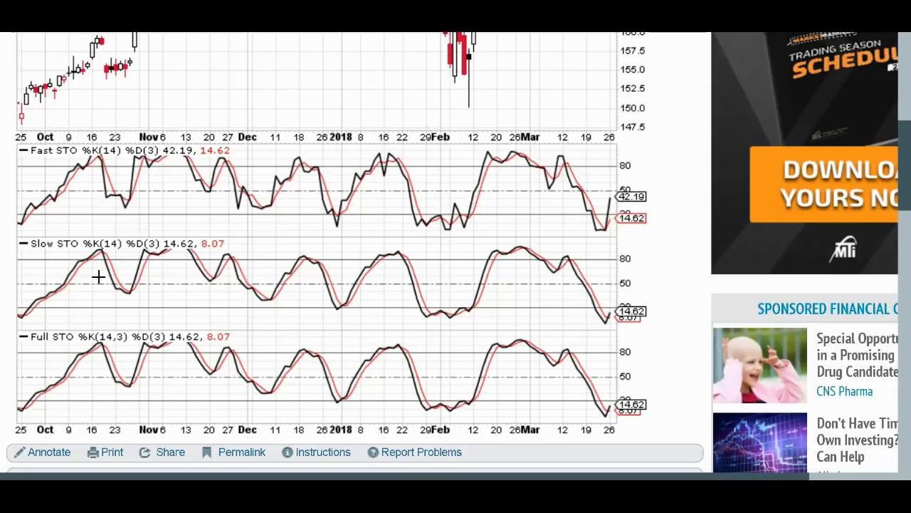
mouse_move(152, 323)
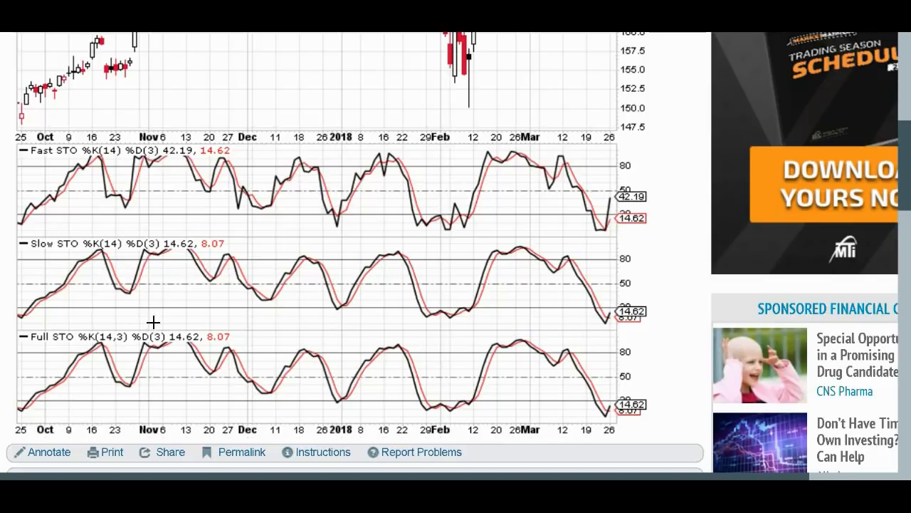
mouse_move(119, 296)
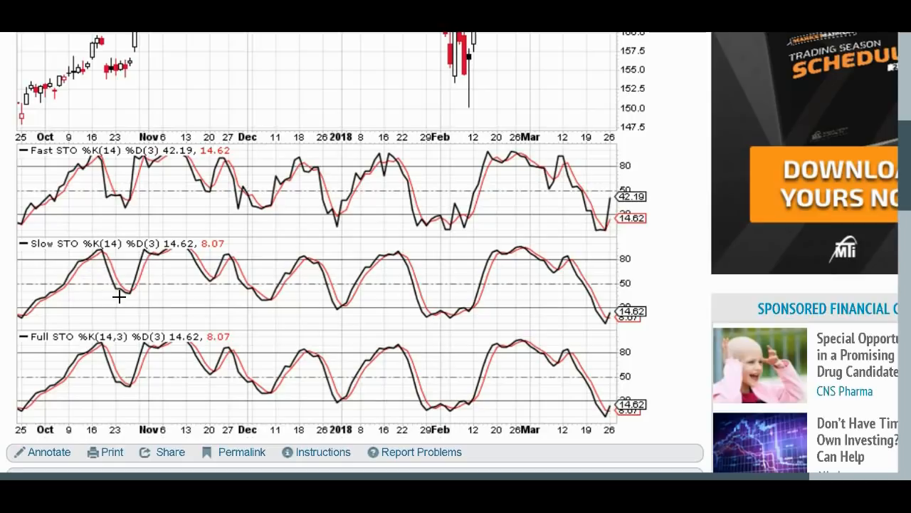
mouse_move(126, 282)
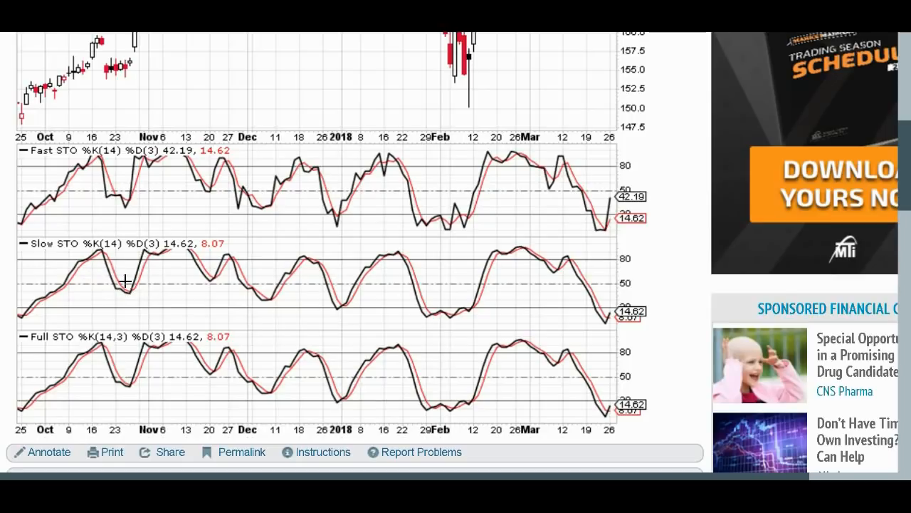
mouse_move(95, 250)
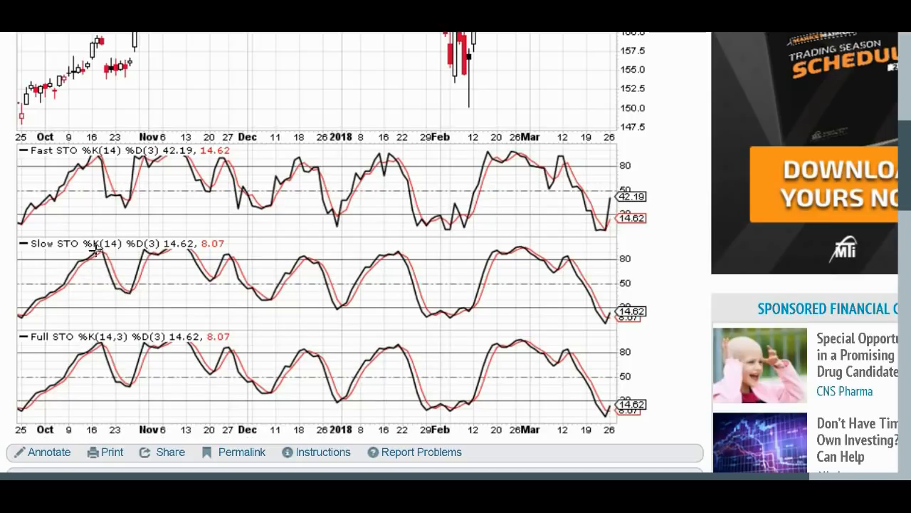
mouse_move(96, 249)
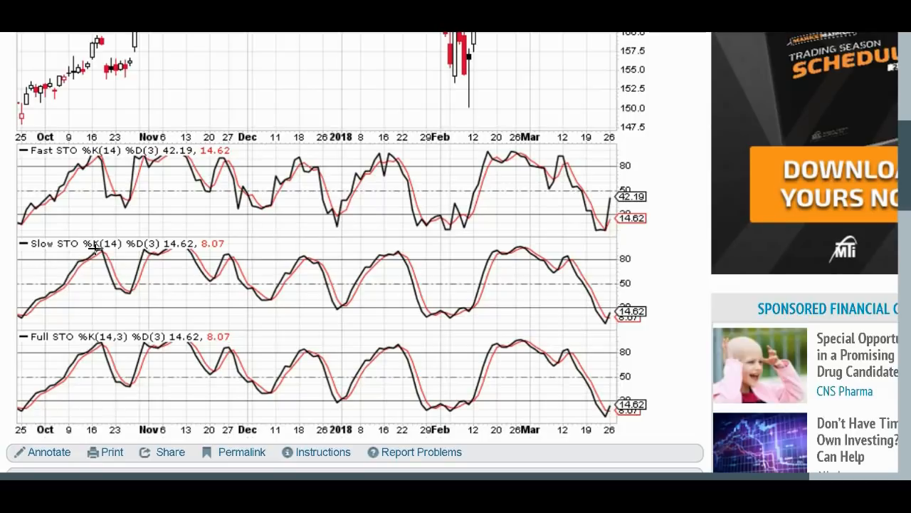
mouse_move(114, 245)
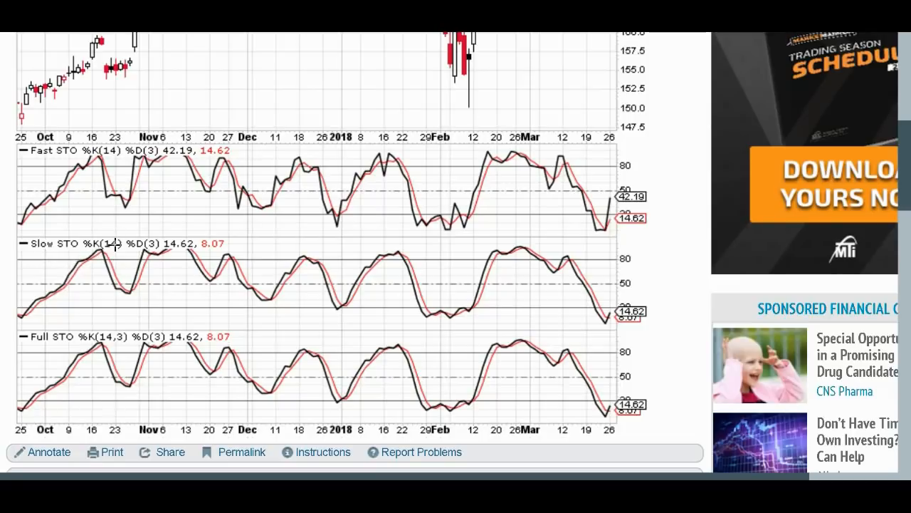
mouse_move(89, 260)
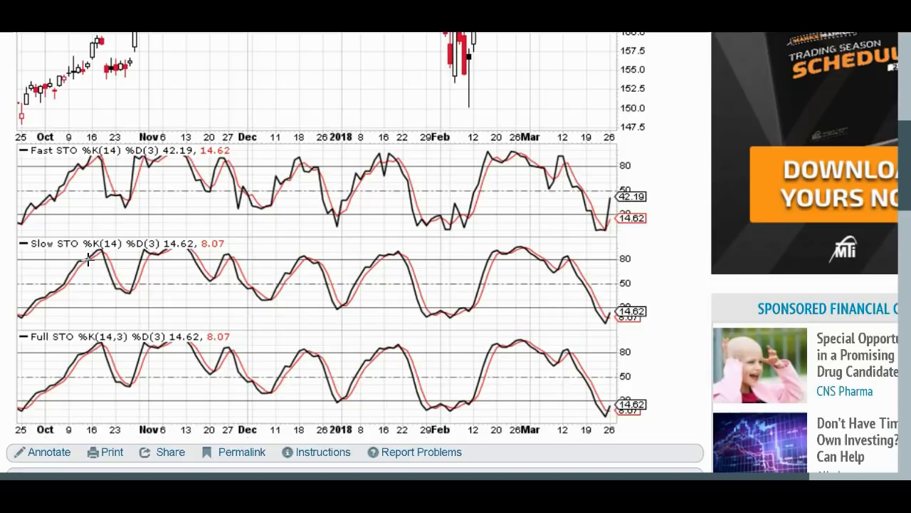
mouse_move(104, 158)
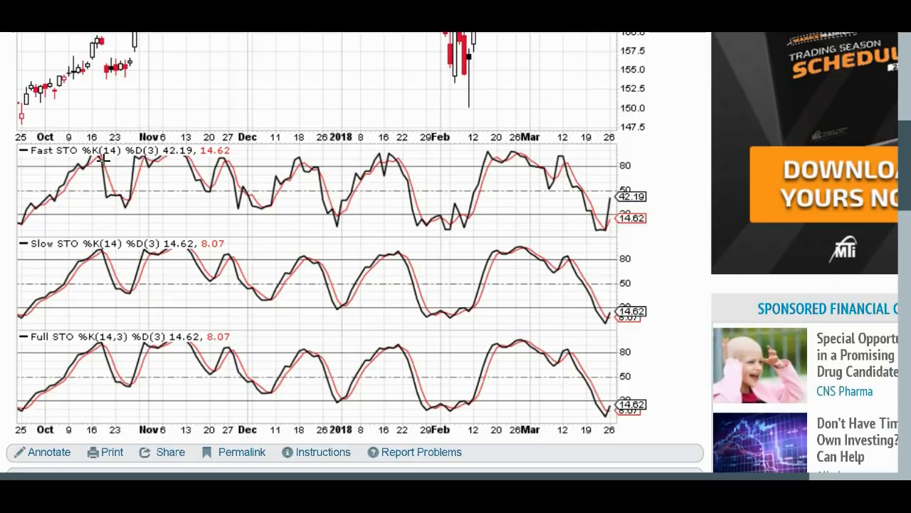
mouse_move(89, 255)
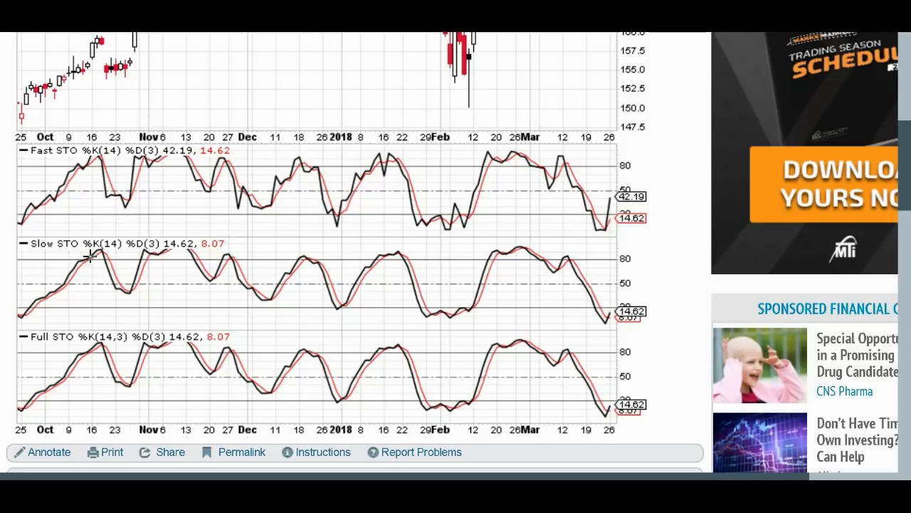
mouse_move(96, 160)
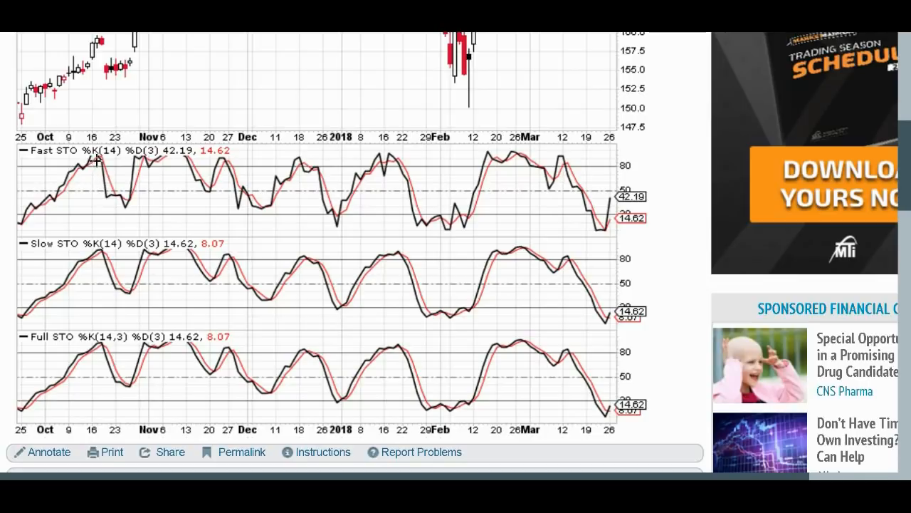
mouse_move(112, 180)
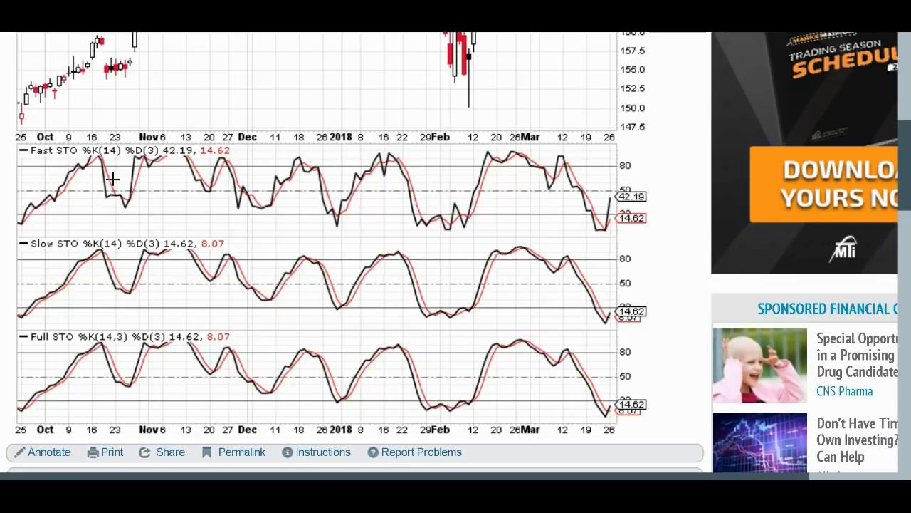
mouse_move(107, 277)
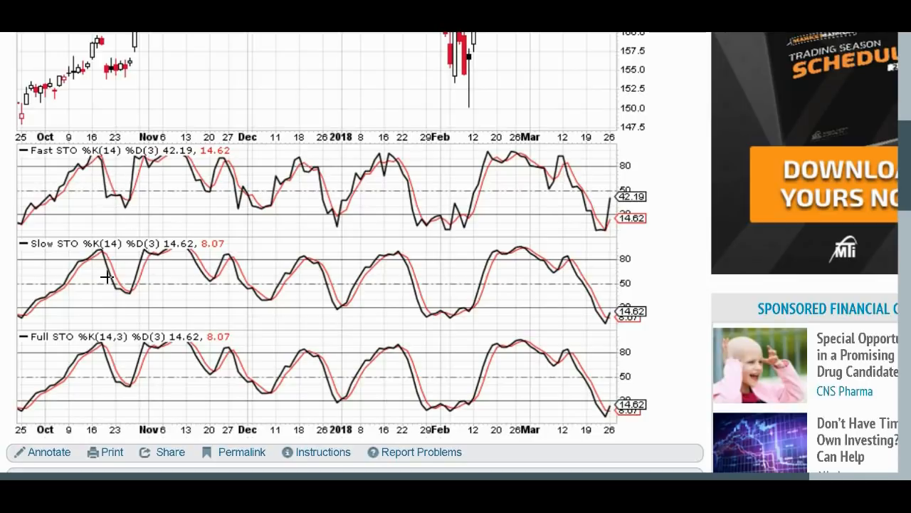
mouse_move(114, 191)
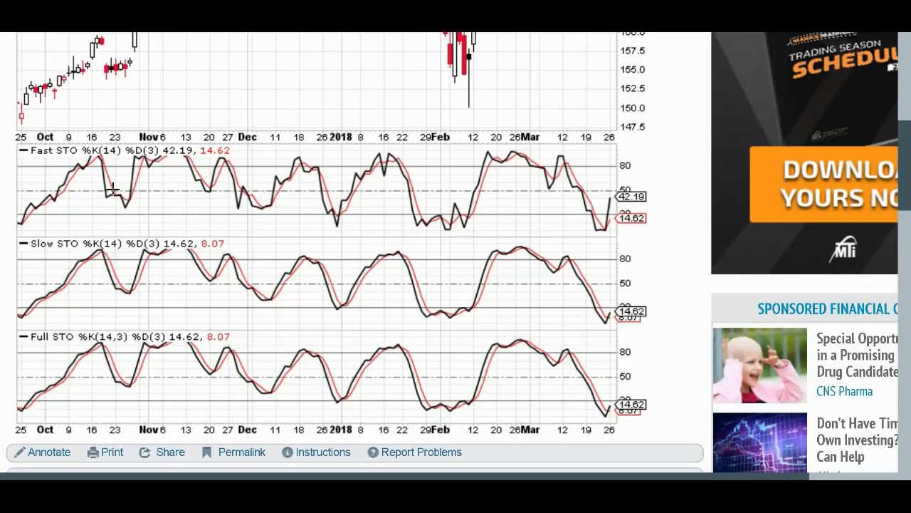
mouse_move(94, 247)
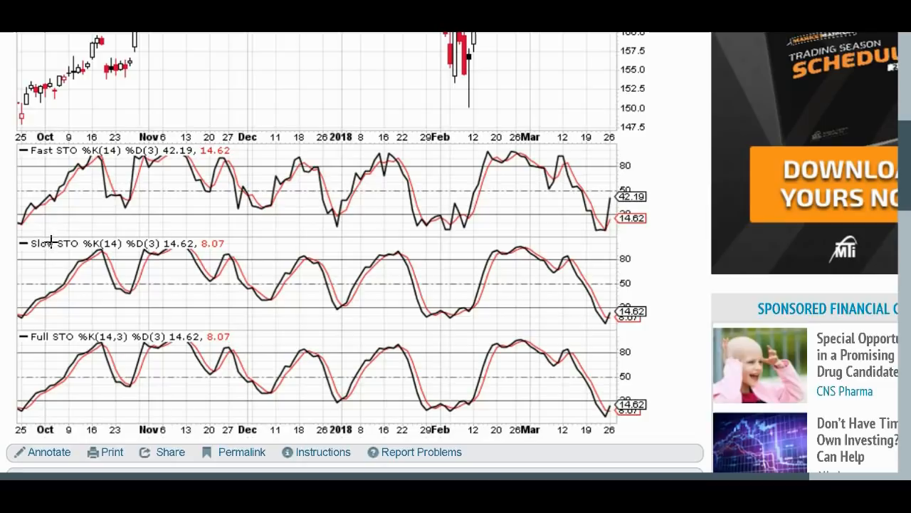
mouse_move(130, 167)
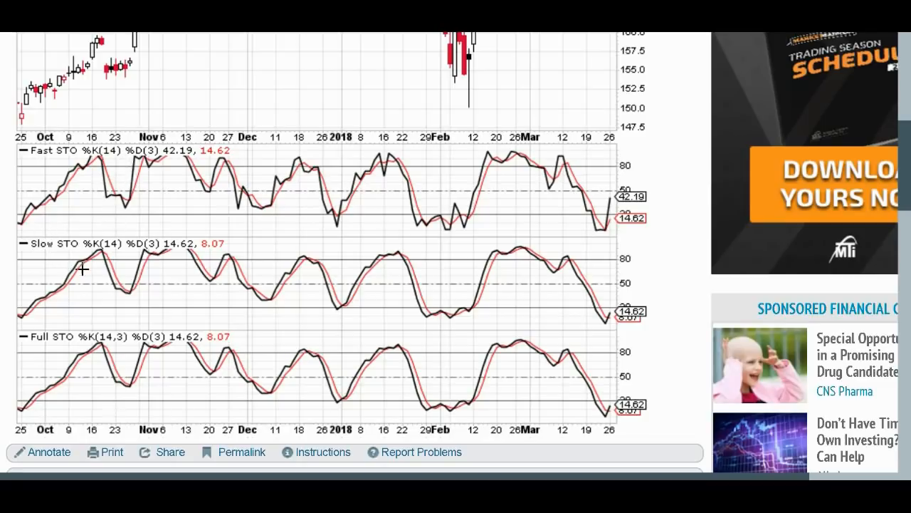
mouse_move(116, 281)
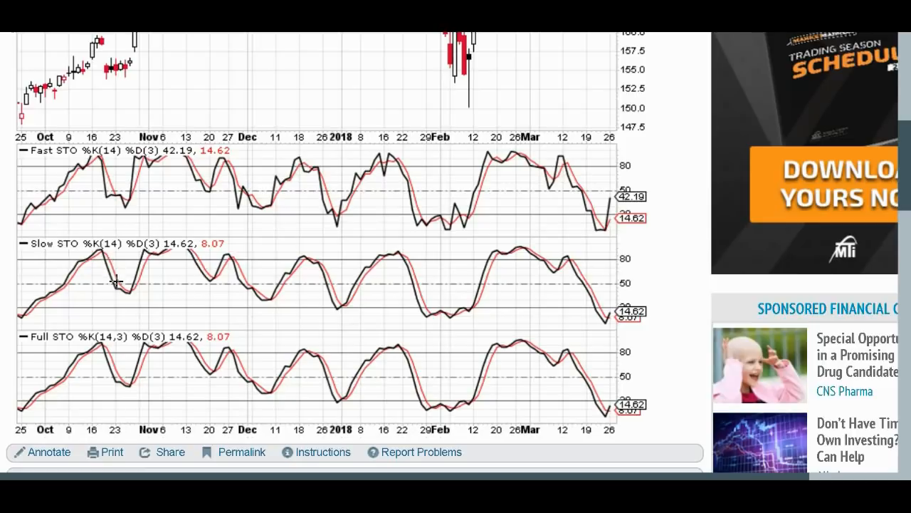
mouse_move(77, 275)
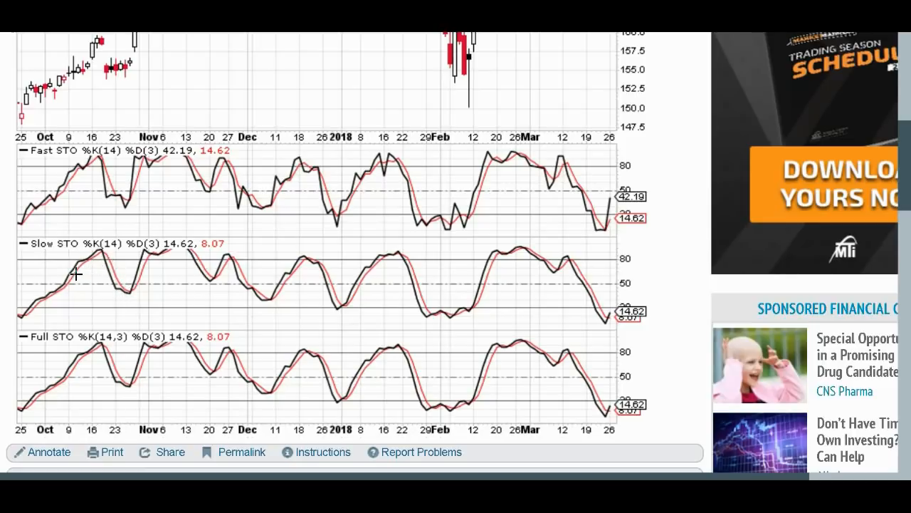
mouse_move(72, 276)
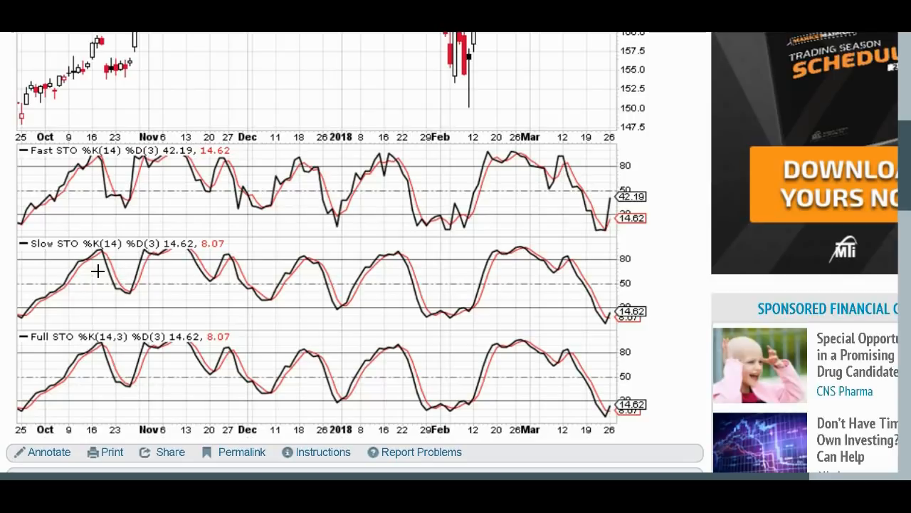
mouse_move(131, 165)
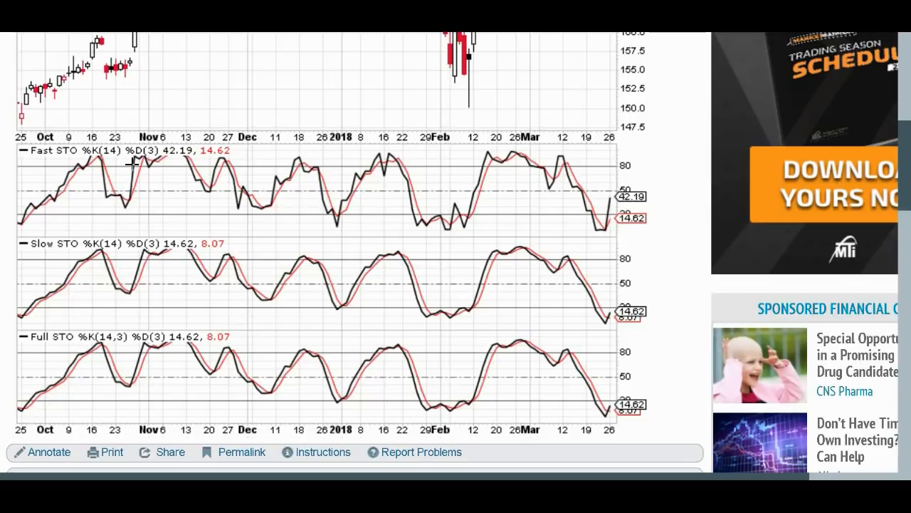
mouse_move(70, 278)
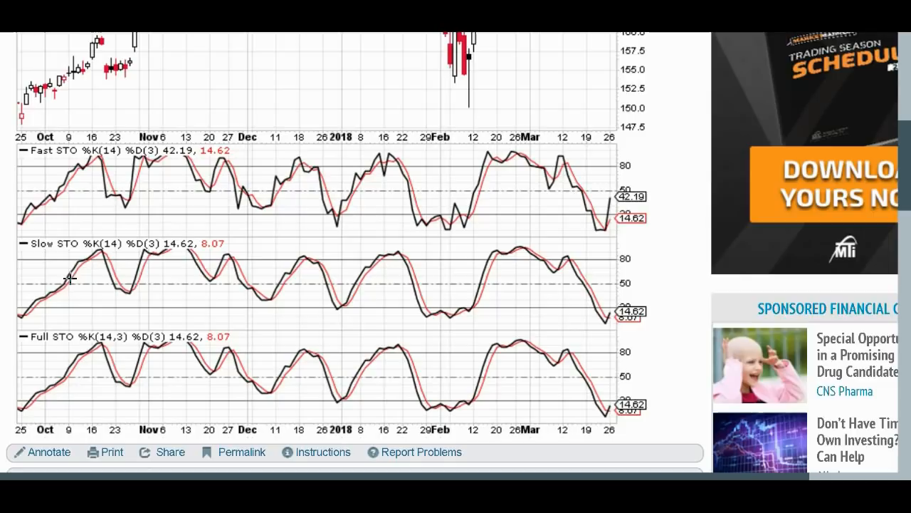
mouse_move(91, 260)
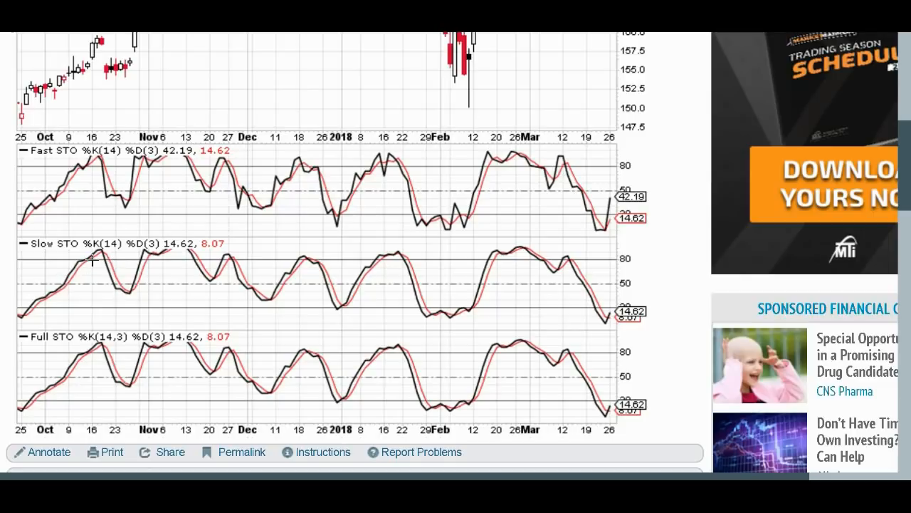
mouse_move(99, 182)
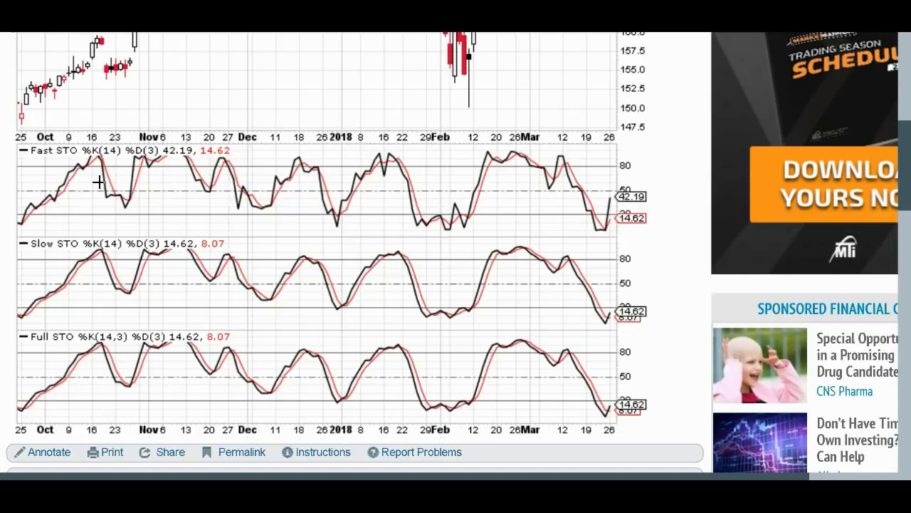
mouse_move(78, 276)
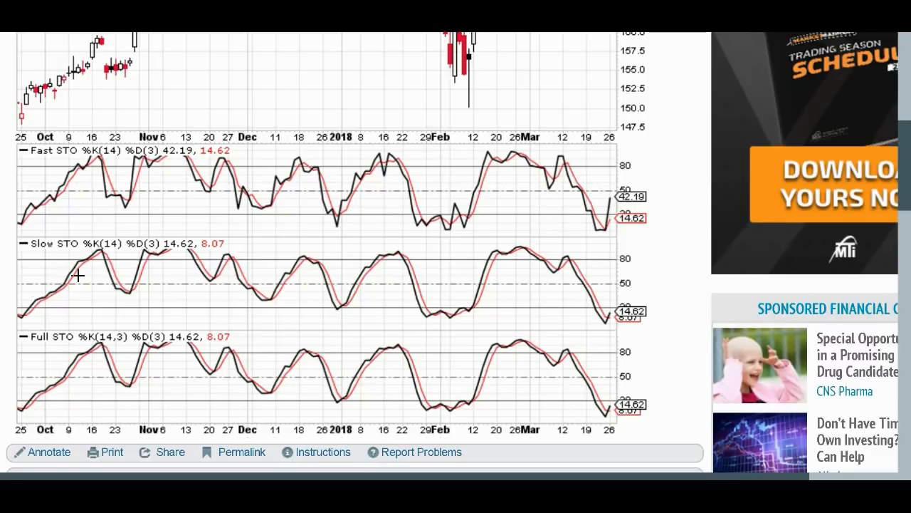
mouse_move(49, 294)
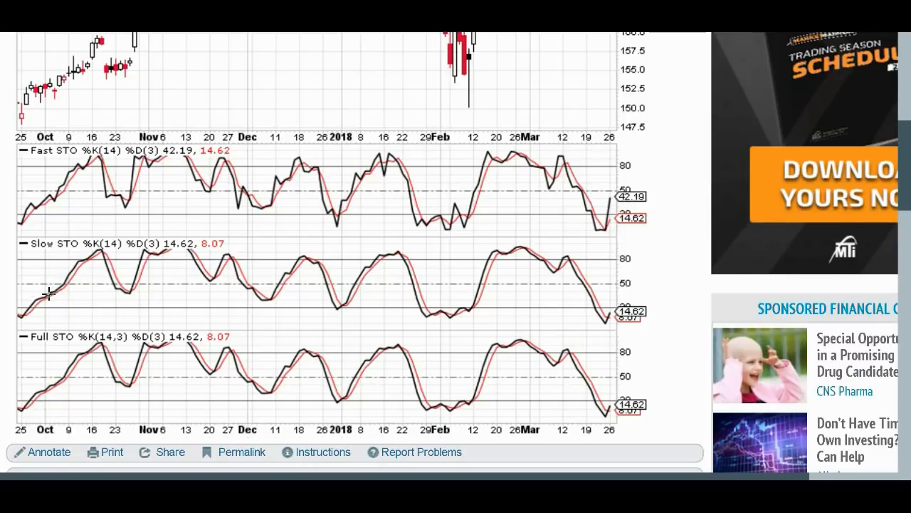
mouse_move(64, 284)
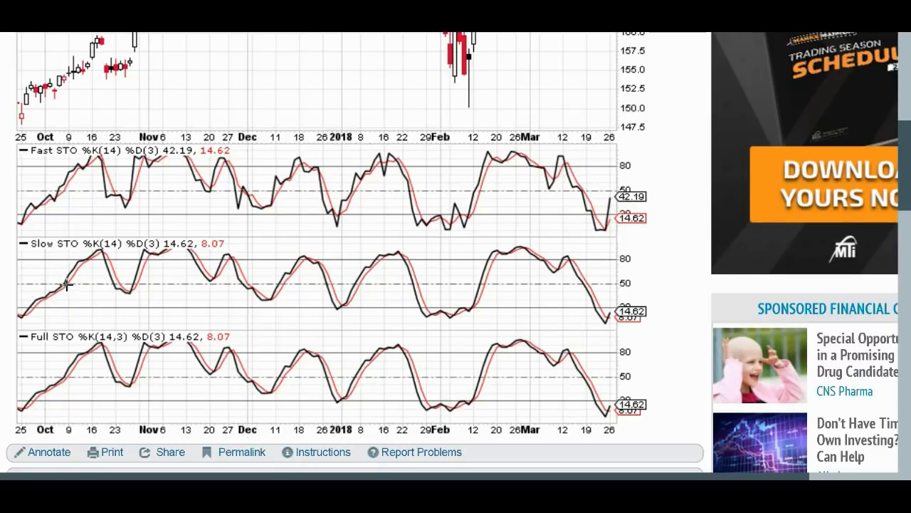
mouse_move(85, 254)
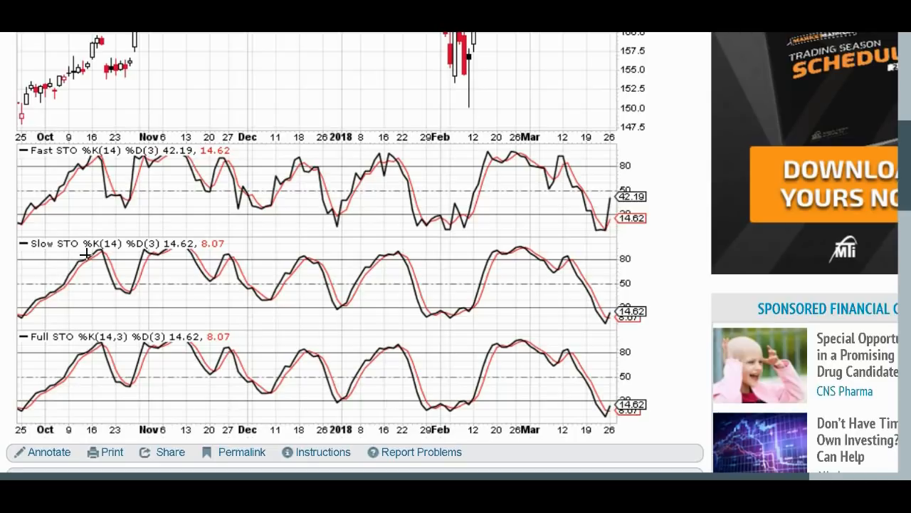
mouse_move(69, 288)
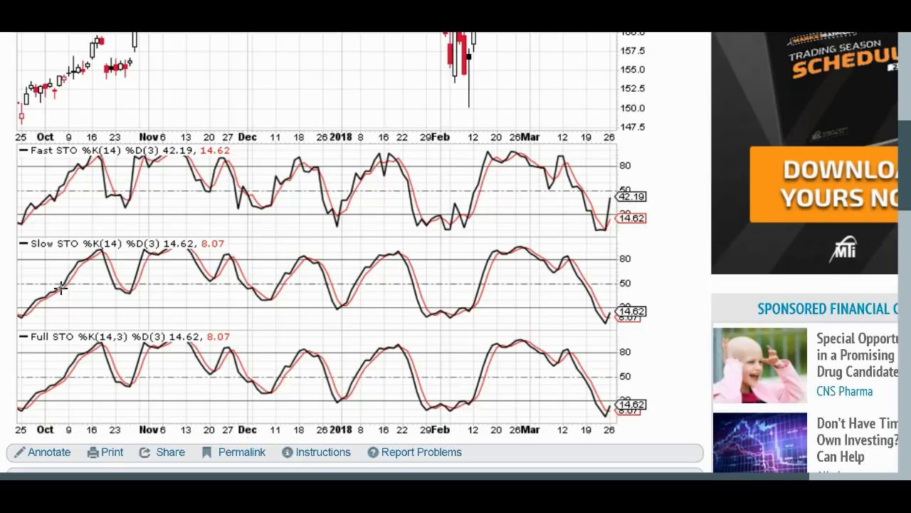
mouse_move(83, 302)
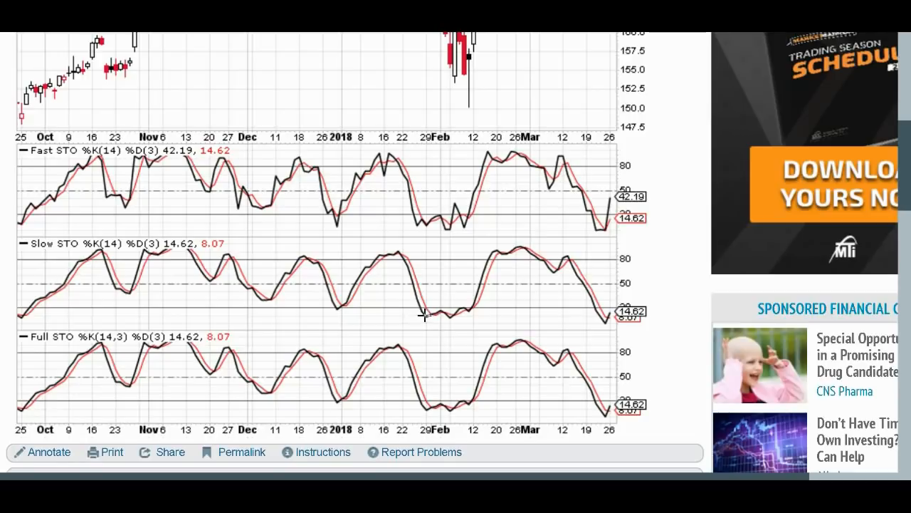
mouse_move(543, 306)
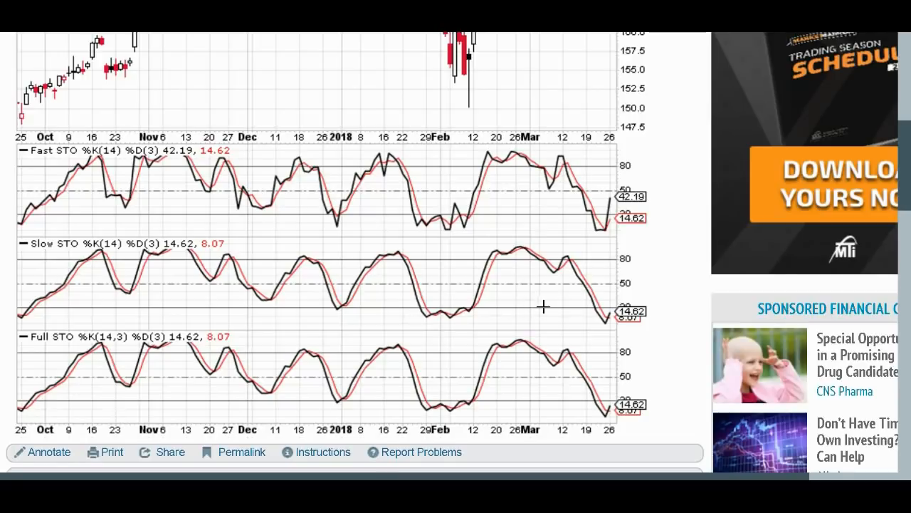
mouse_move(474, 309)
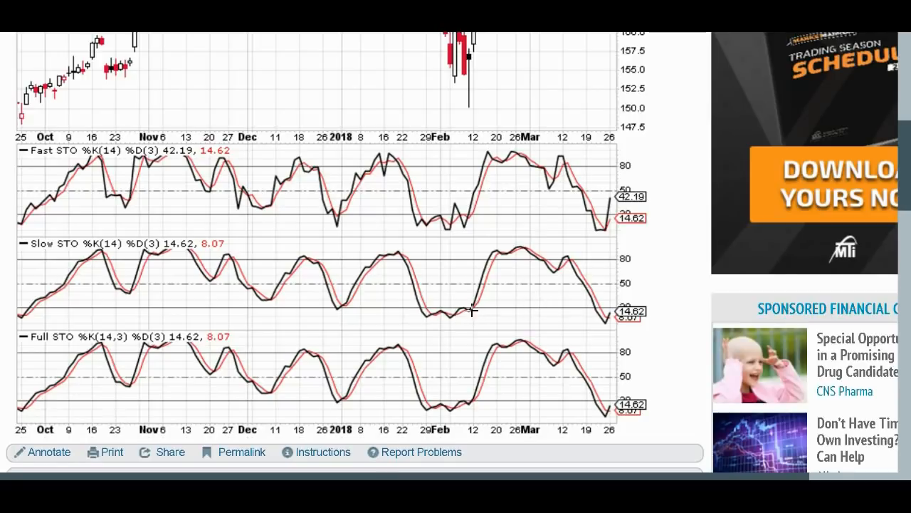
mouse_move(492, 270)
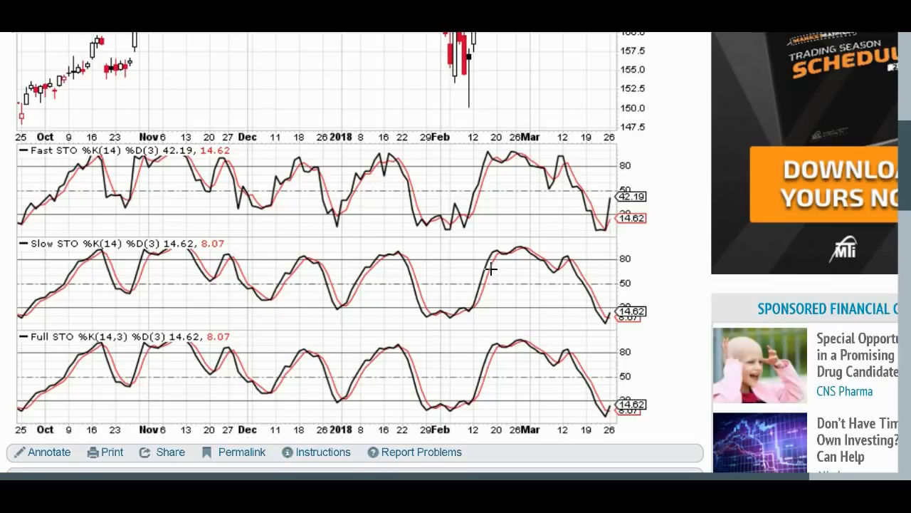
mouse_move(552, 250)
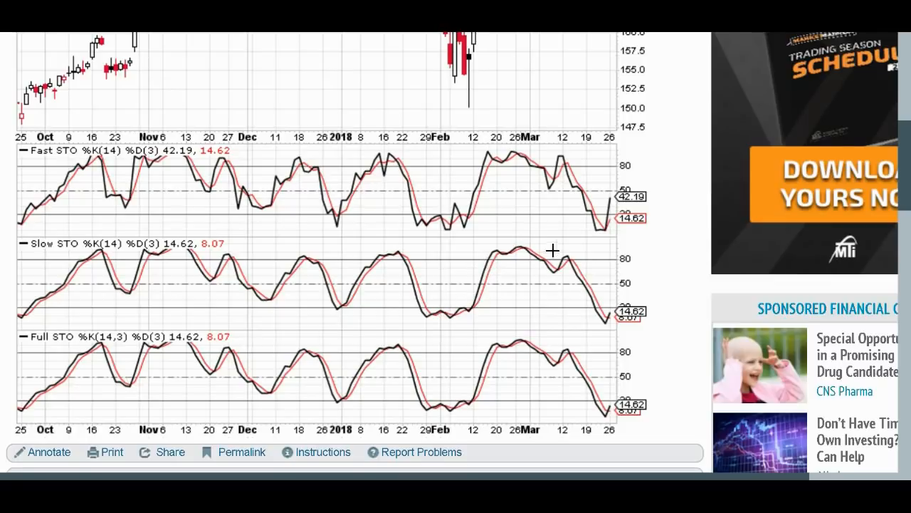
mouse_move(552, 269)
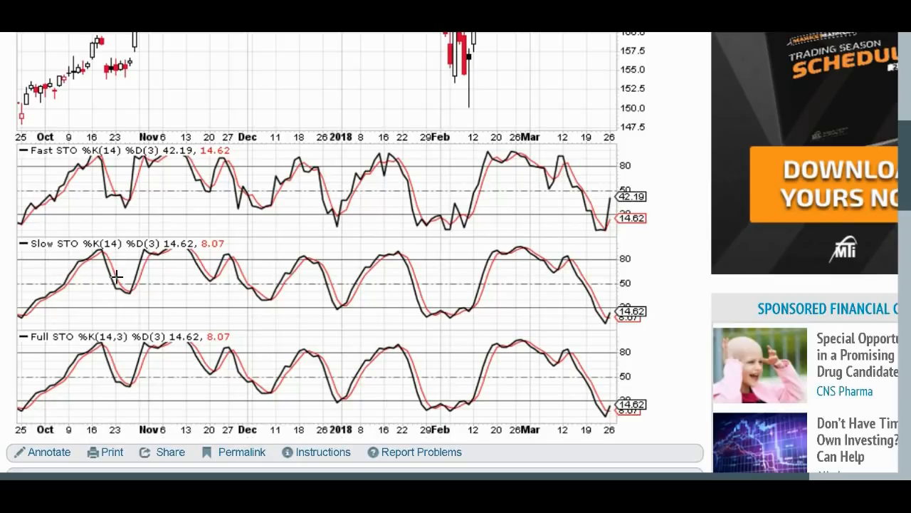
mouse_move(102, 258)
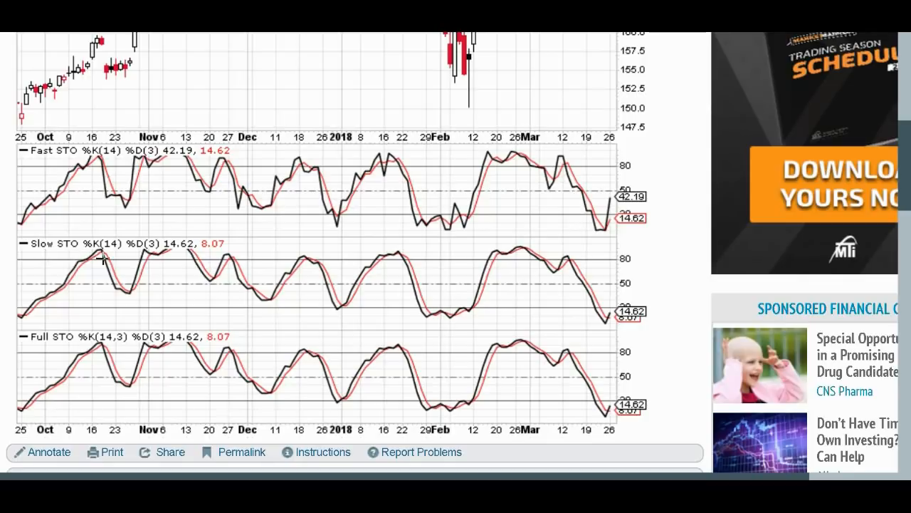
mouse_move(136, 281)
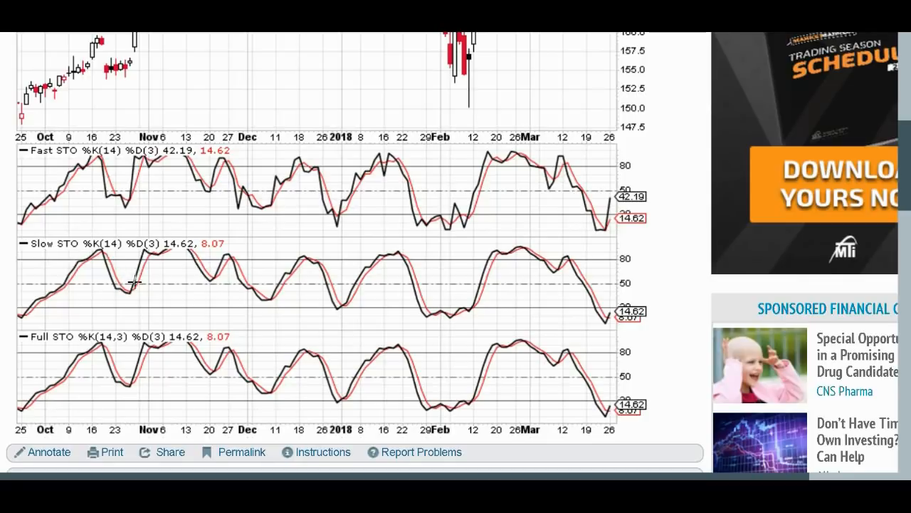
mouse_move(129, 292)
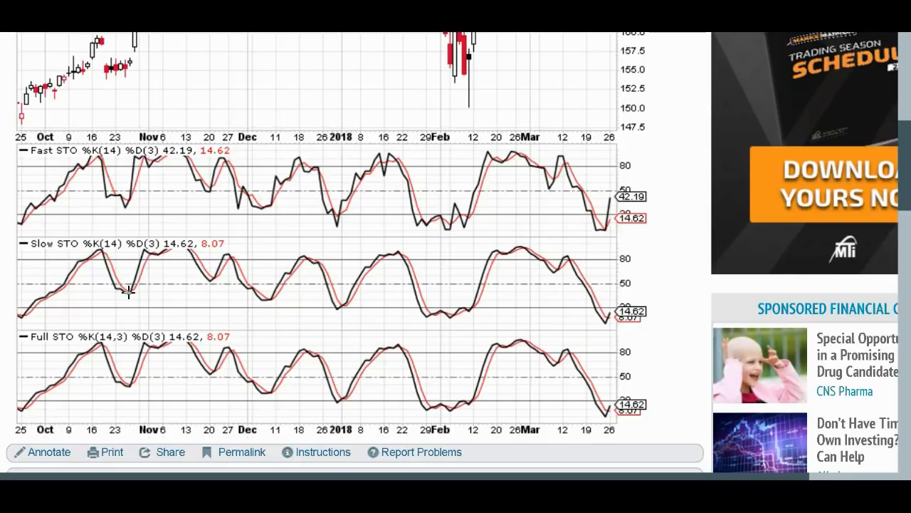
mouse_move(105, 259)
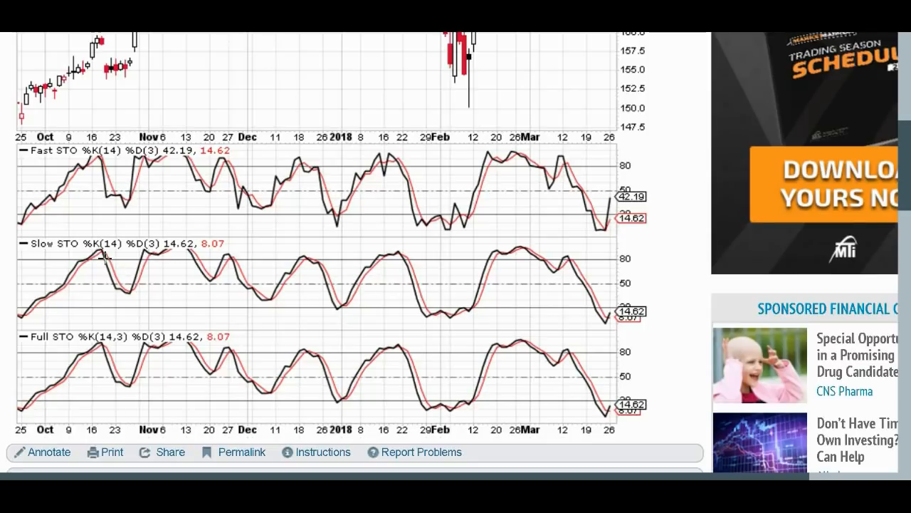
mouse_move(111, 273)
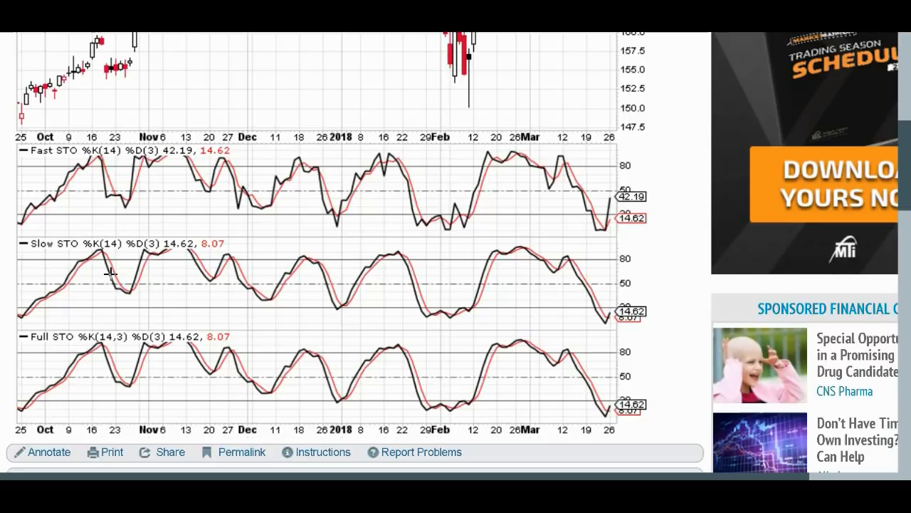
mouse_move(108, 269)
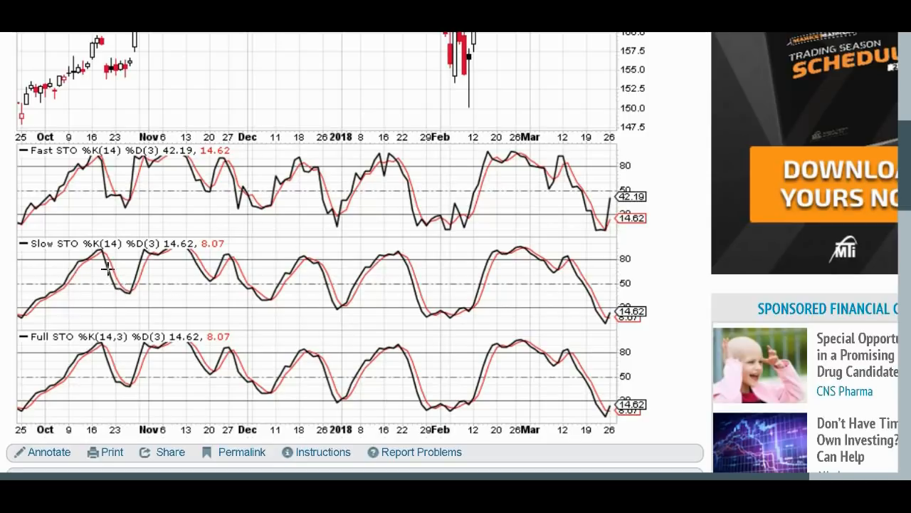
mouse_move(62, 287)
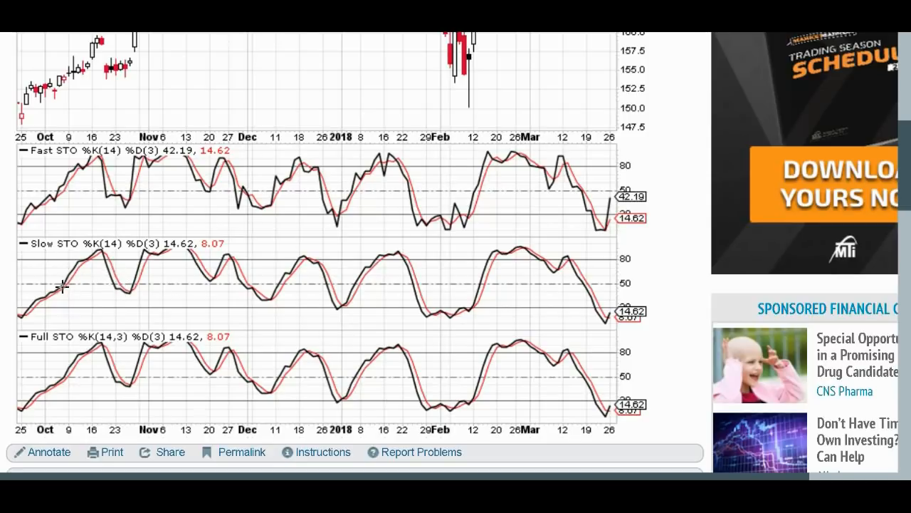
mouse_move(107, 263)
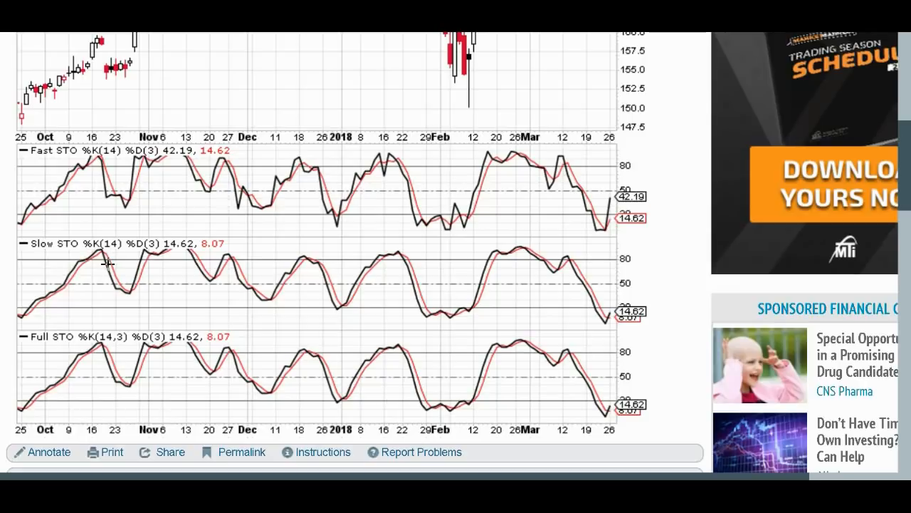
mouse_move(47, 251)
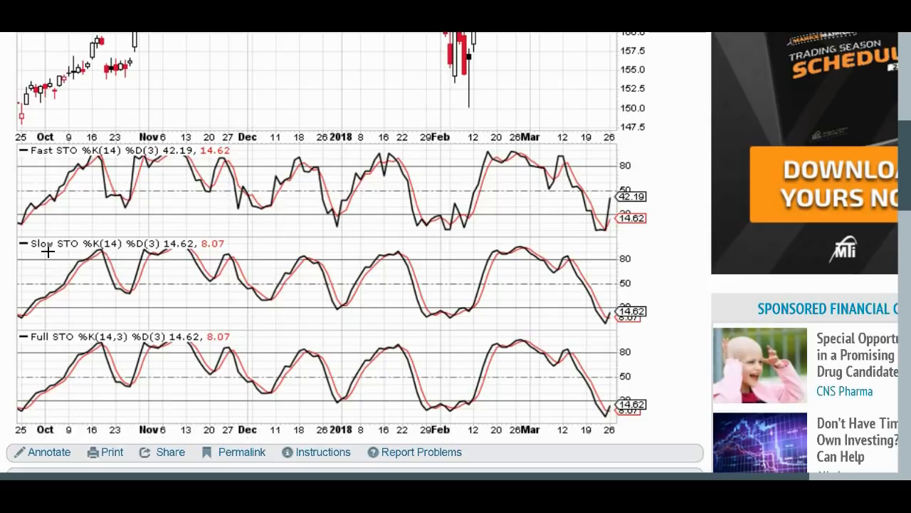
mouse_move(126, 361)
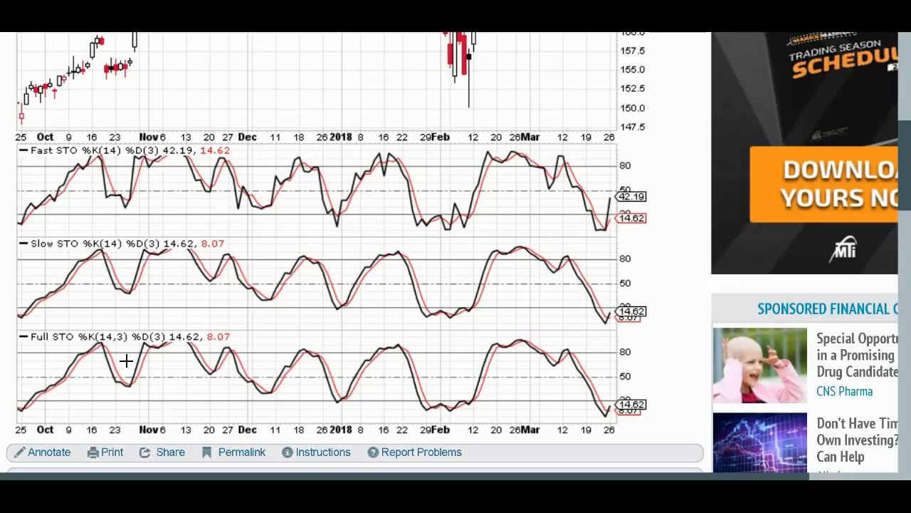
mouse_move(349, 358)
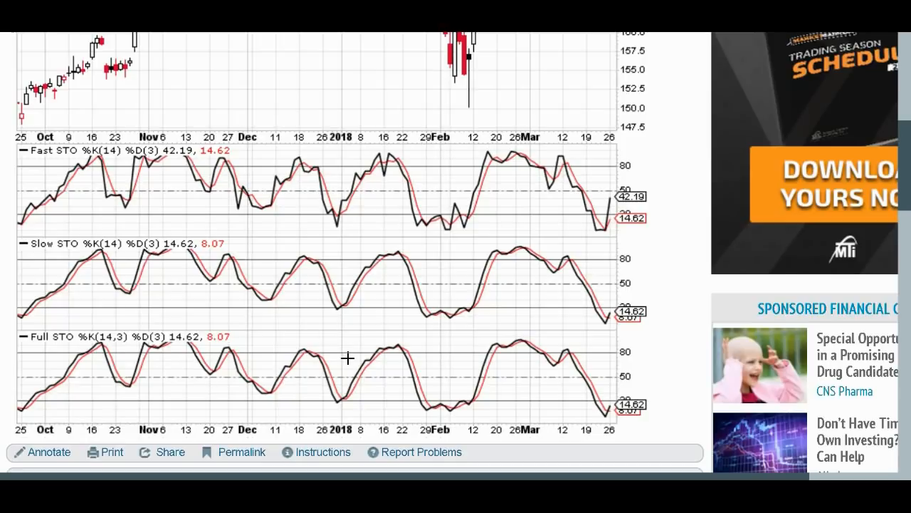
mouse_move(245, 359)
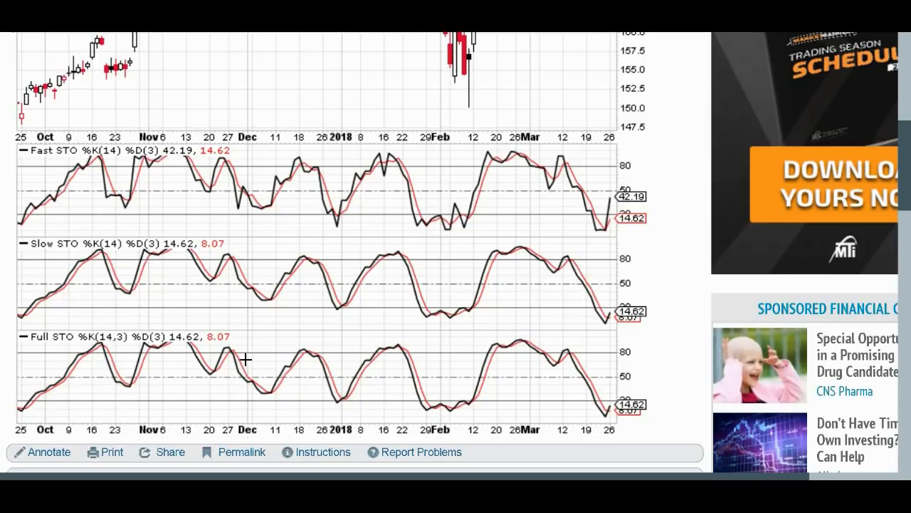
mouse_move(71, 370)
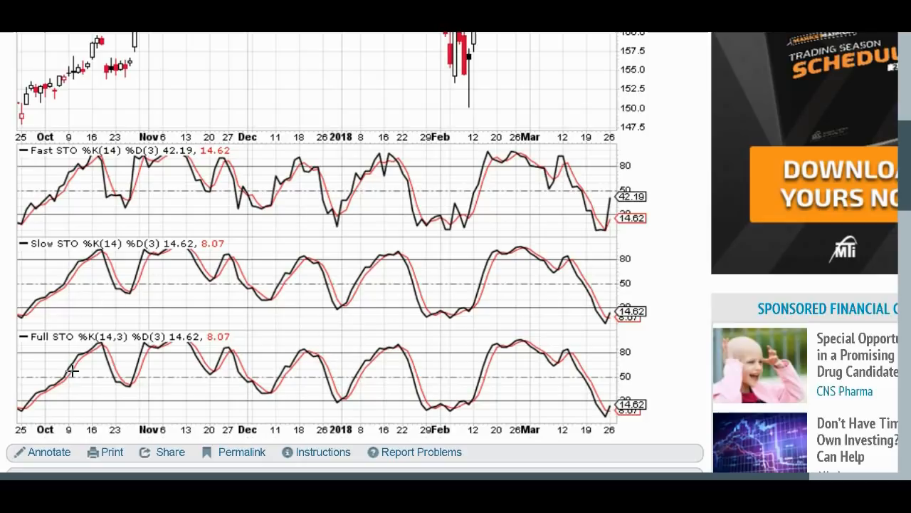
mouse_move(139, 394)
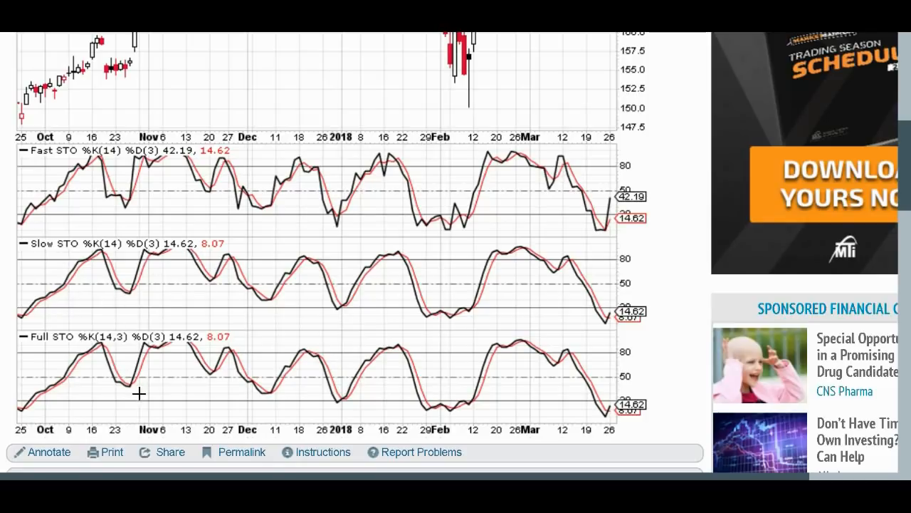
mouse_move(129, 342)
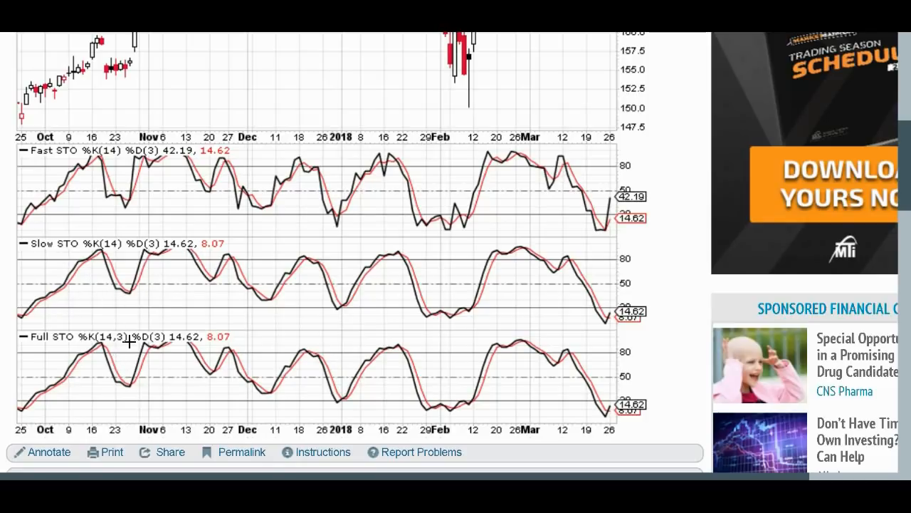
mouse_move(155, 336)
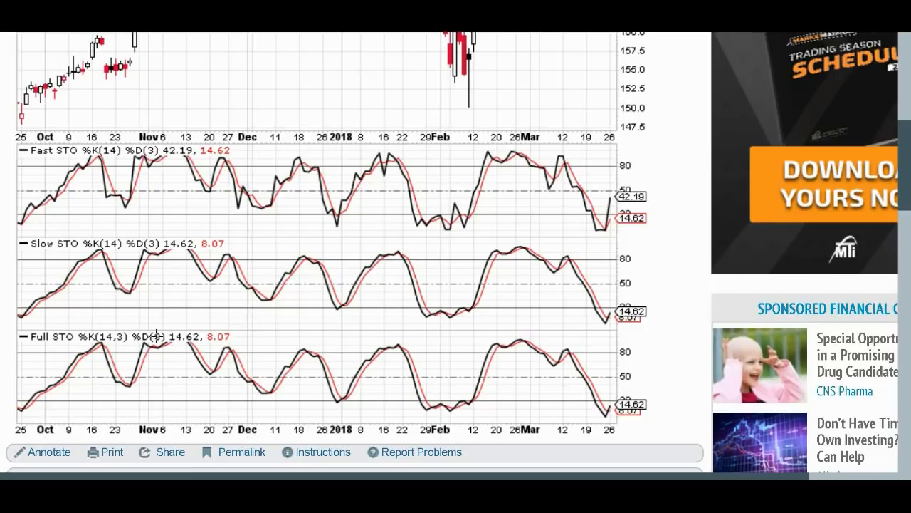
mouse_move(103, 162)
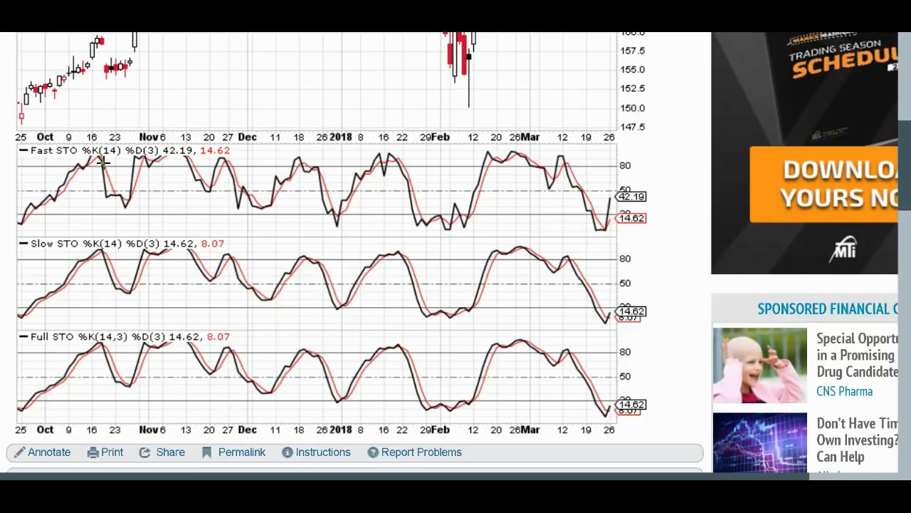
mouse_move(112, 157)
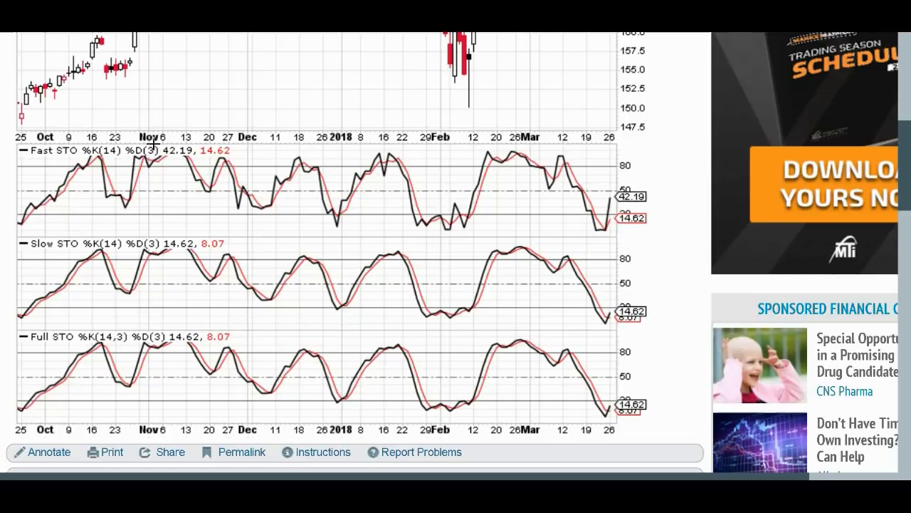
mouse_move(154, 176)
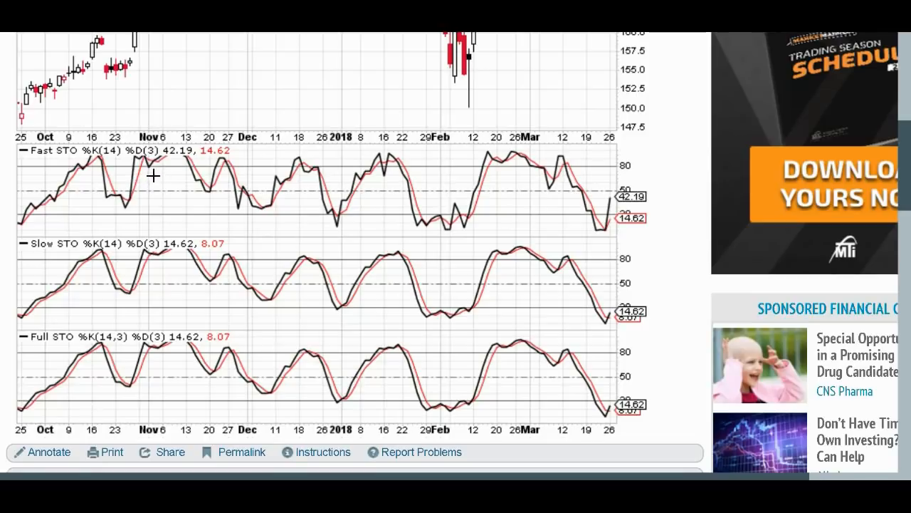
mouse_move(123, 247)
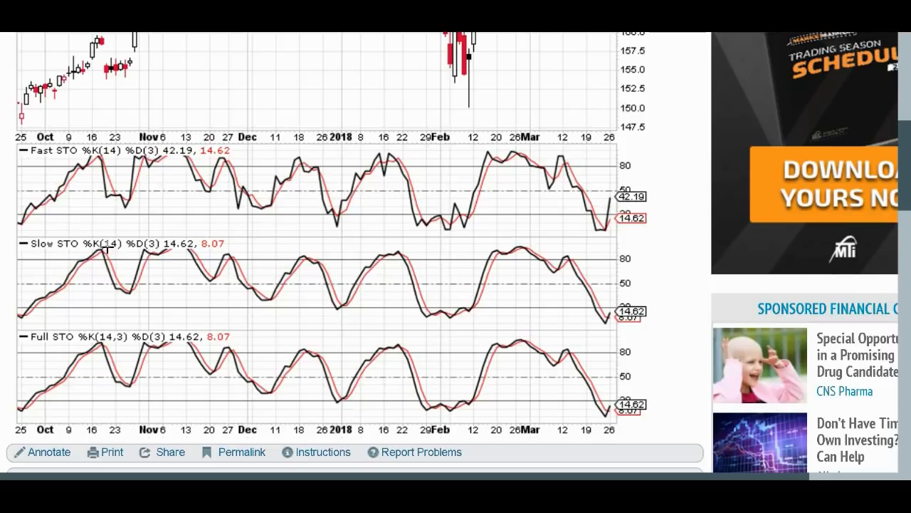
mouse_move(161, 254)
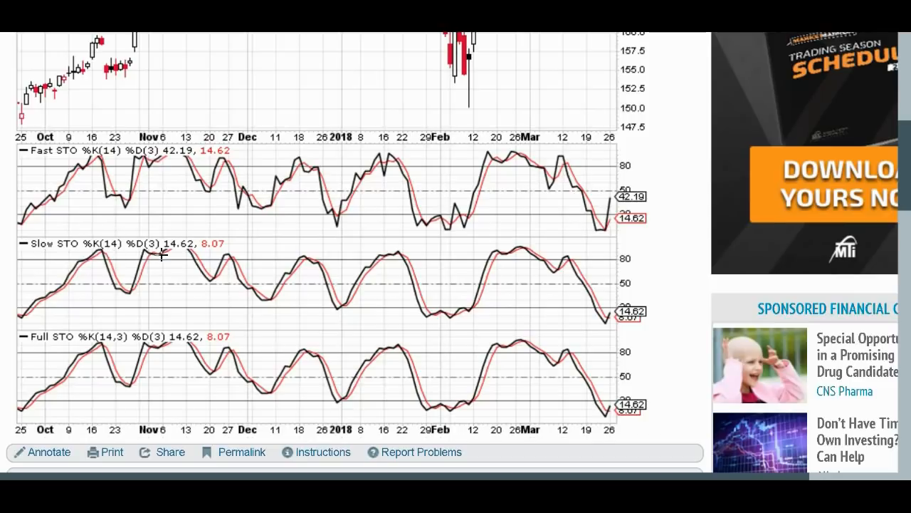
mouse_move(160, 251)
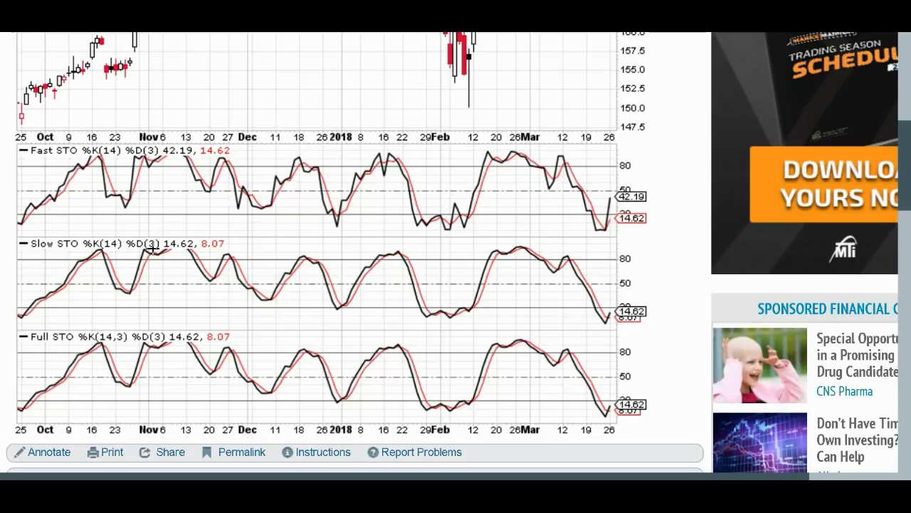
mouse_move(76, 358)
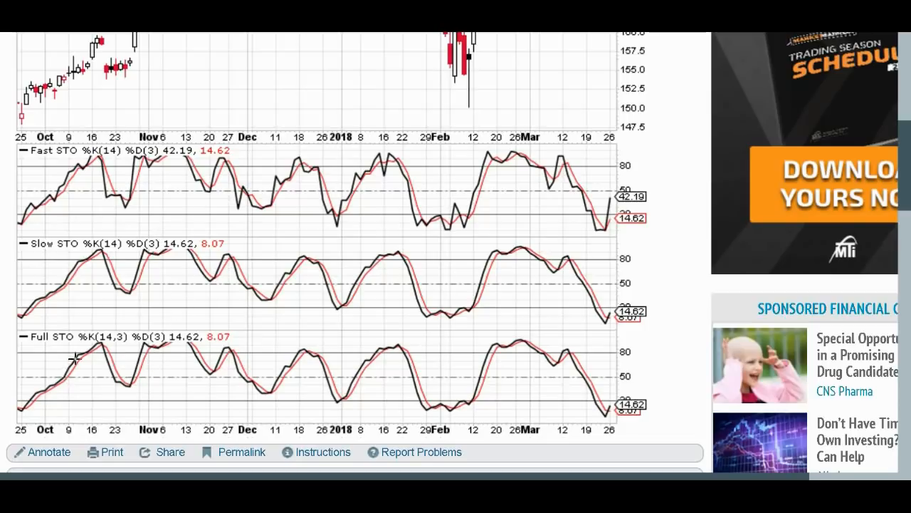
mouse_move(112, 335)
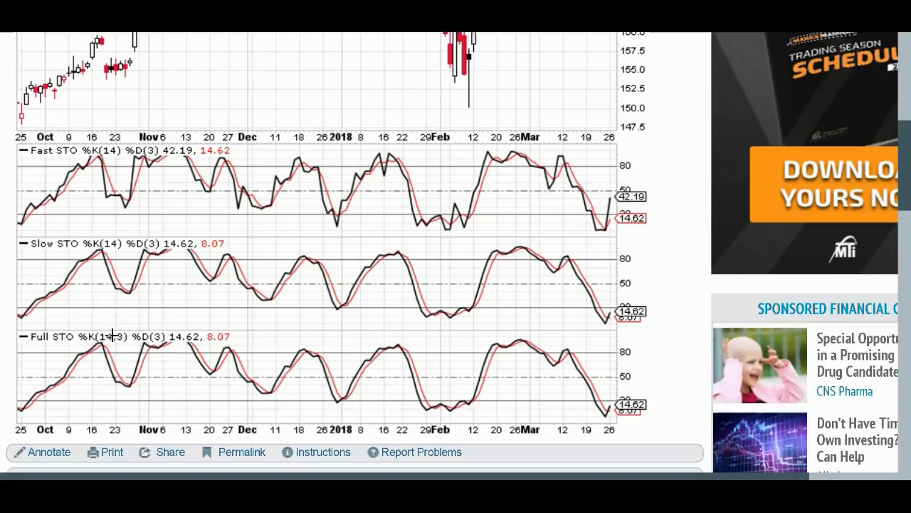
mouse_move(109, 340)
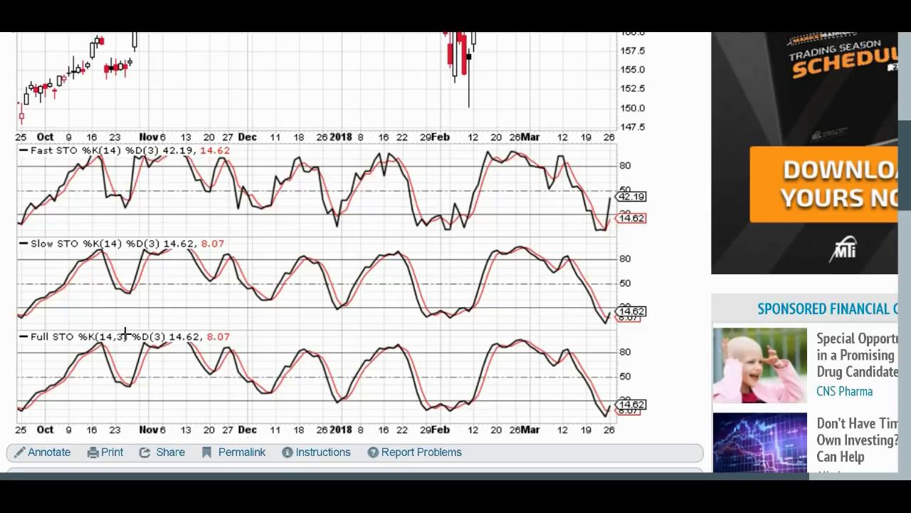
mouse_move(150, 163)
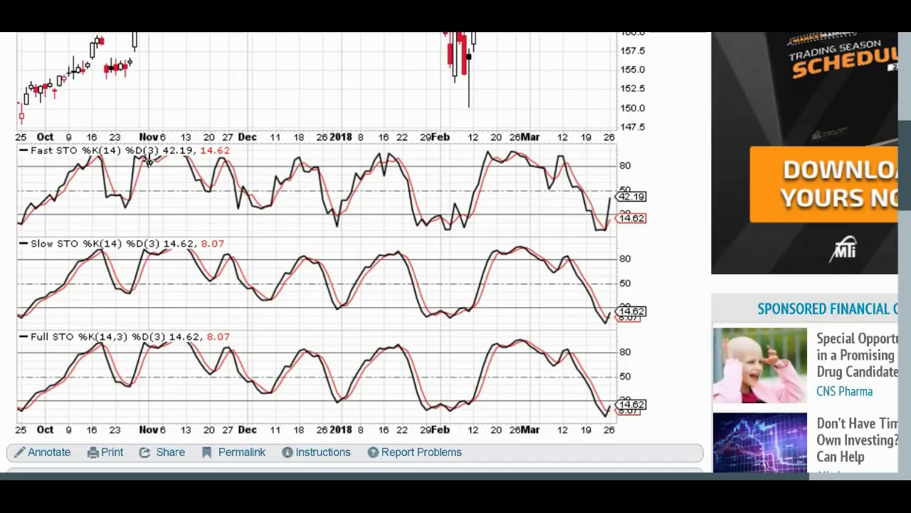
mouse_move(158, 337)
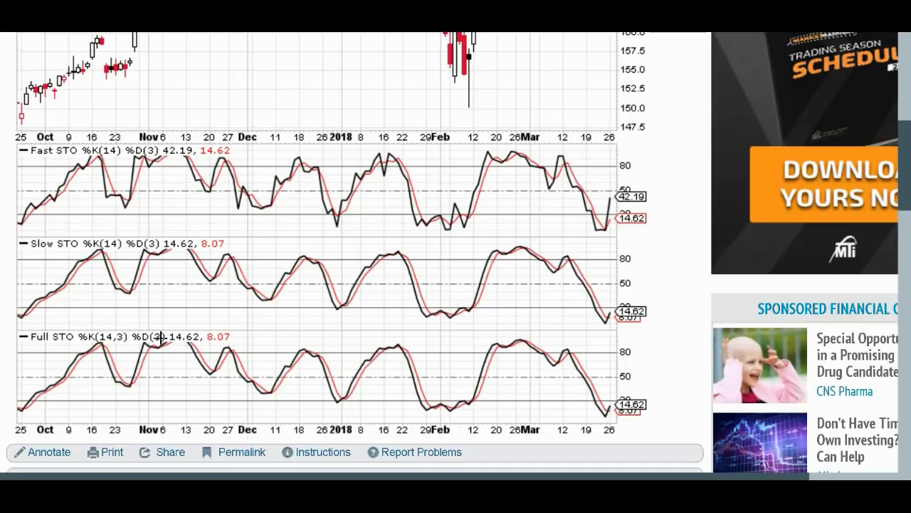
mouse_move(151, 245)
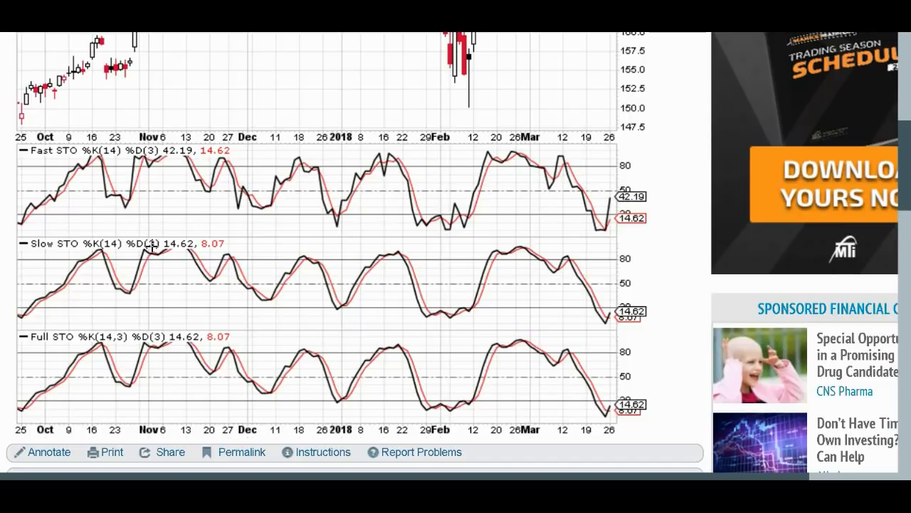
mouse_move(119, 343)
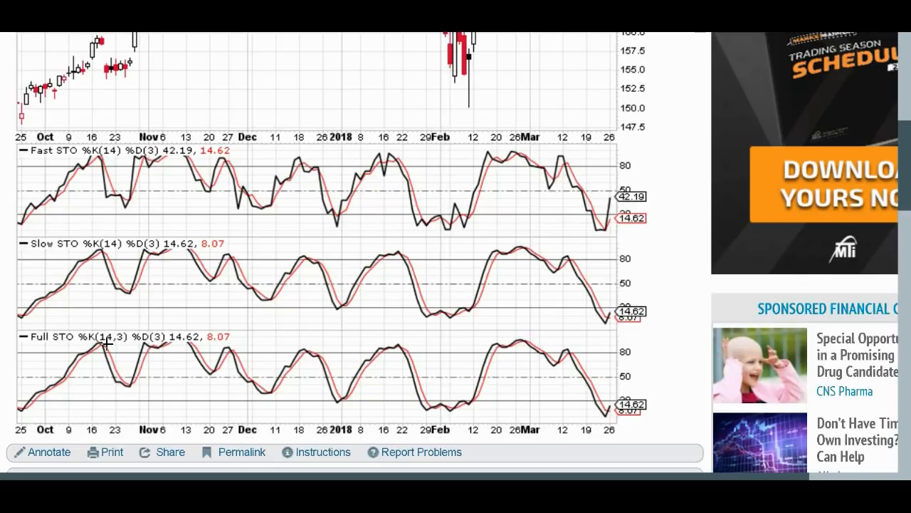
mouse_move(121, 342)
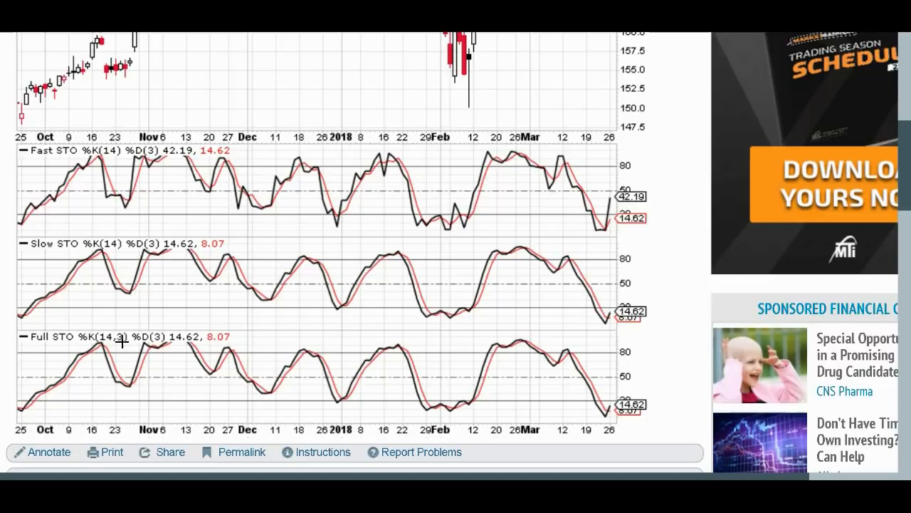
mouse_move(164, 341)
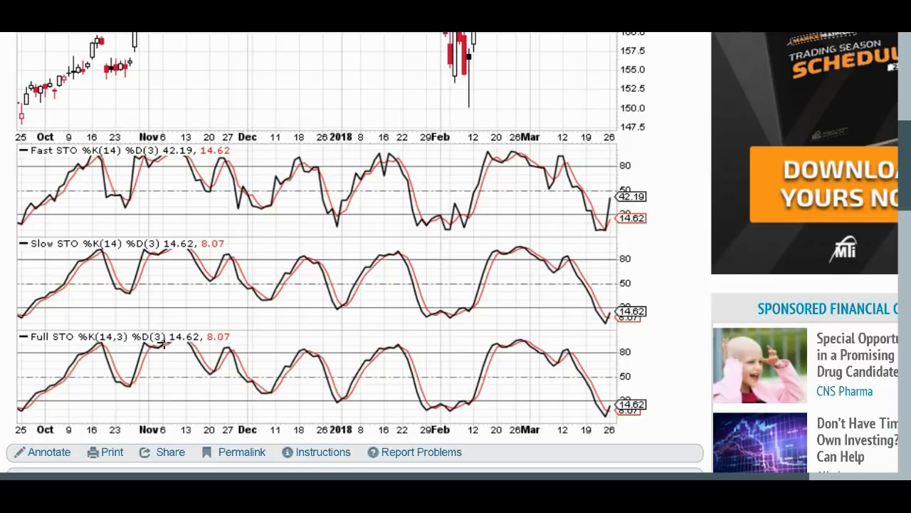
mouse_move(62, 347)
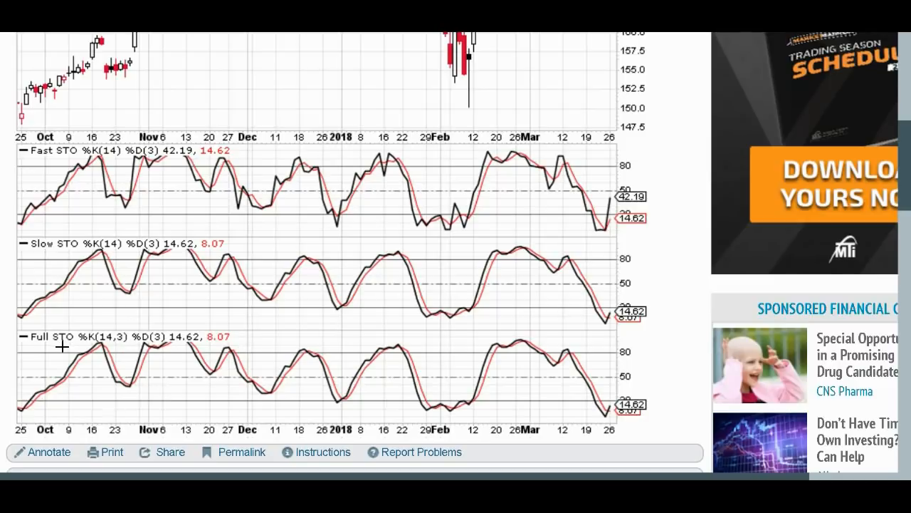
mouse_move(221, 376)
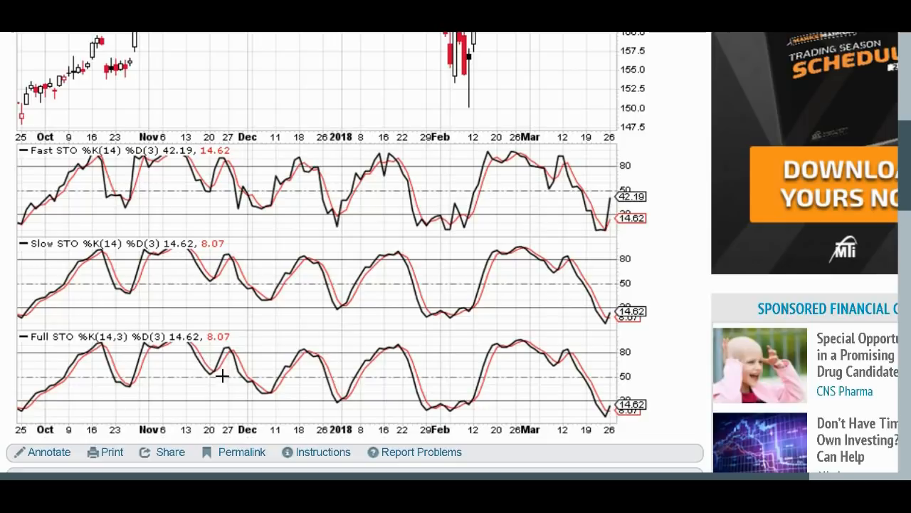
mouse_move(160, 254)
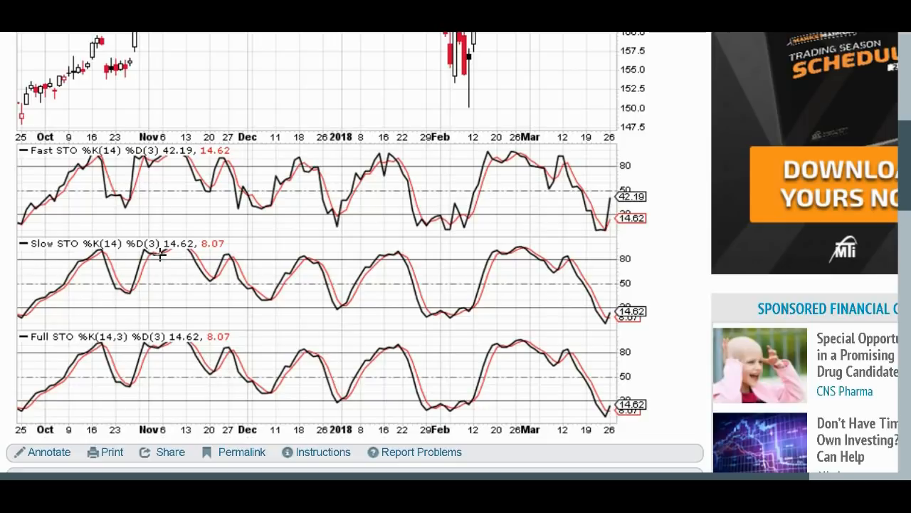
mouse_move(184, 270)
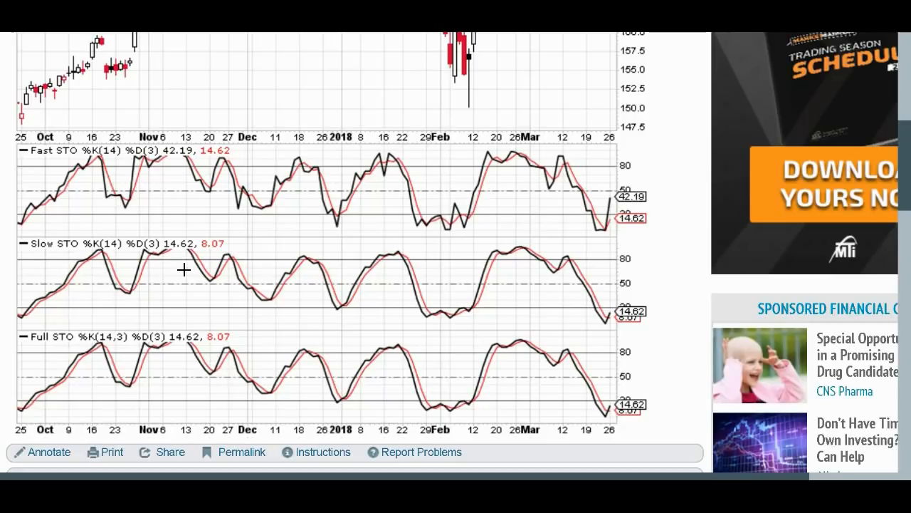
mouse_move(260, 419)
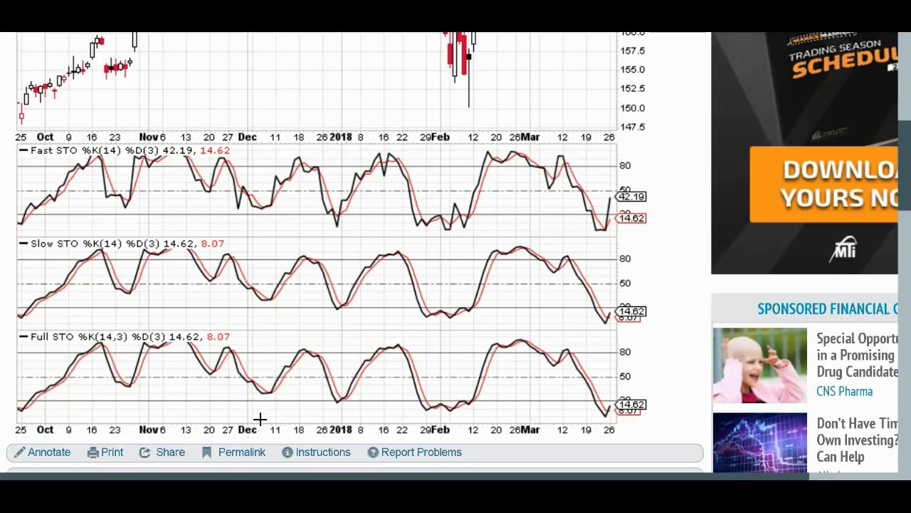
mouse_move(655, 337)
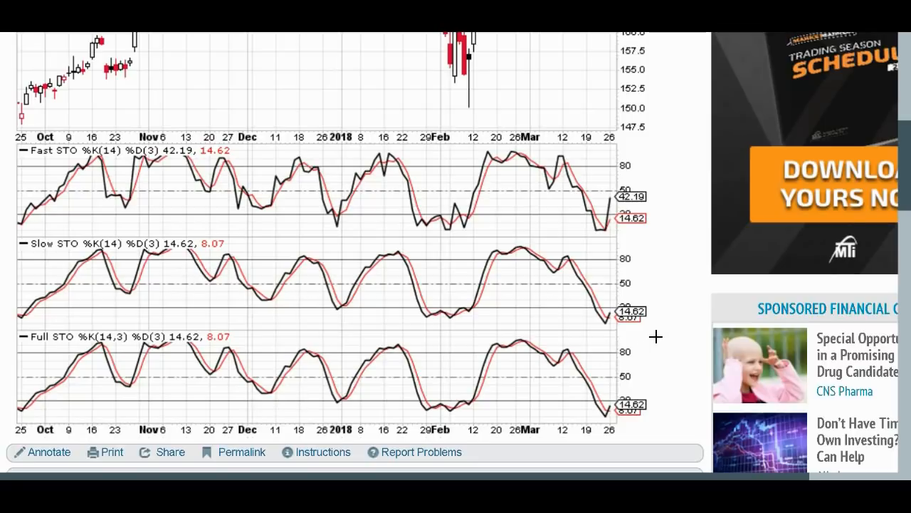